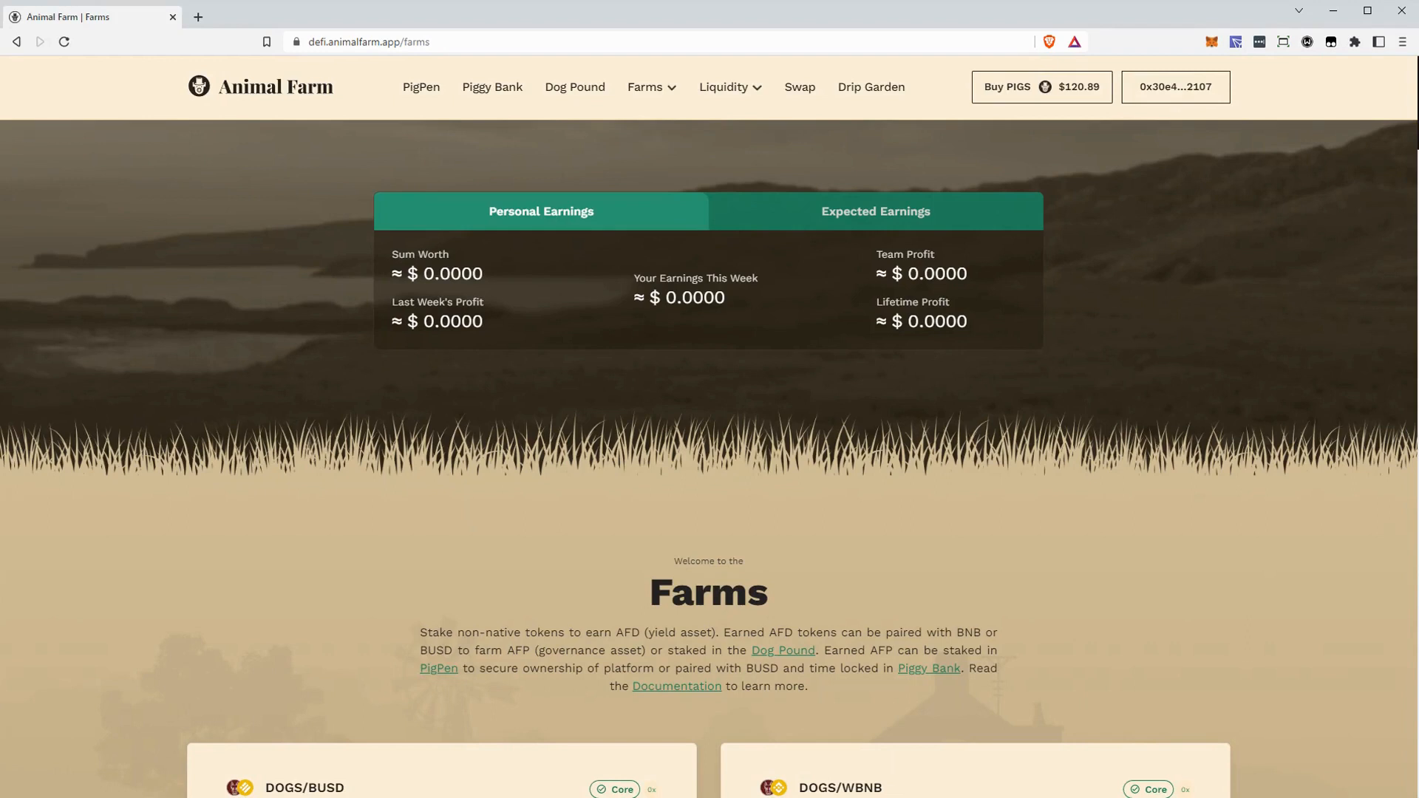
pyautogui.moveTo(840, 6)
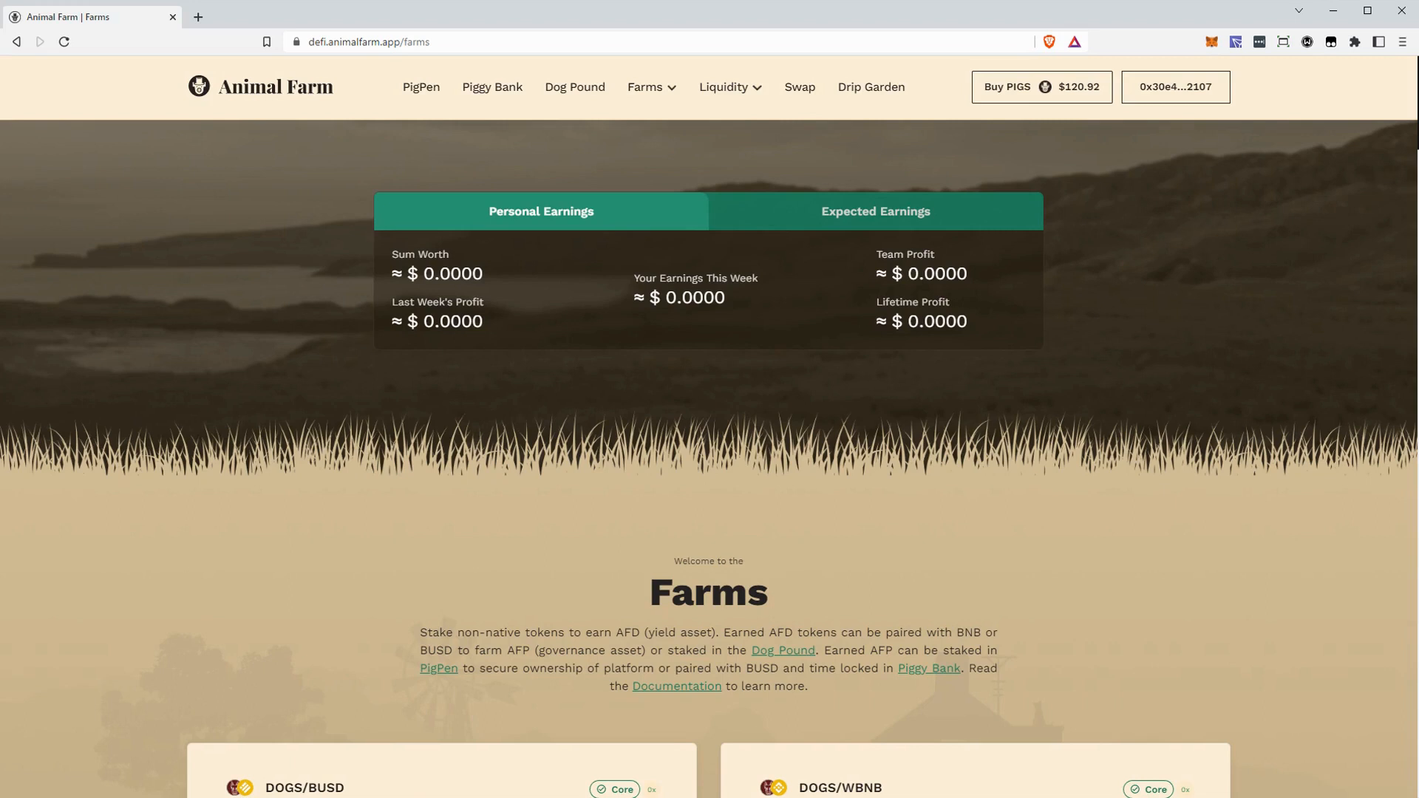
pyautogui.moveTo(1173, 582)
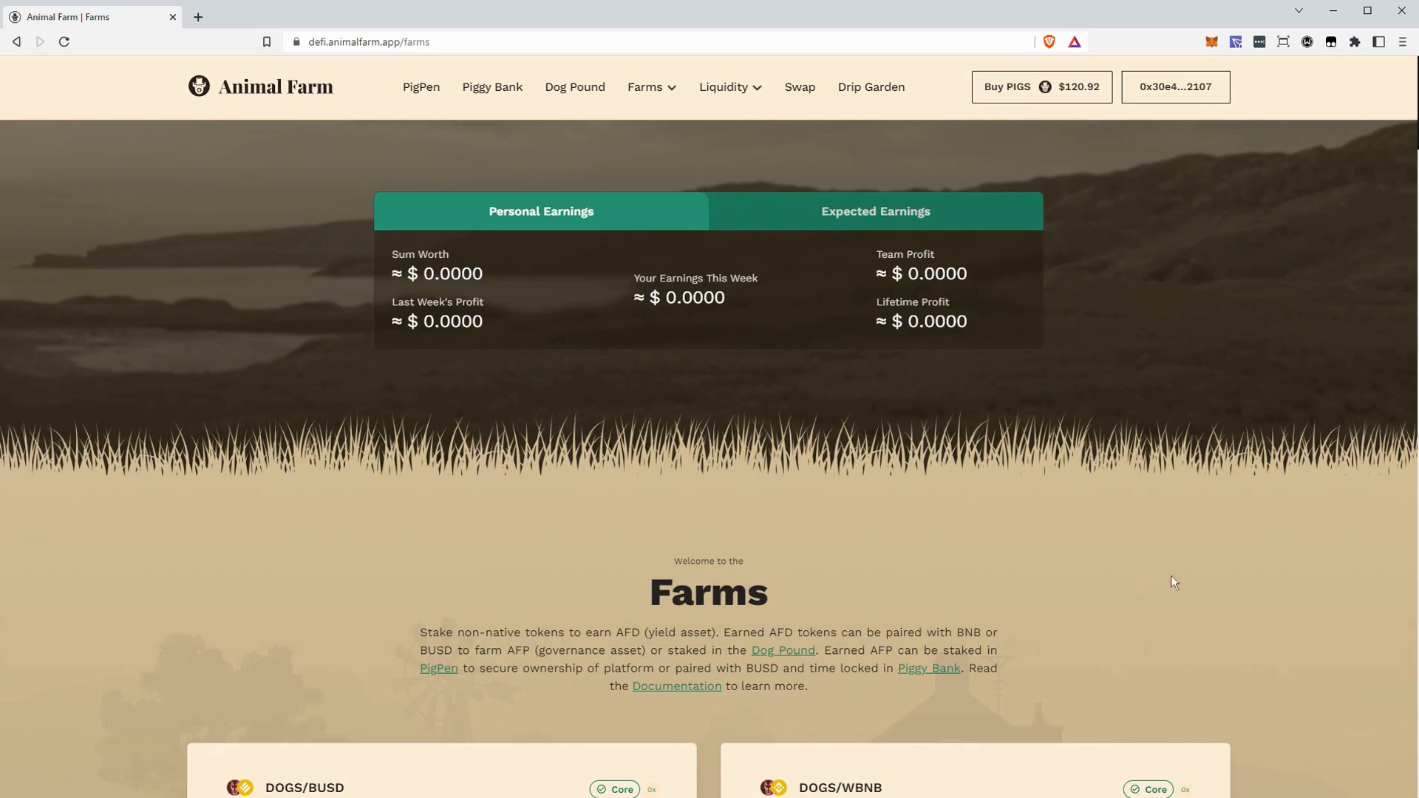
# - Scroll down to the DOGS/BUSD and DOGS/WBNB farm cards
pyautogui.scroll(-3)
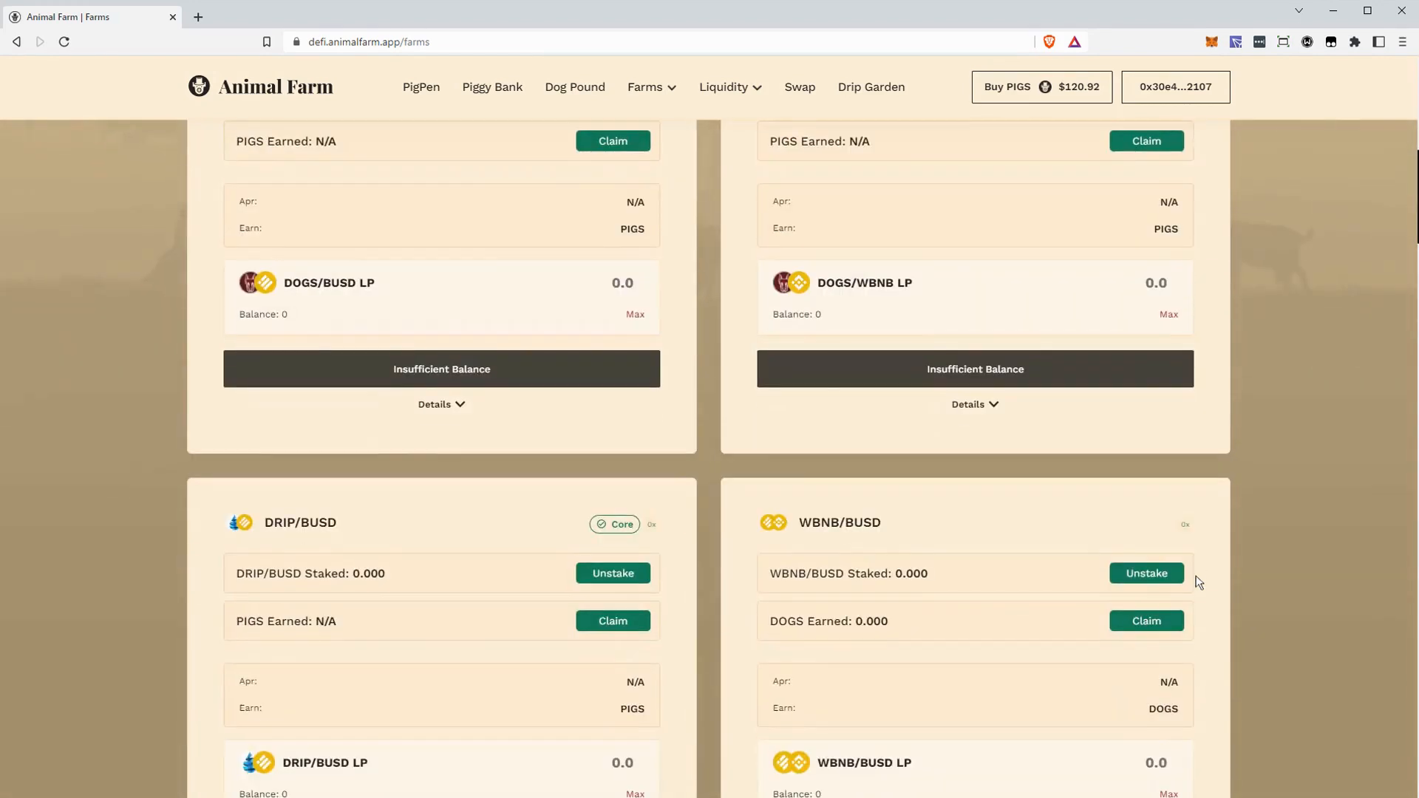
pyautogui.scroll(-3)
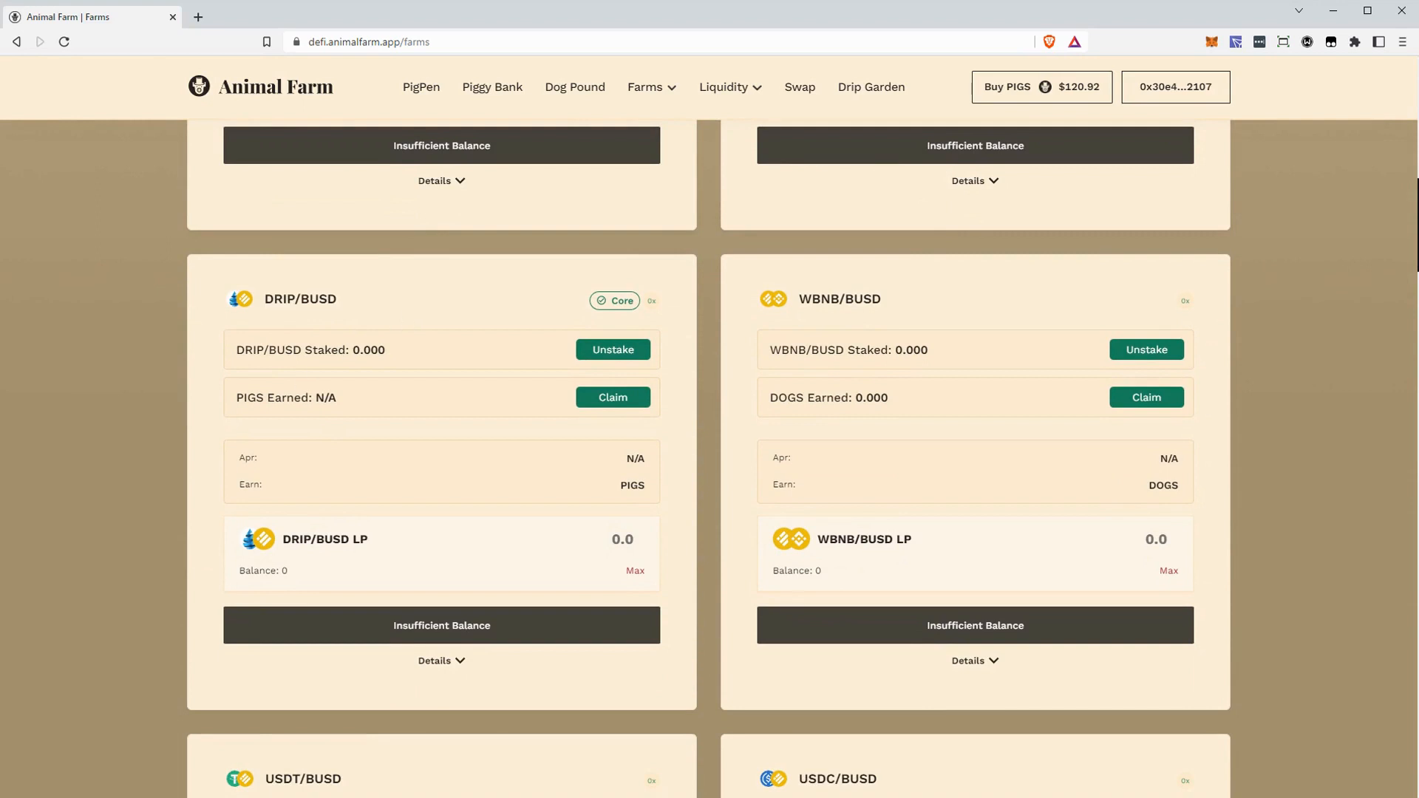
pyautogui.doubleClick(285, 398)
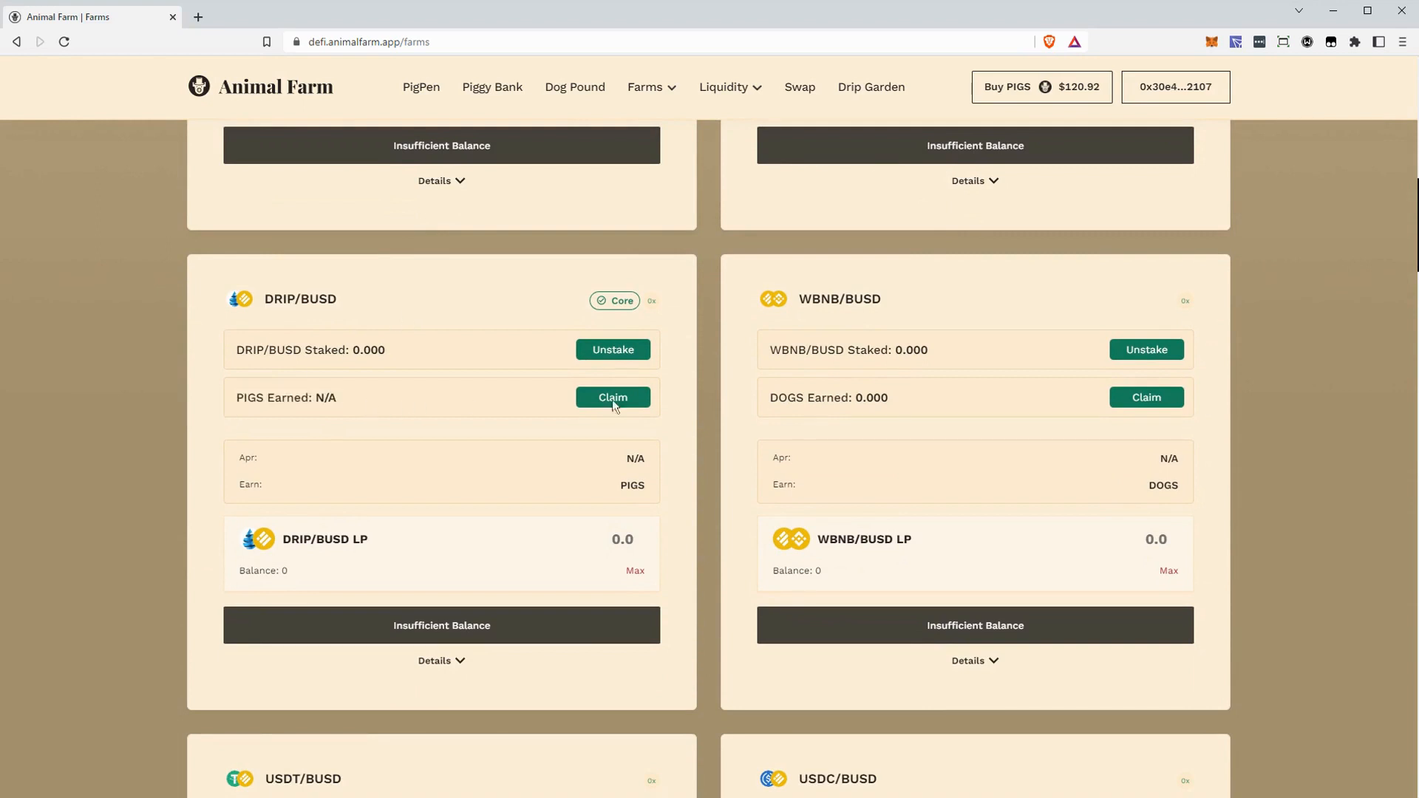
pyautogui.moveTo(468, 299)
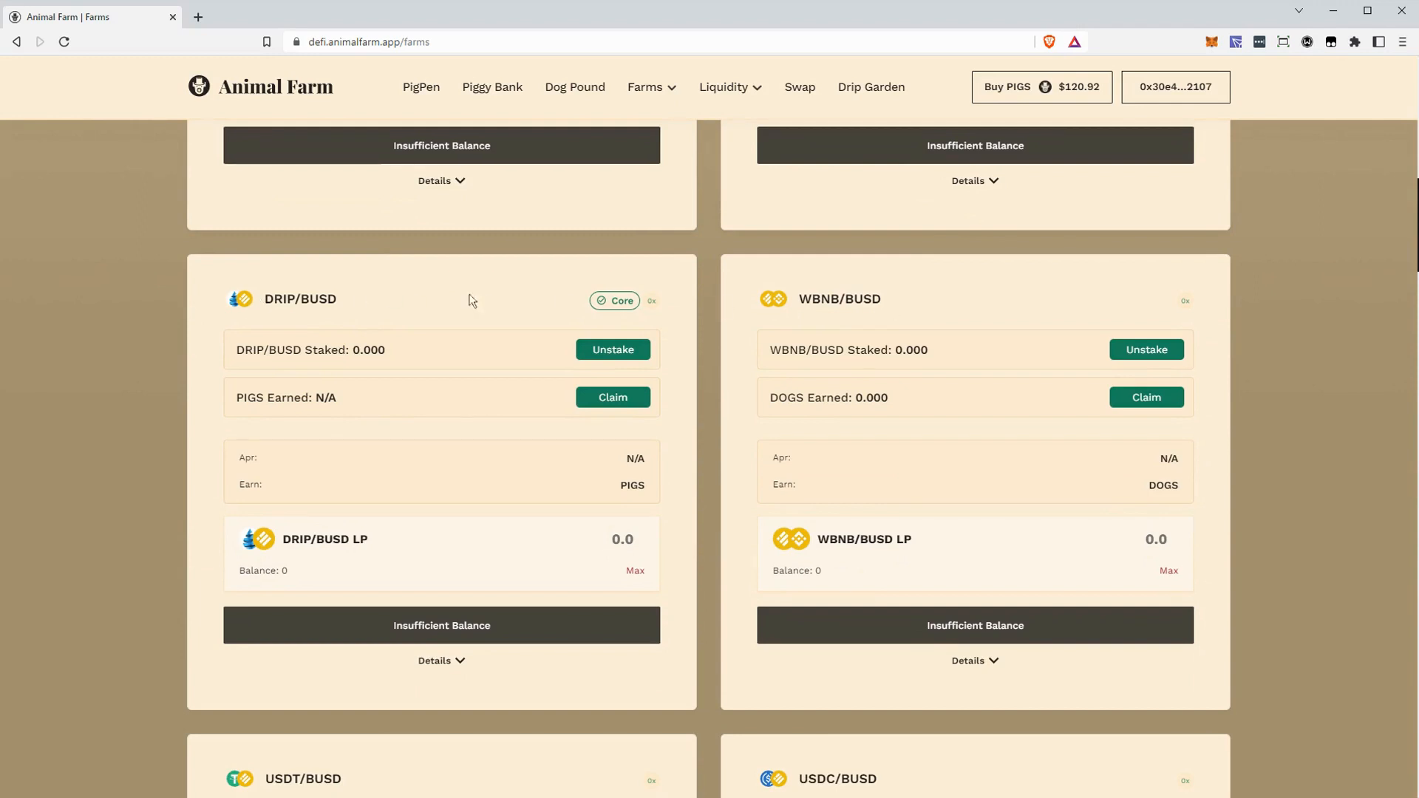
pyautogui.moveTo(930, 500)
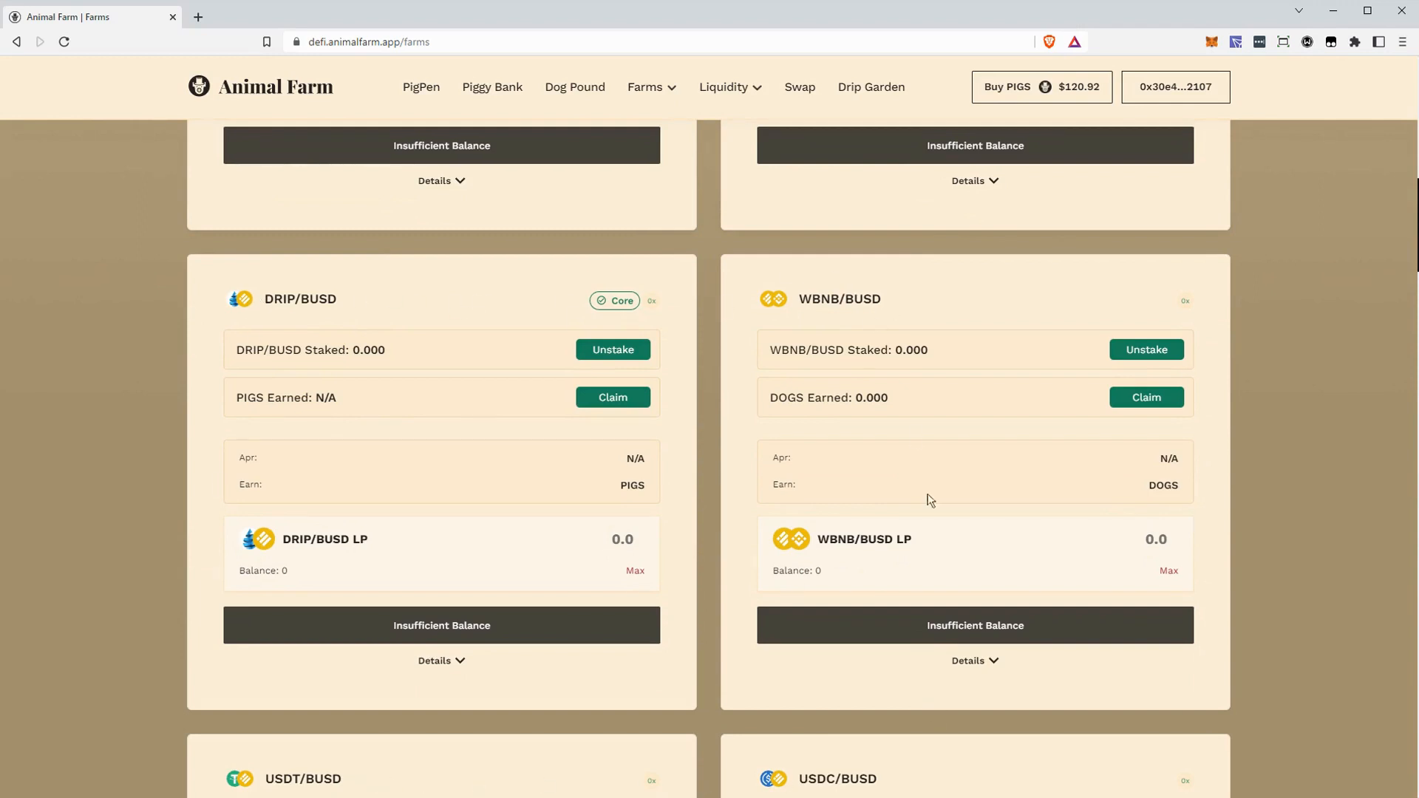
# - Scroll on to the DRIP/BUSD card and select its farm name
pyautogui.scroll(-3)
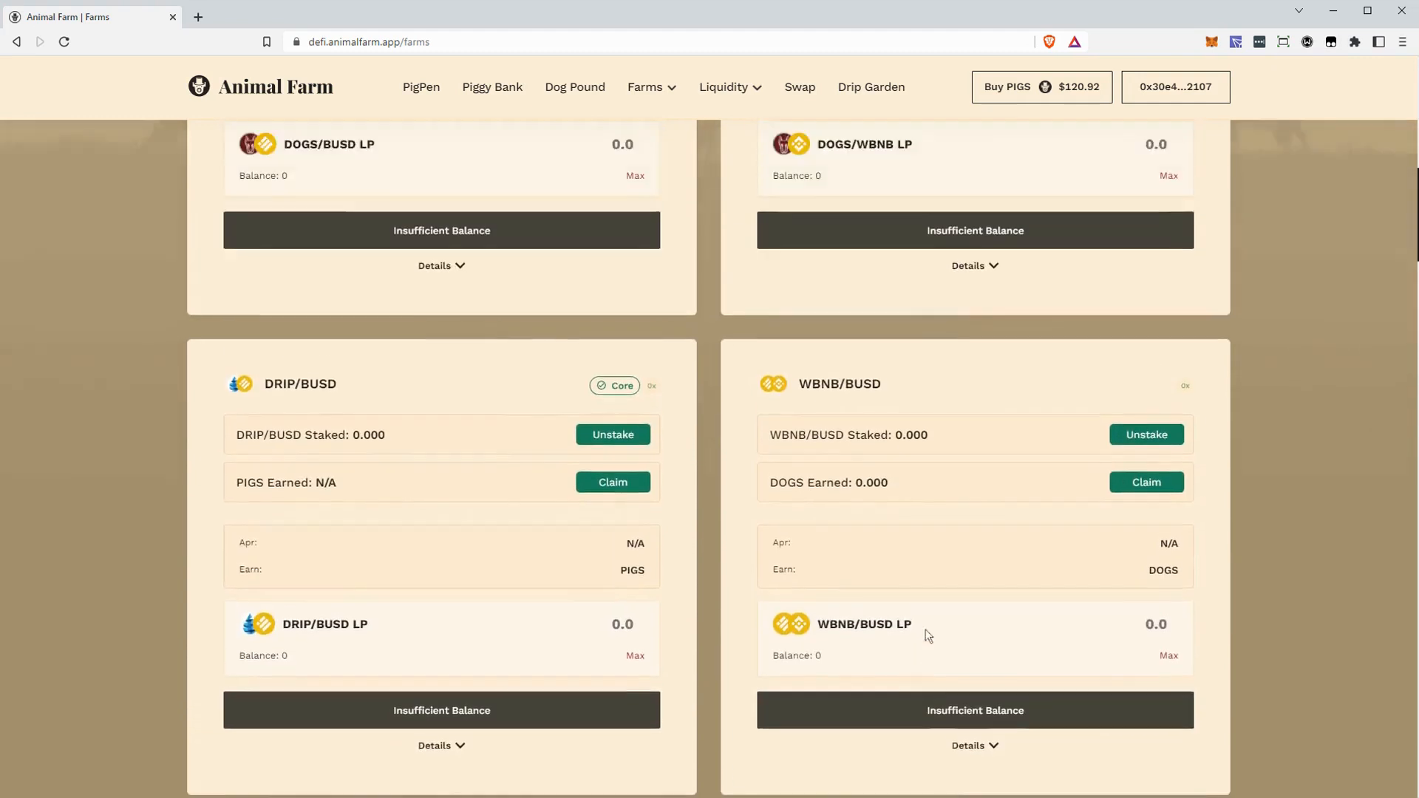
pyautogui.scroll(3)
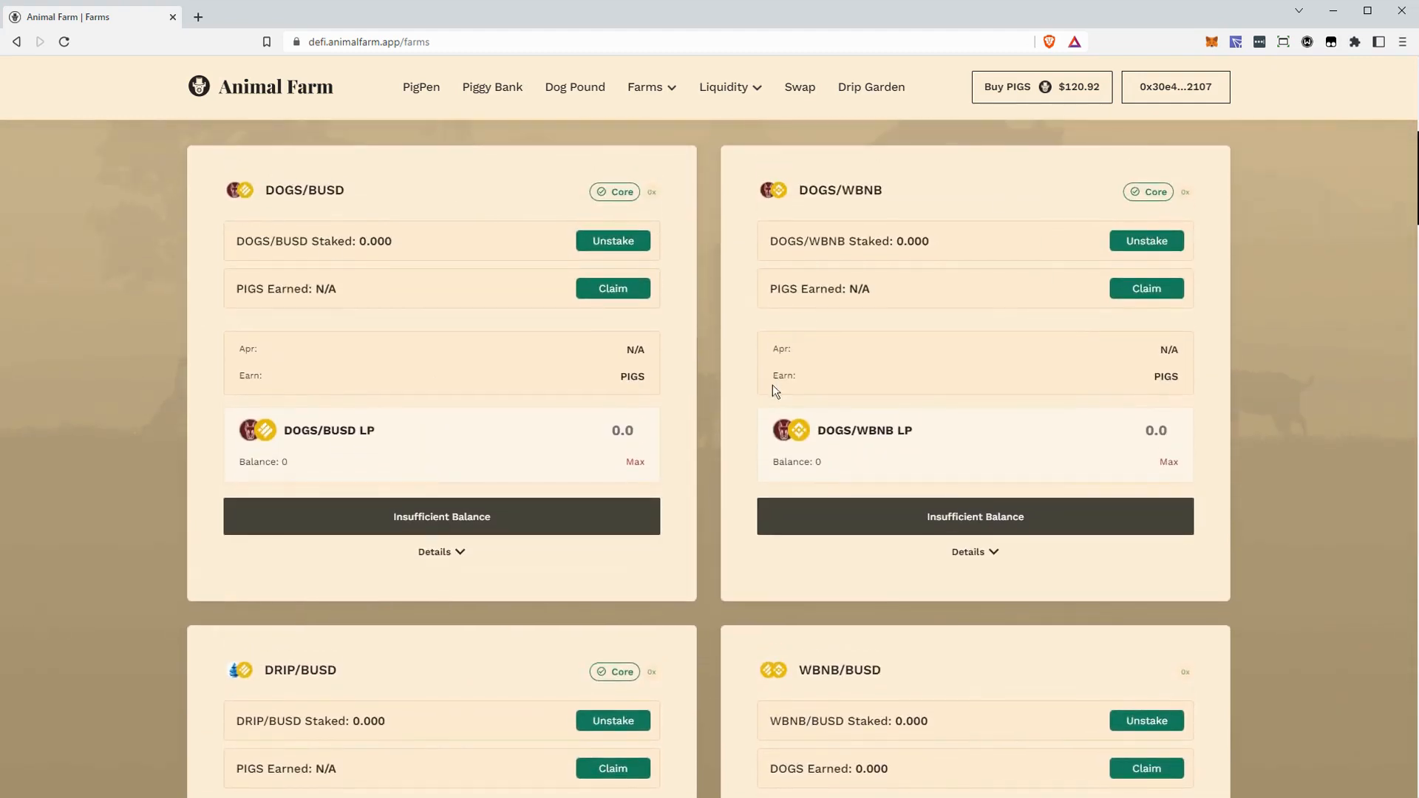
pyautogui.scroll(-3)
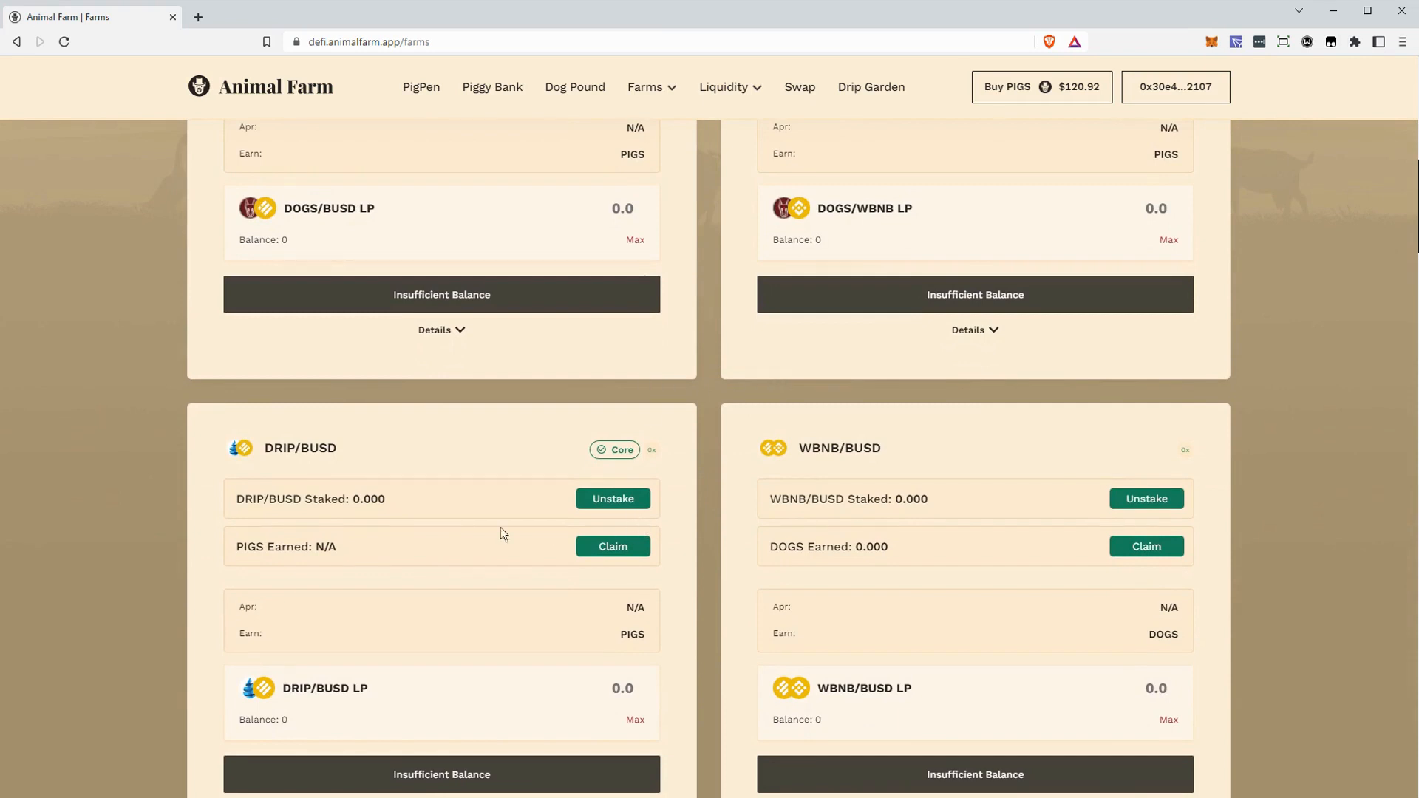
pyautogui.doubleClick(299, 448)
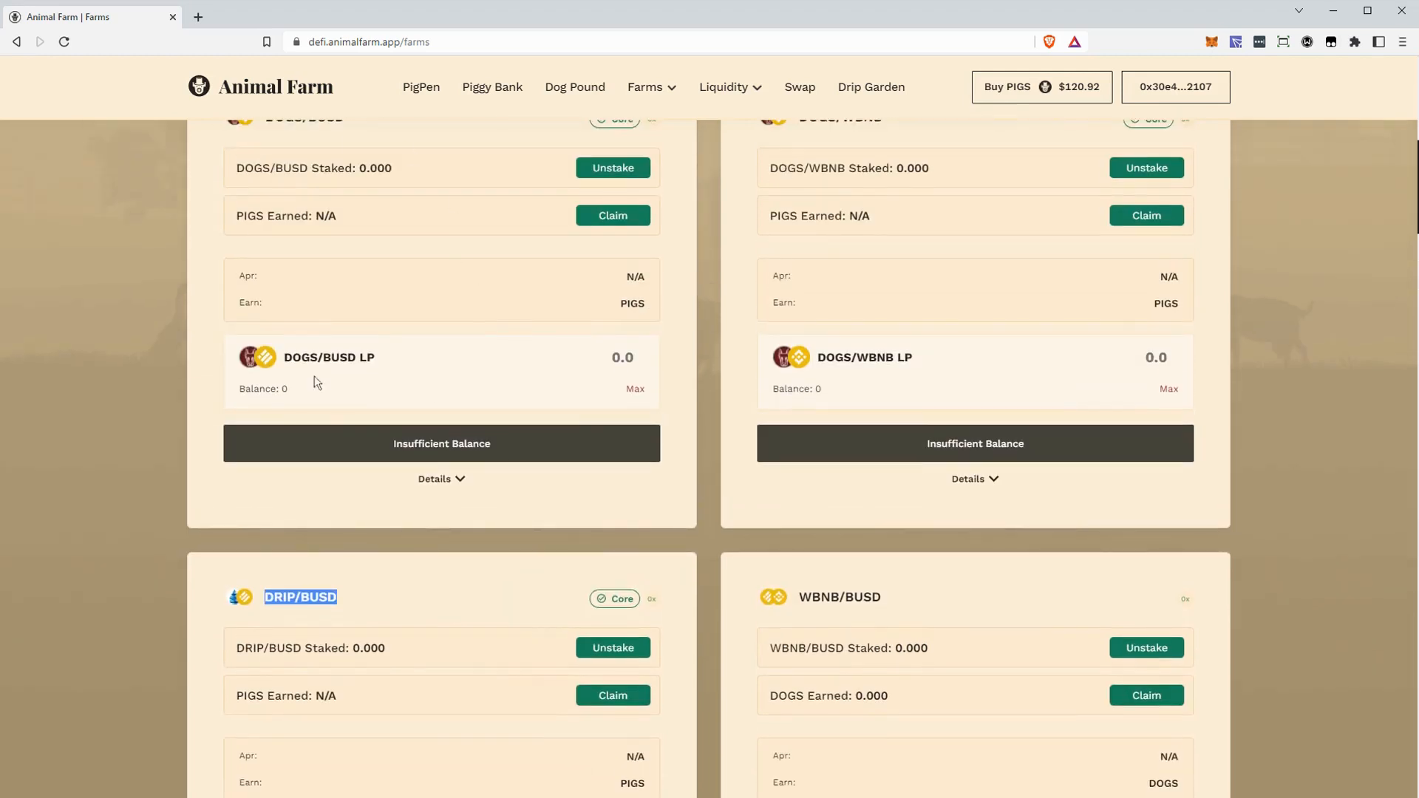
pyautogui.moveTo(489, 391)
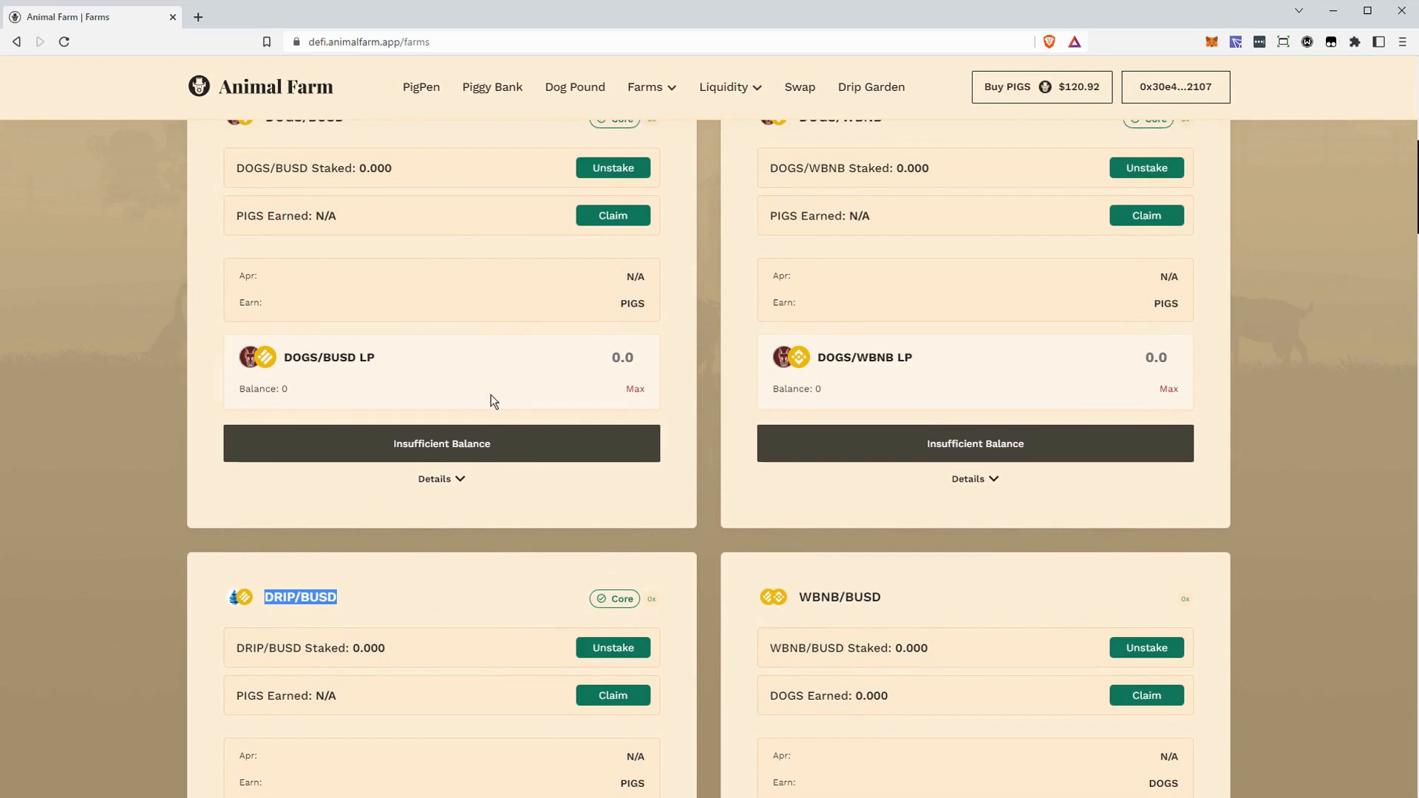
# - Scroll slightly to reveal the full DRIP/BUSD and WBNB/BUSD farm cards
pyautogui.scroll(-3)
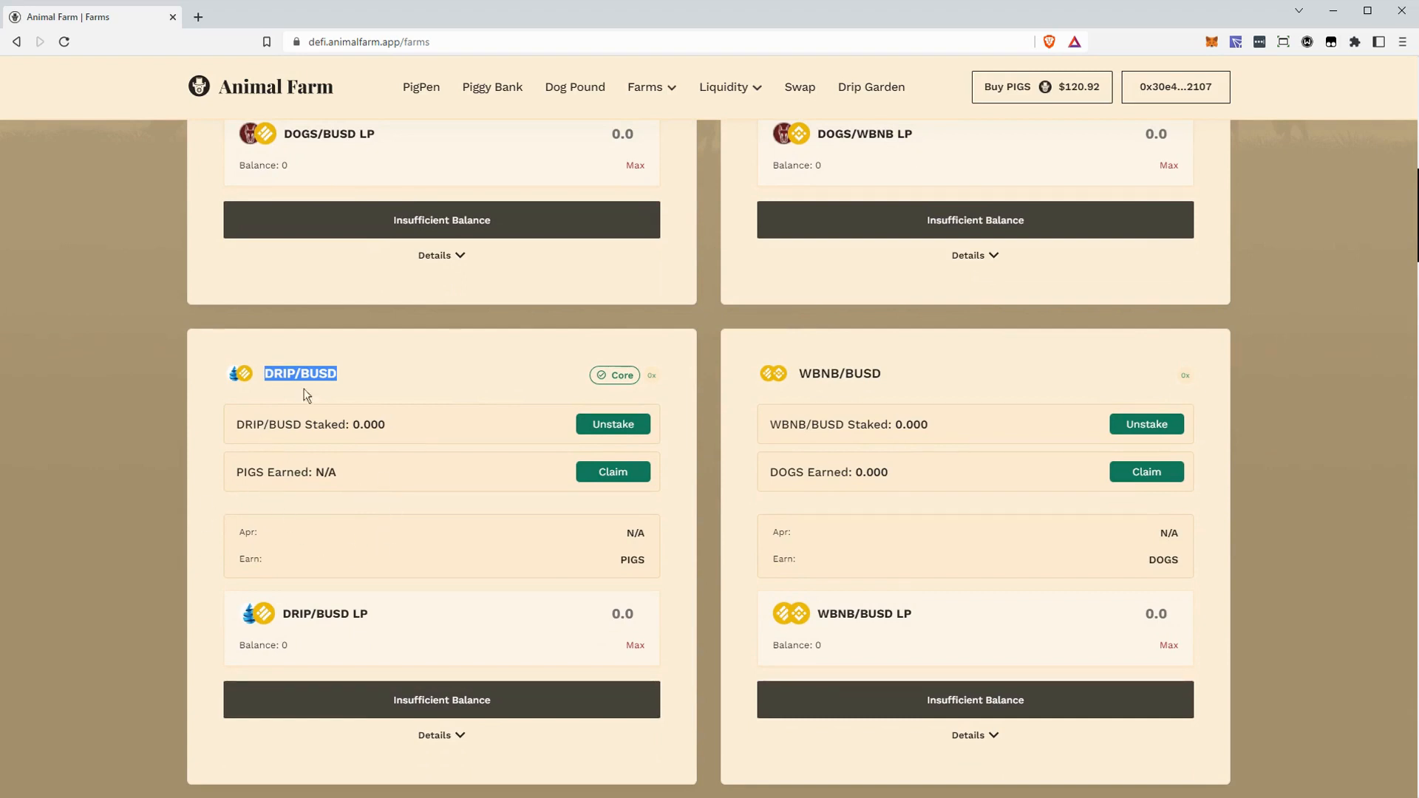
pyautogui.moveTo(656, 528)
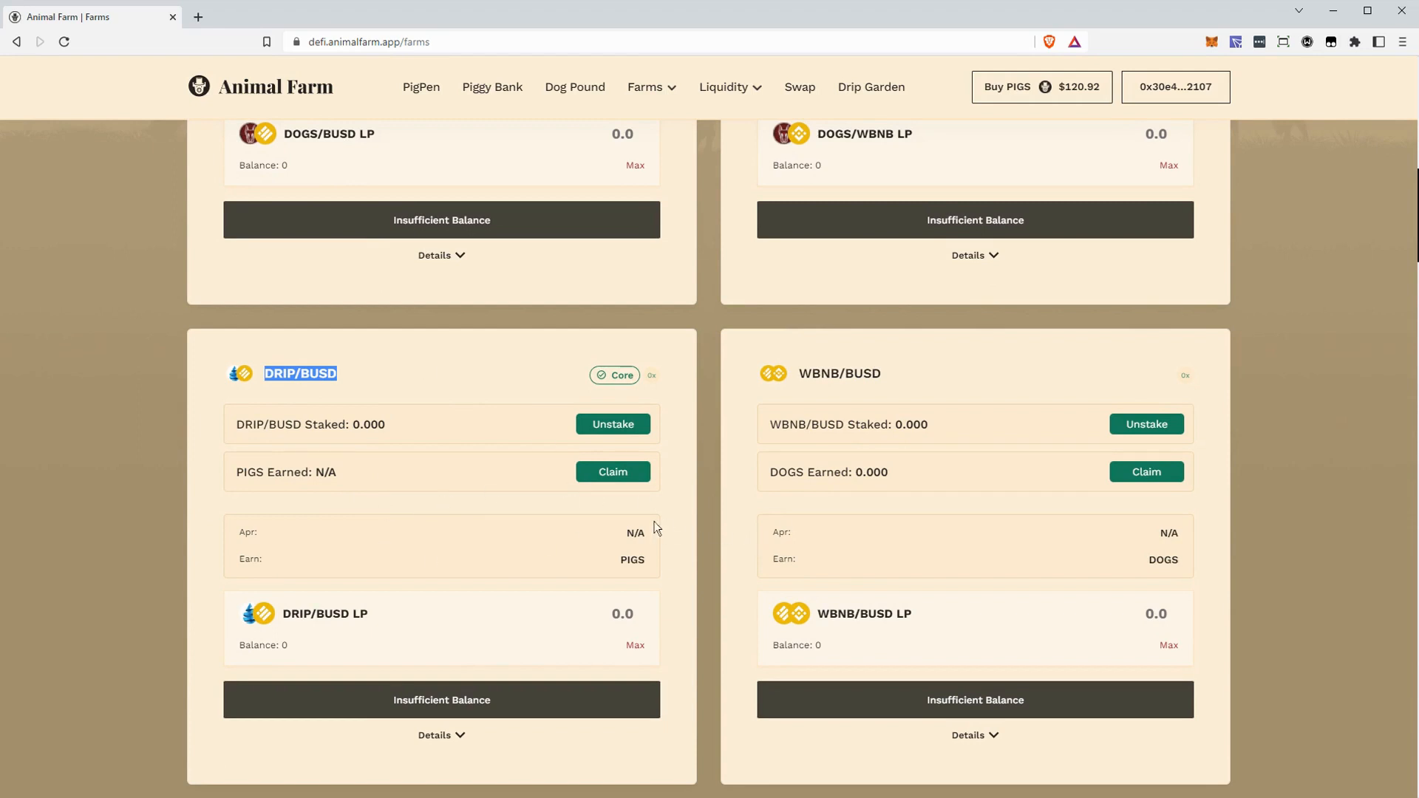
pyautogui.moveTo(532, 431)
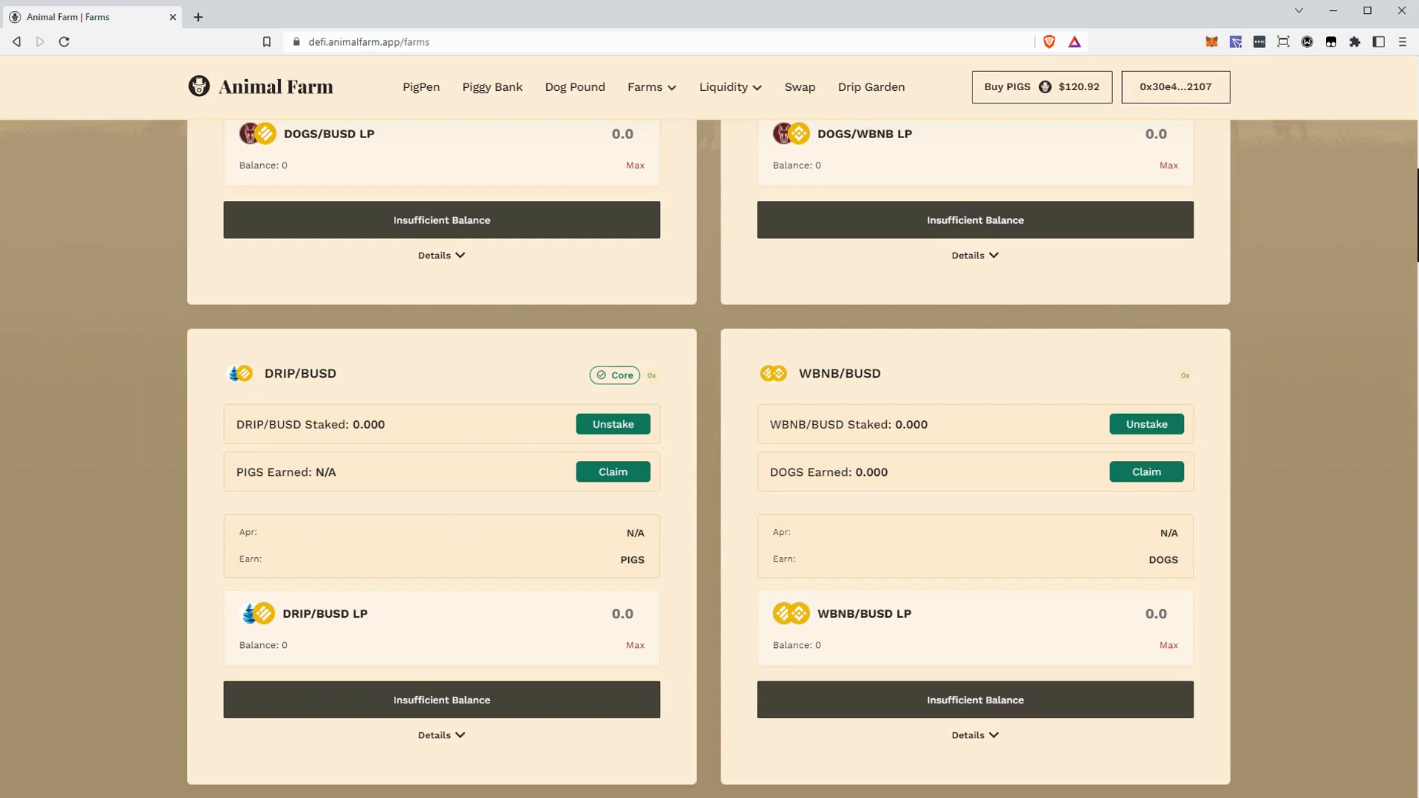
pyautogui.moveTo(722, 537)
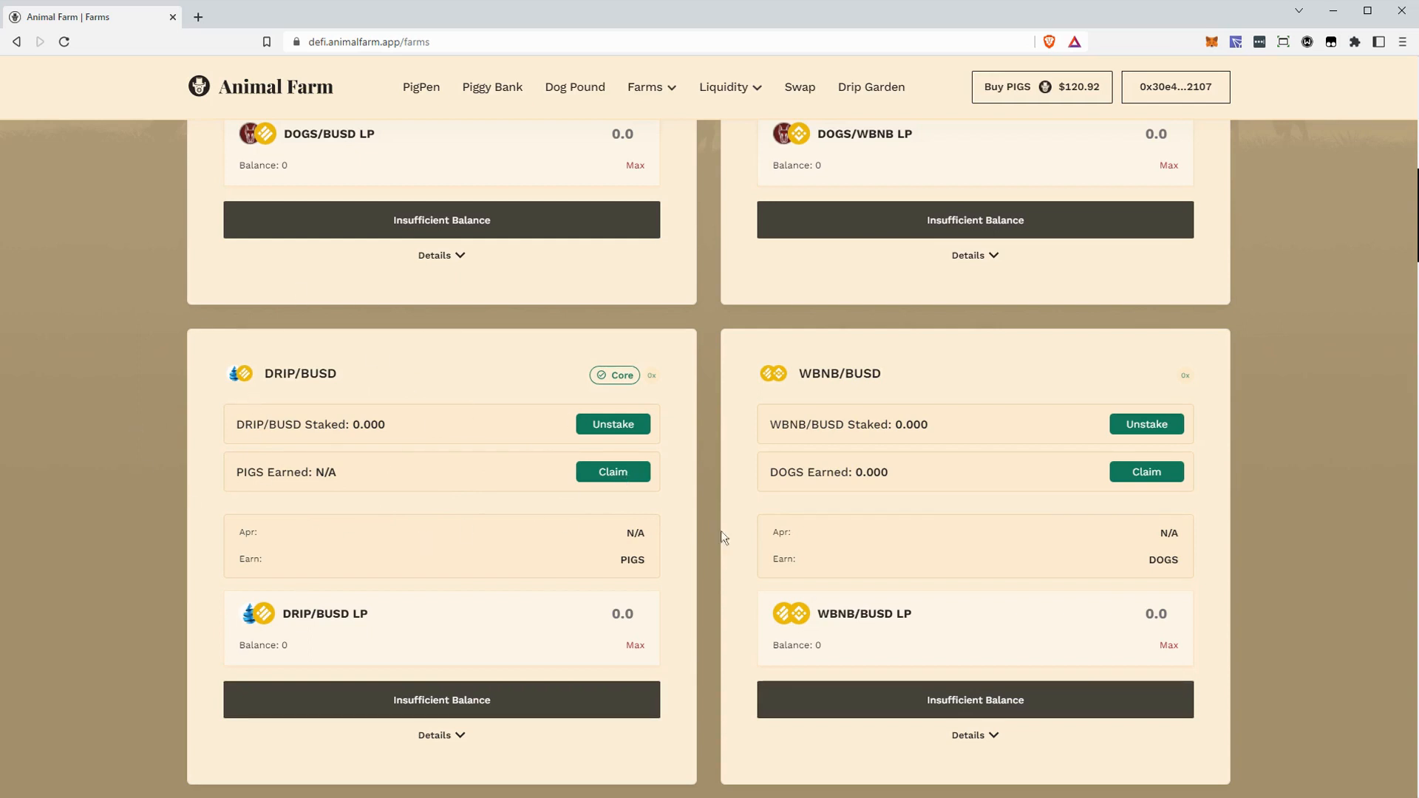
pyautogui.moveTo(1283, 379)
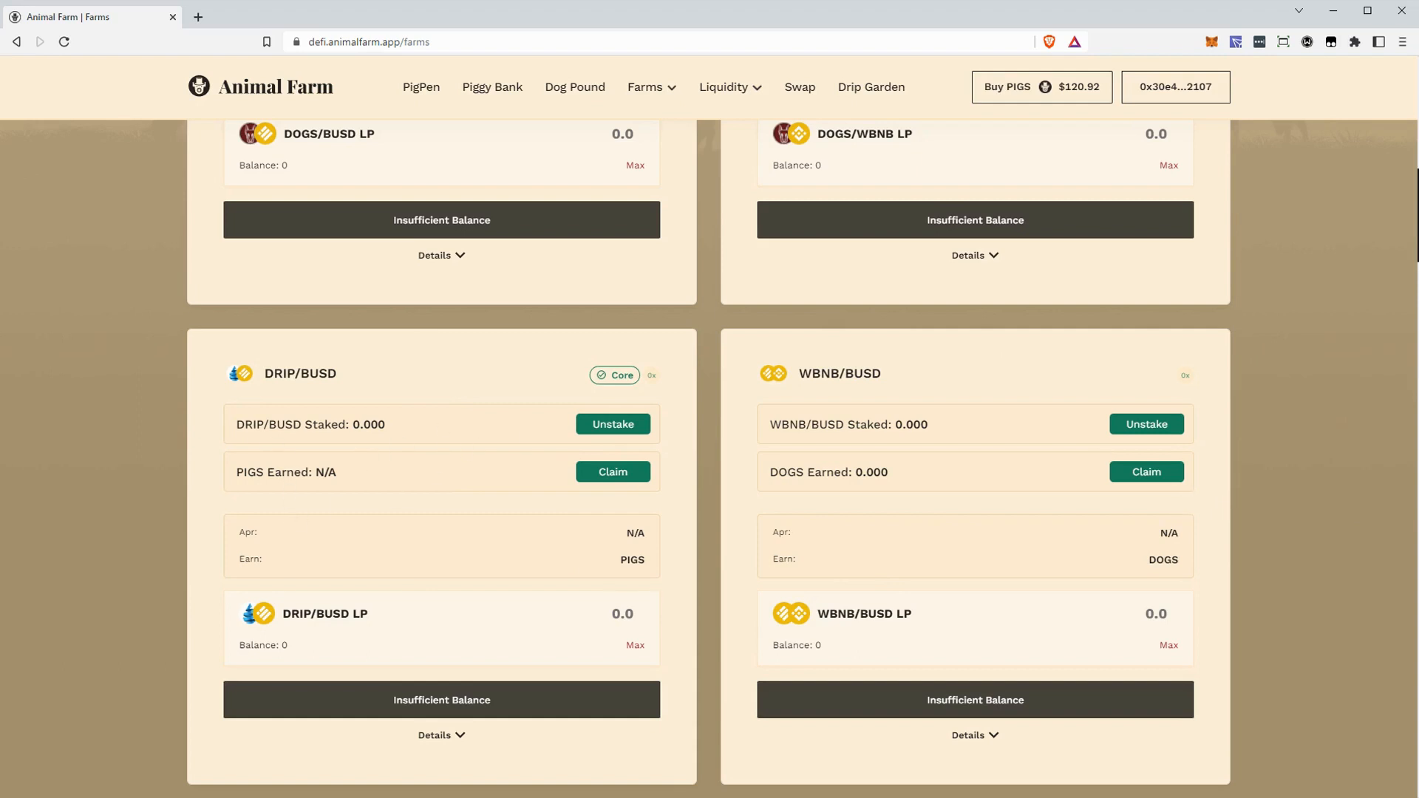
pyautogui.moveTo(283, 504)
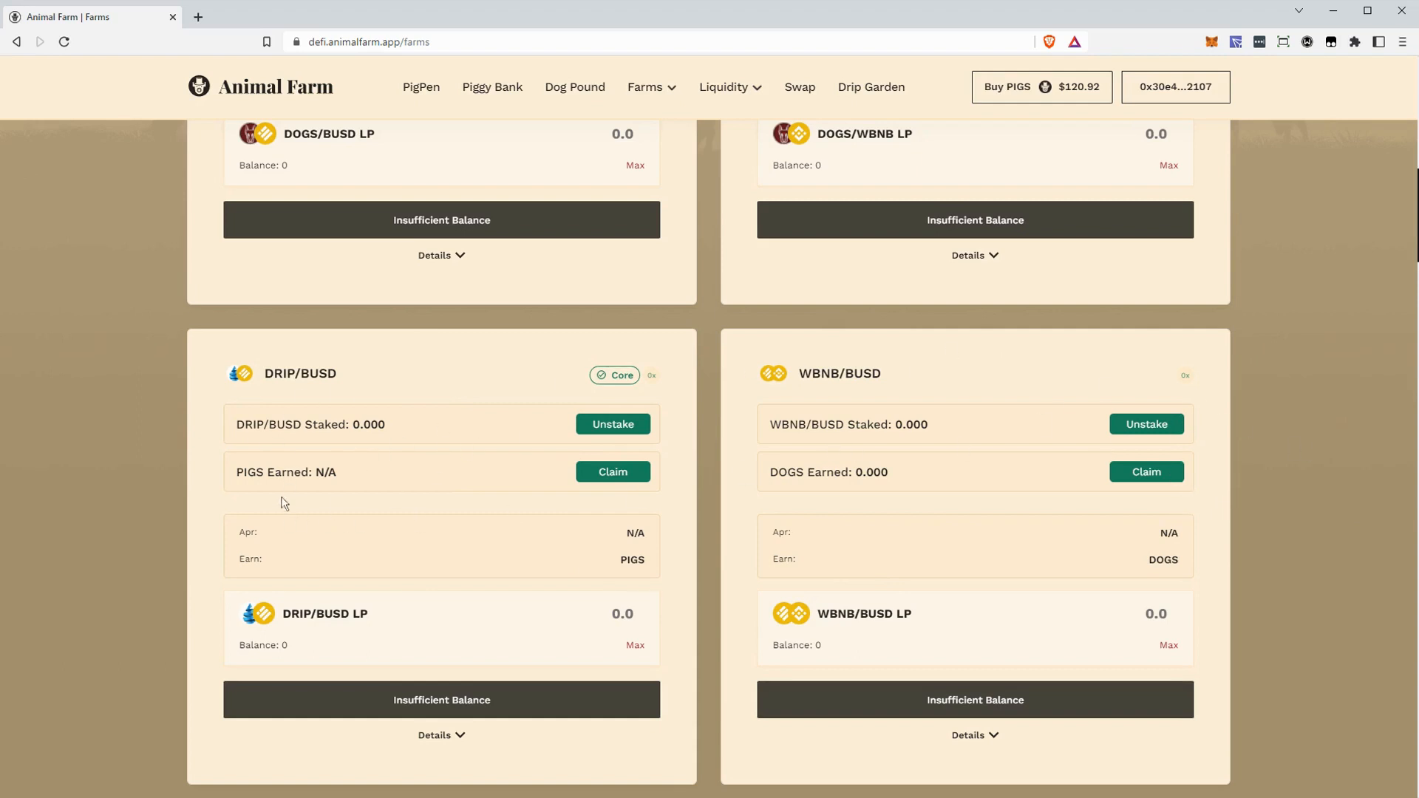
pyautogui.moveTo(278, 488)
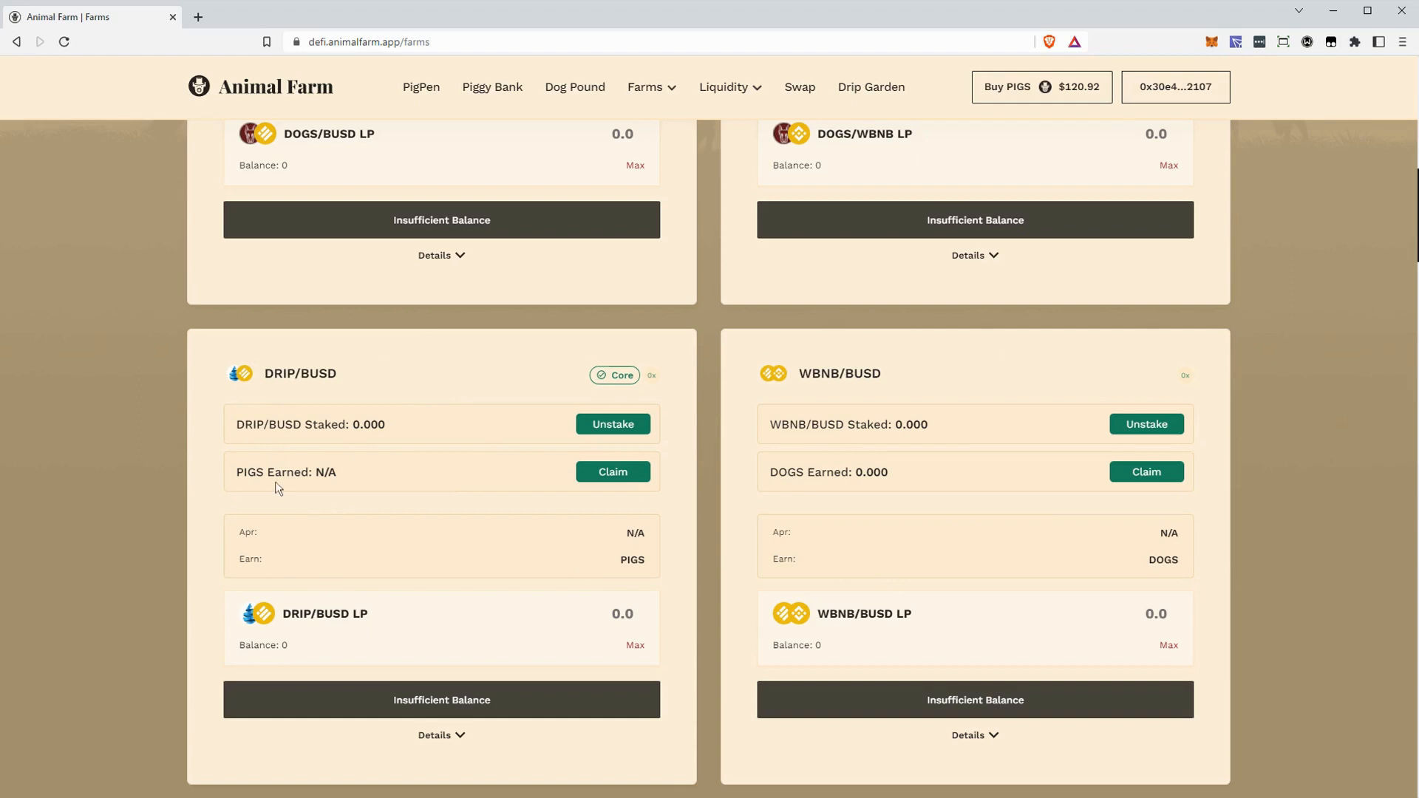
pyautogui.moveTo(314, 498)
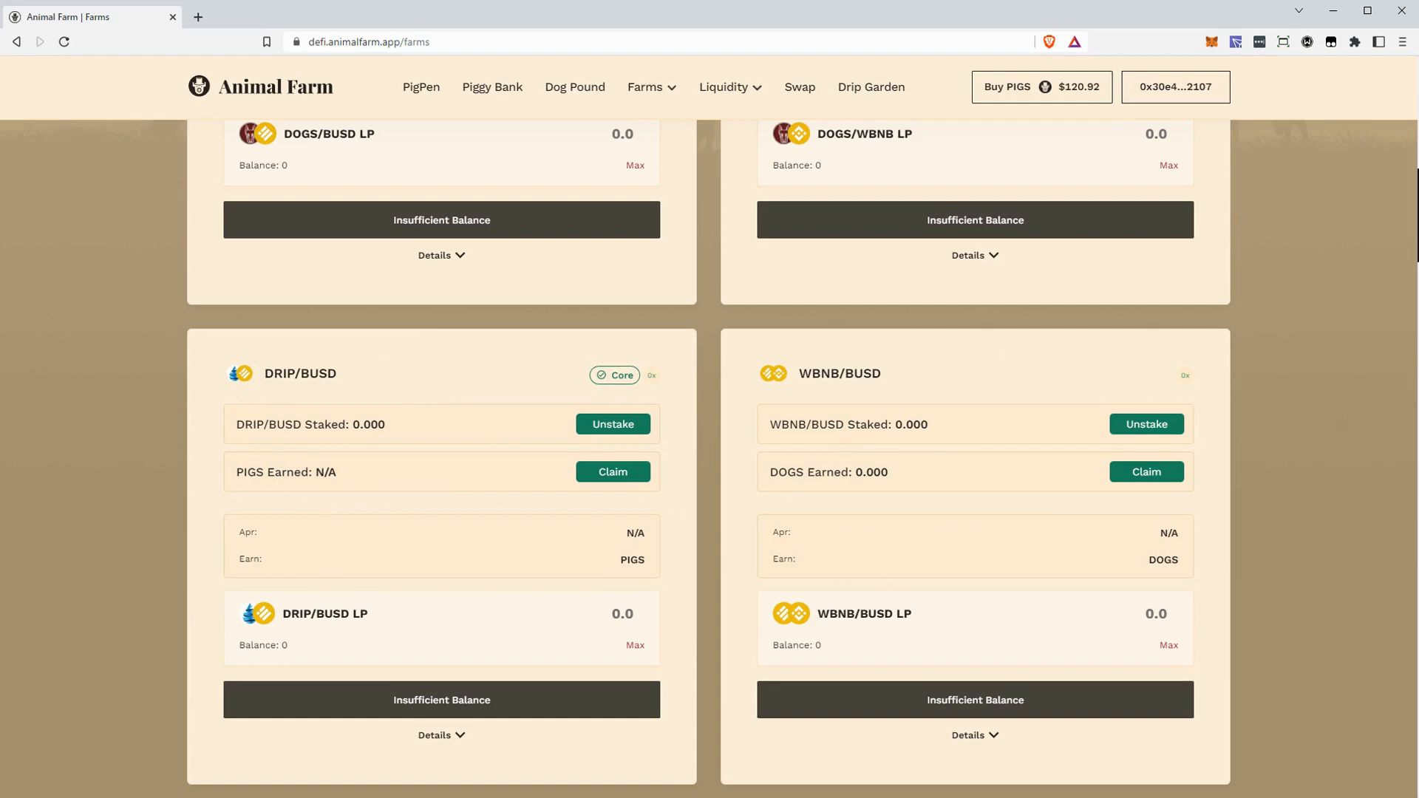
pyautogui.scroll(3)
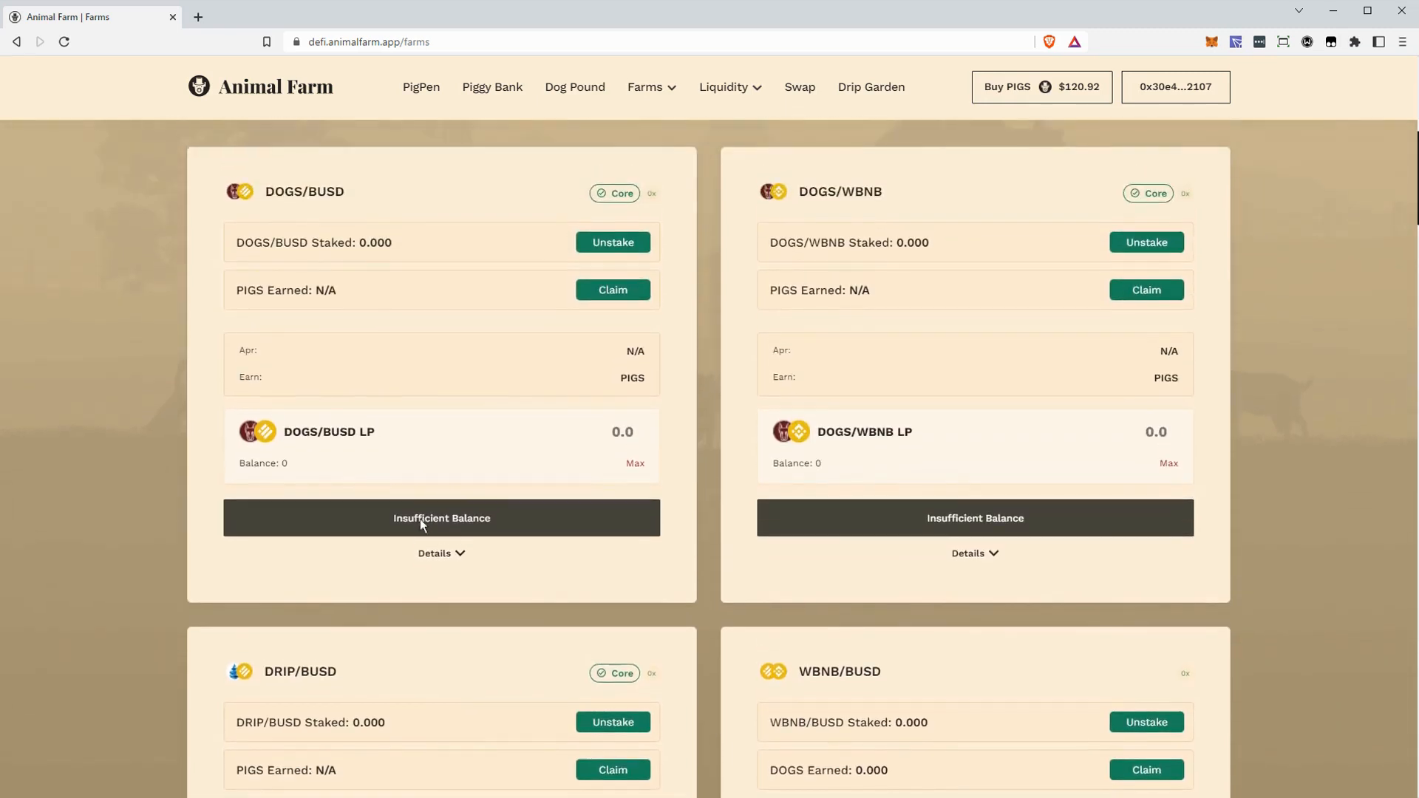
pyautogui.moveTo(283, 455)
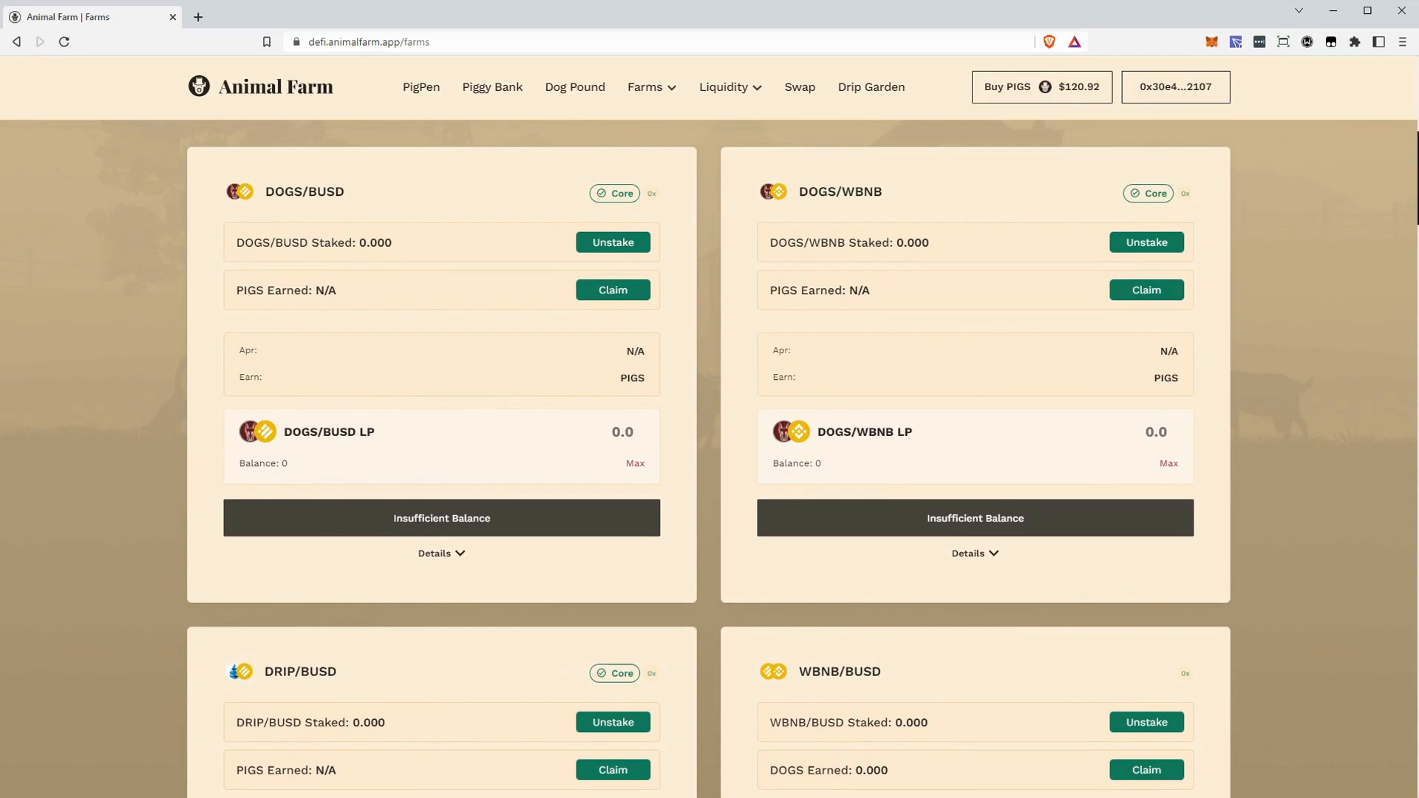
pyautogui.scroll(-3)
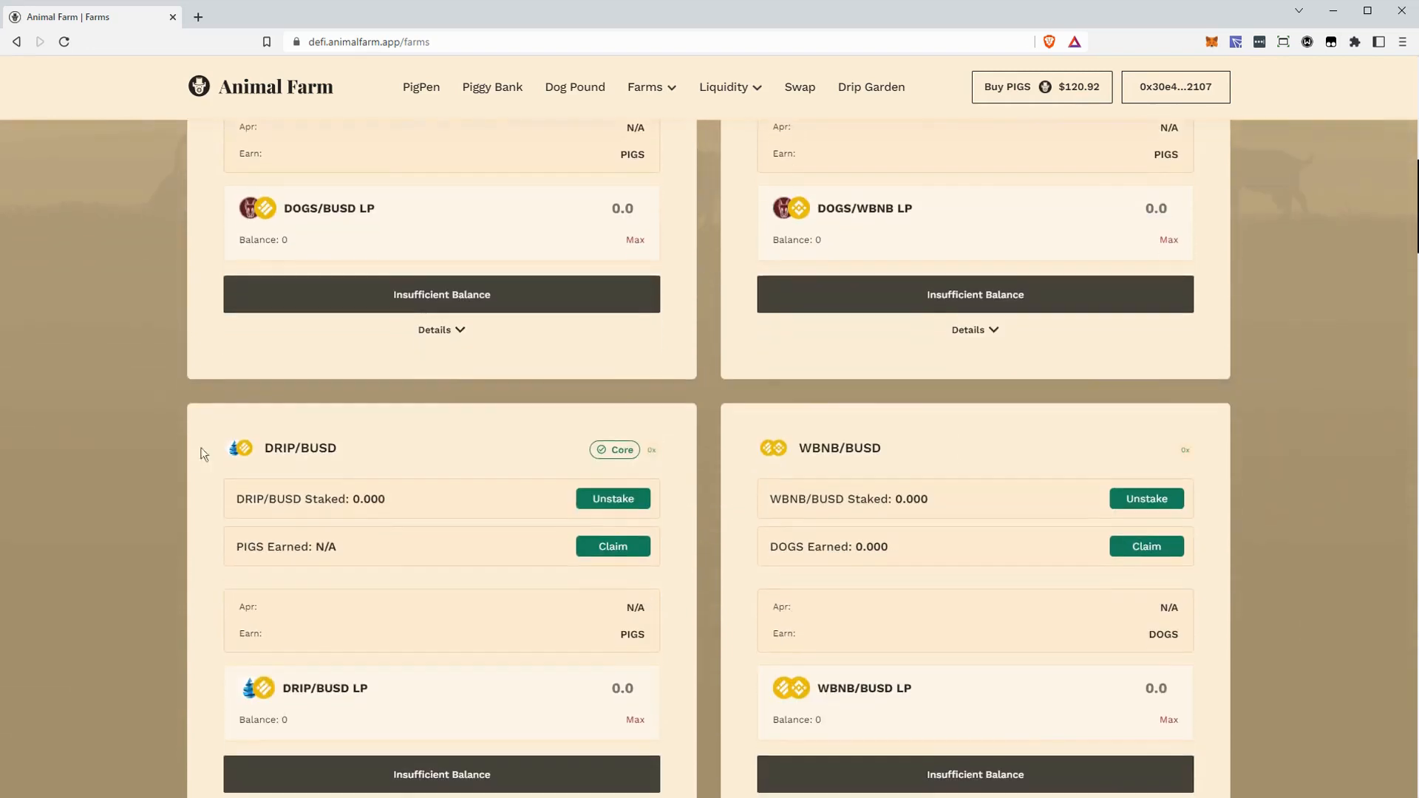
pyautogui.moveTo(318, 514)
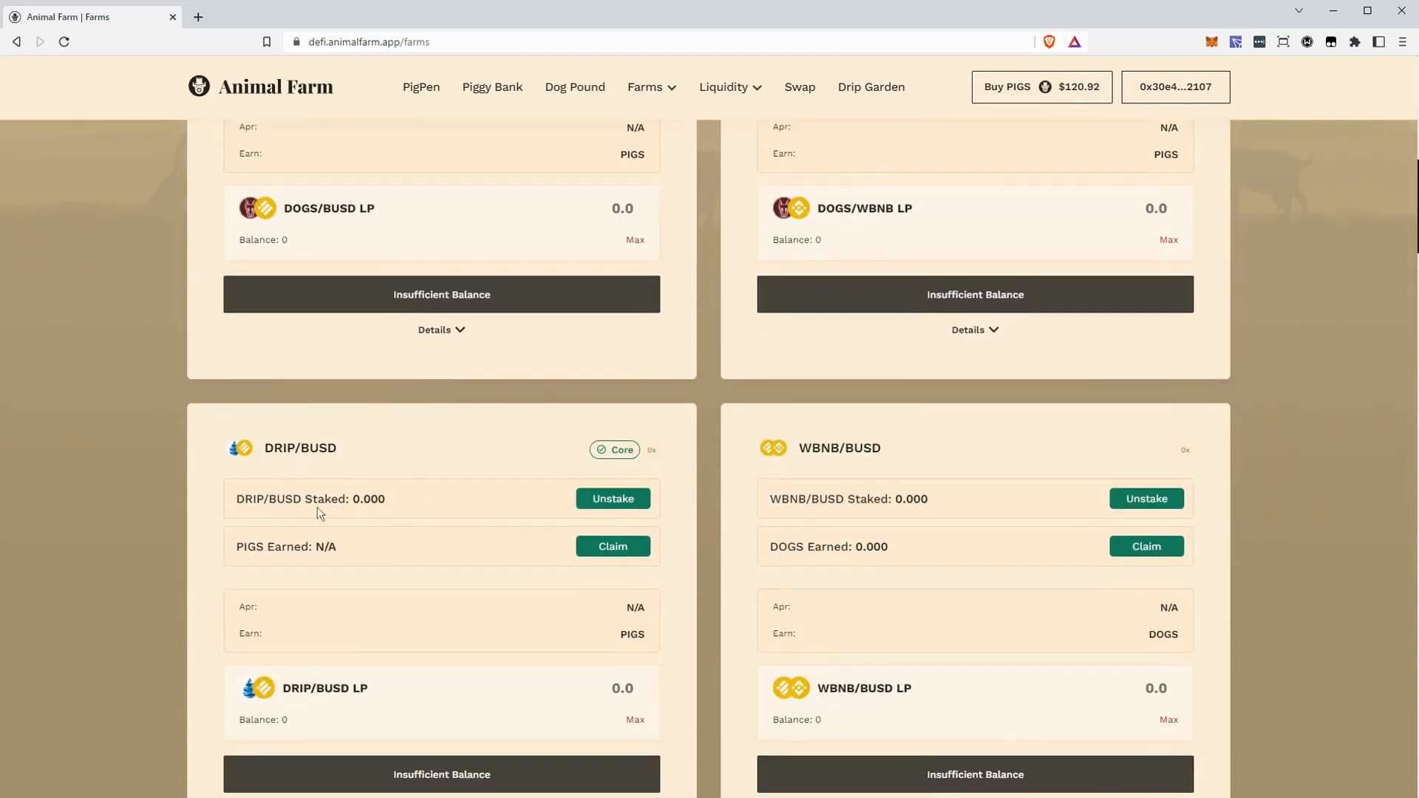
pyautogui.doubleClick(286, 546)
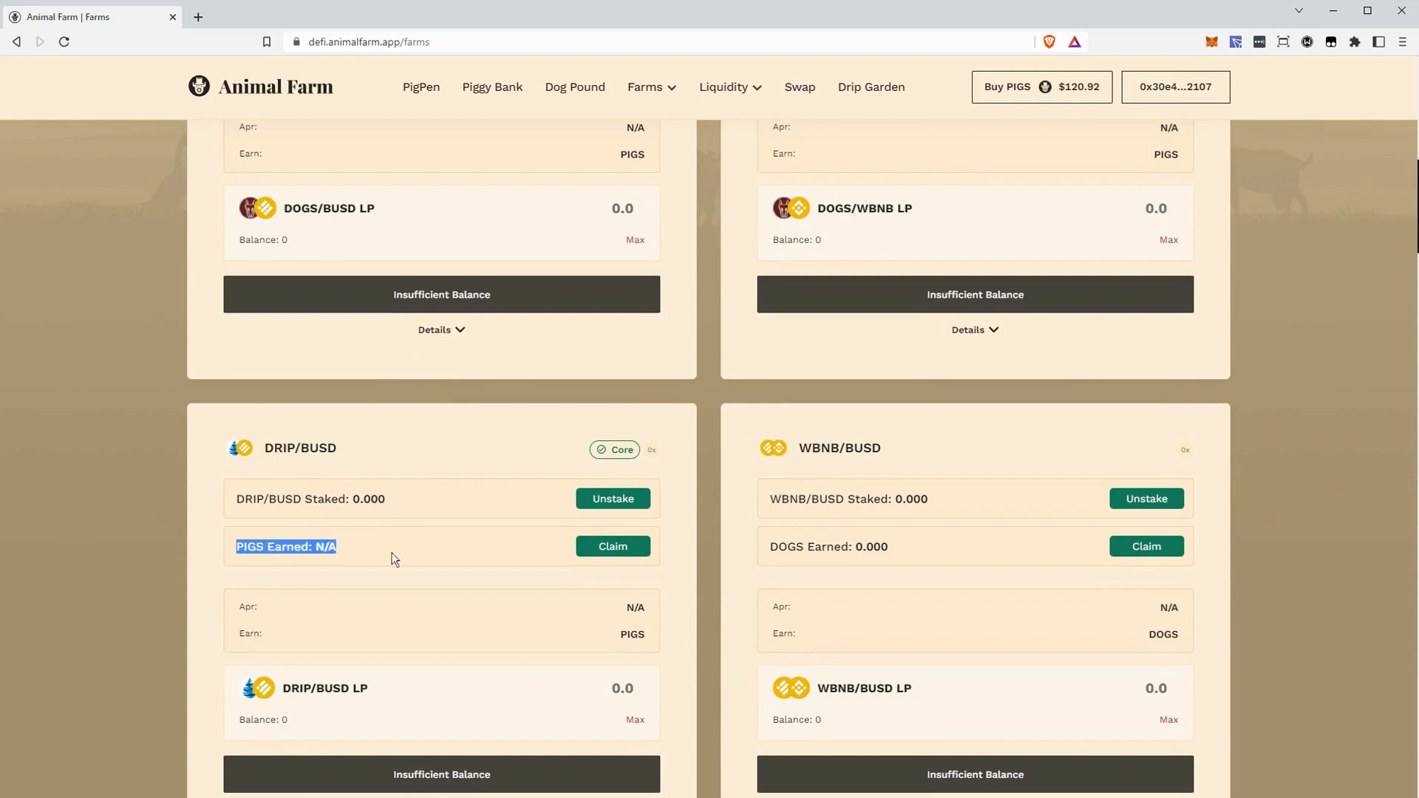
pyautogui.click(226, 475)
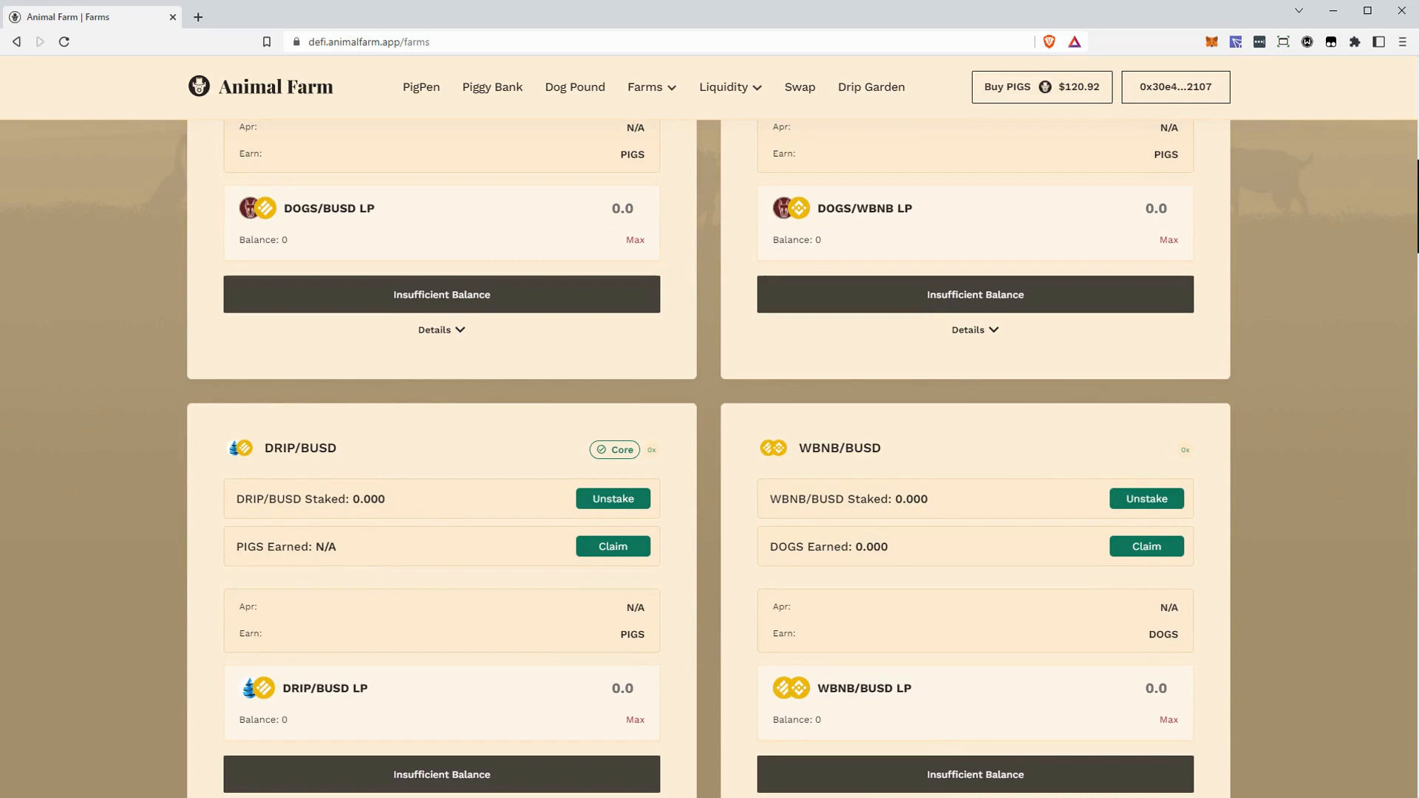
pyautogui.moveTo(312, 479)
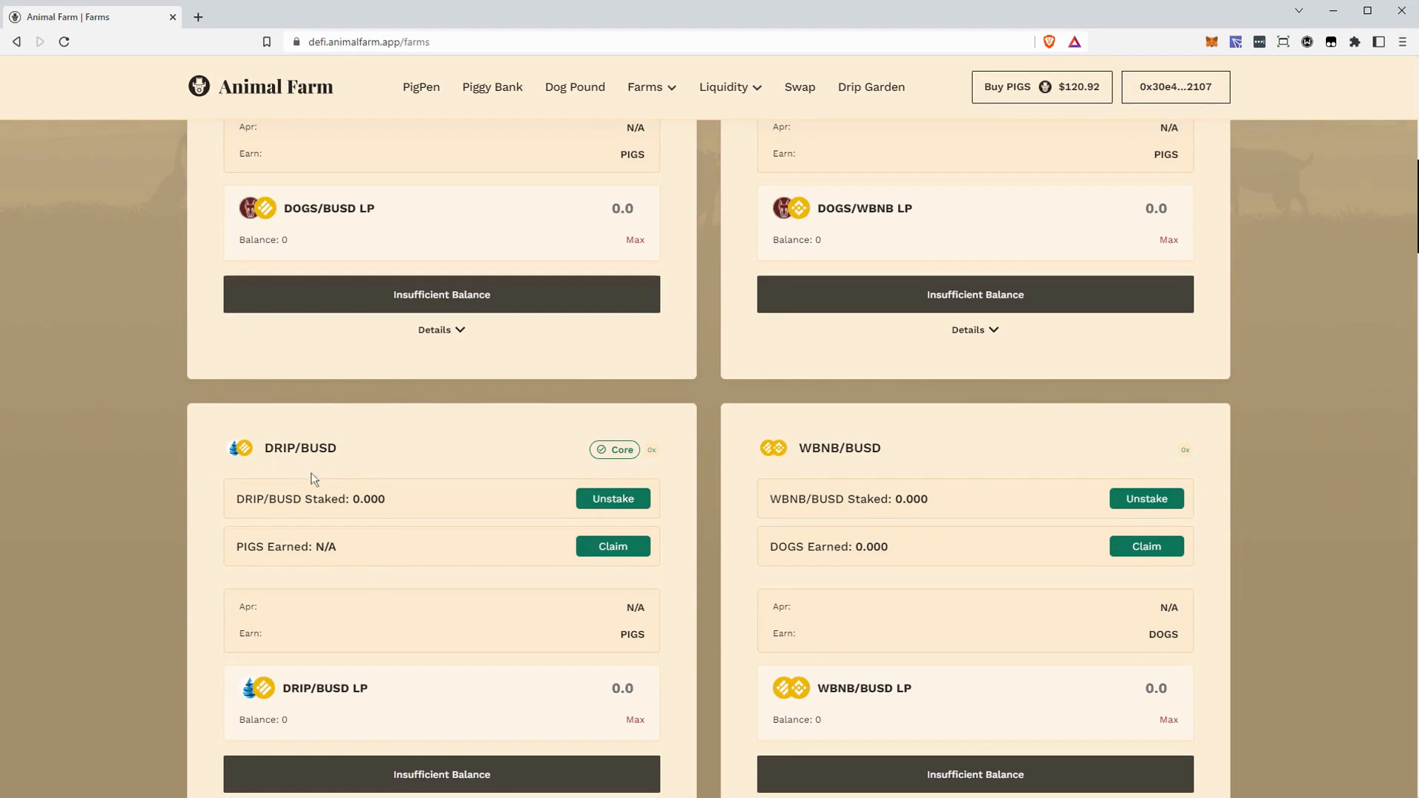
pyautogui.moveTo(334, 477)
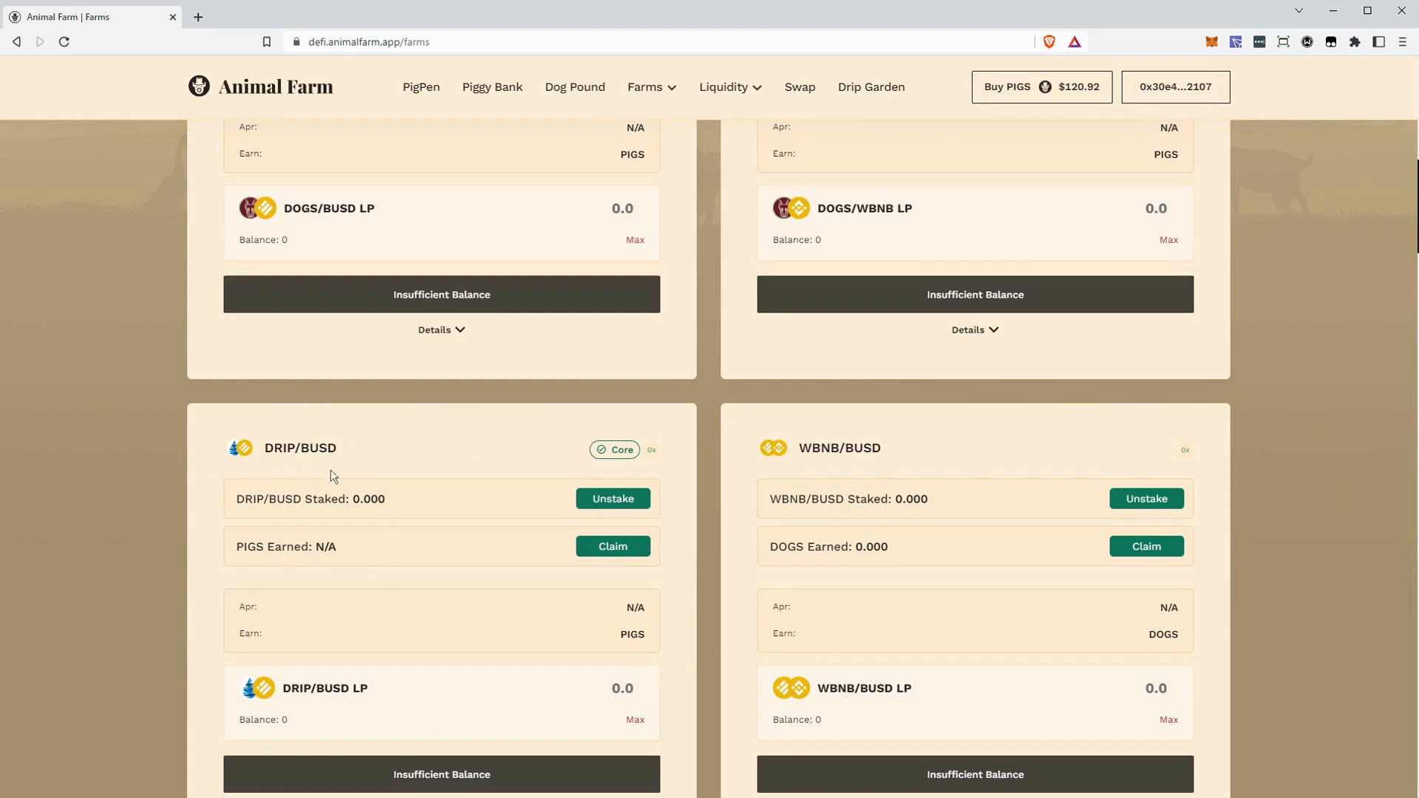
pyautogui.moveTo(262, 476)
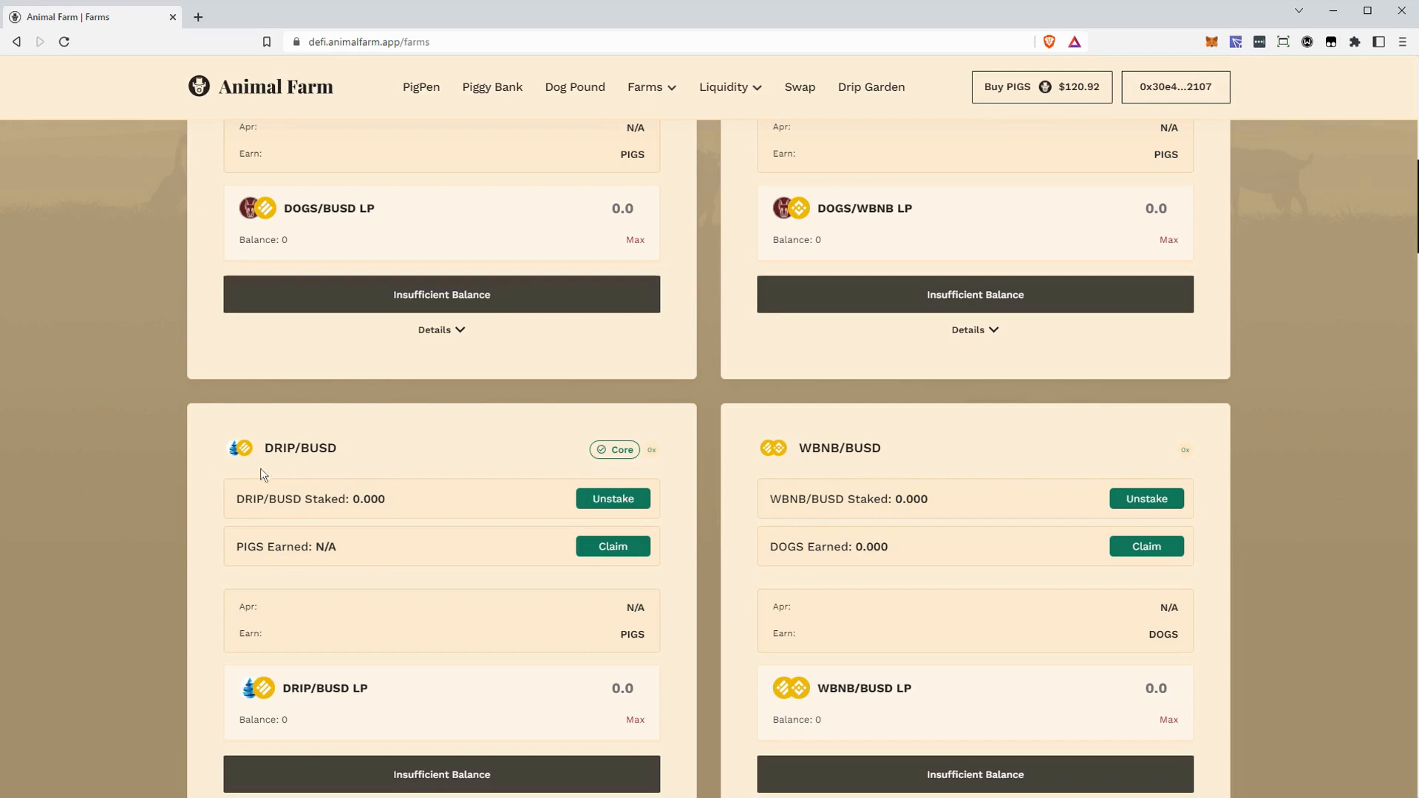
pyautogui.moveTo(420, 474)
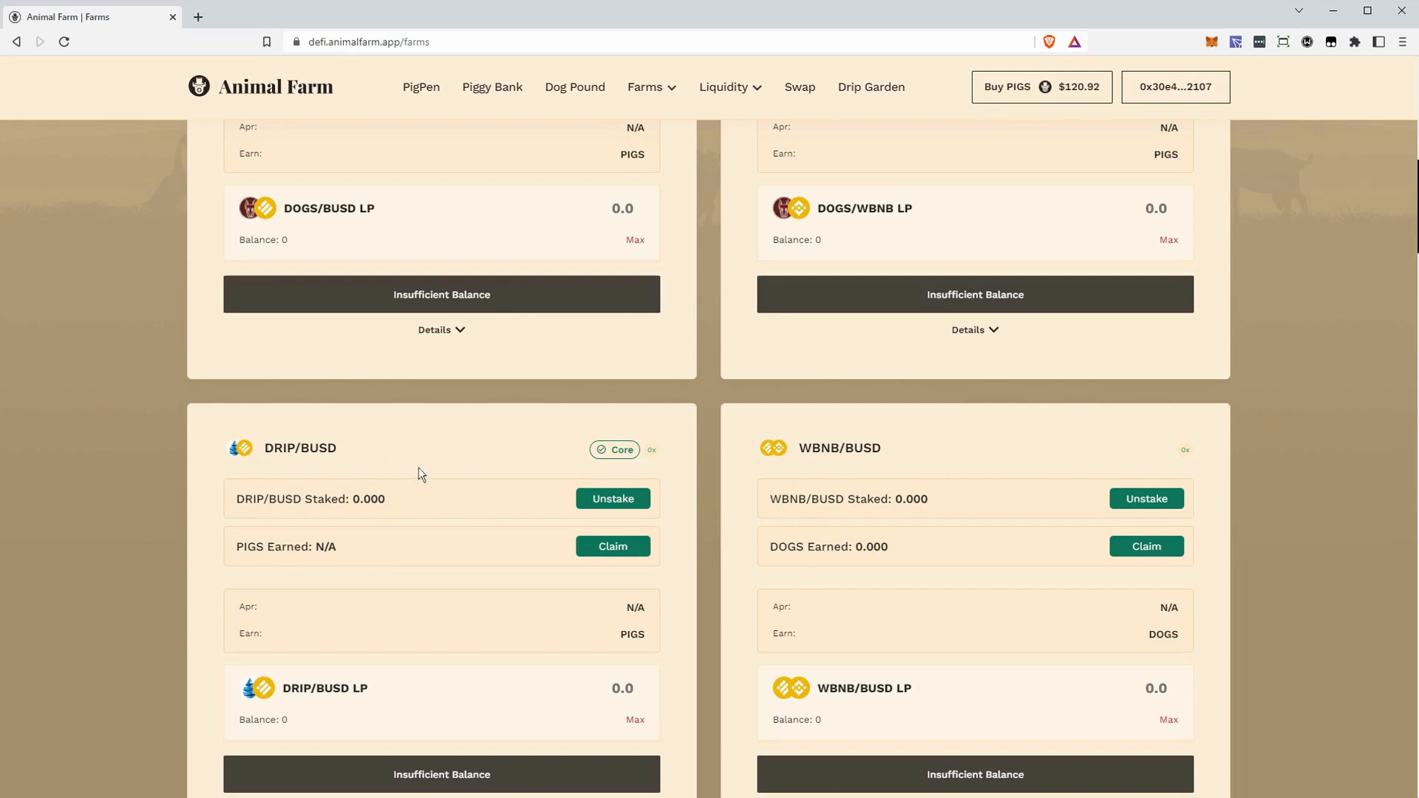
pyautogui.moveTo(348, 488)
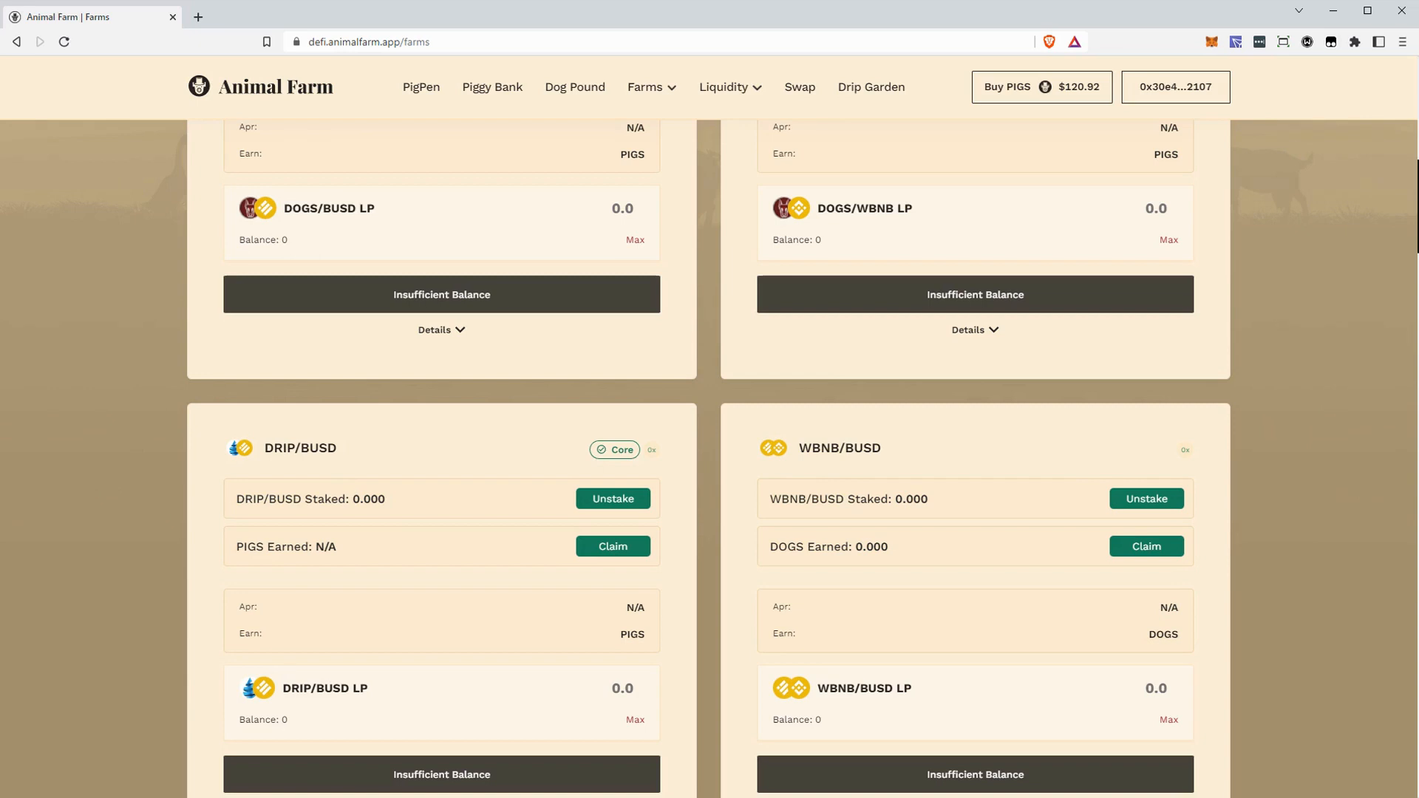
pyautogui.moveTo(403, 481)
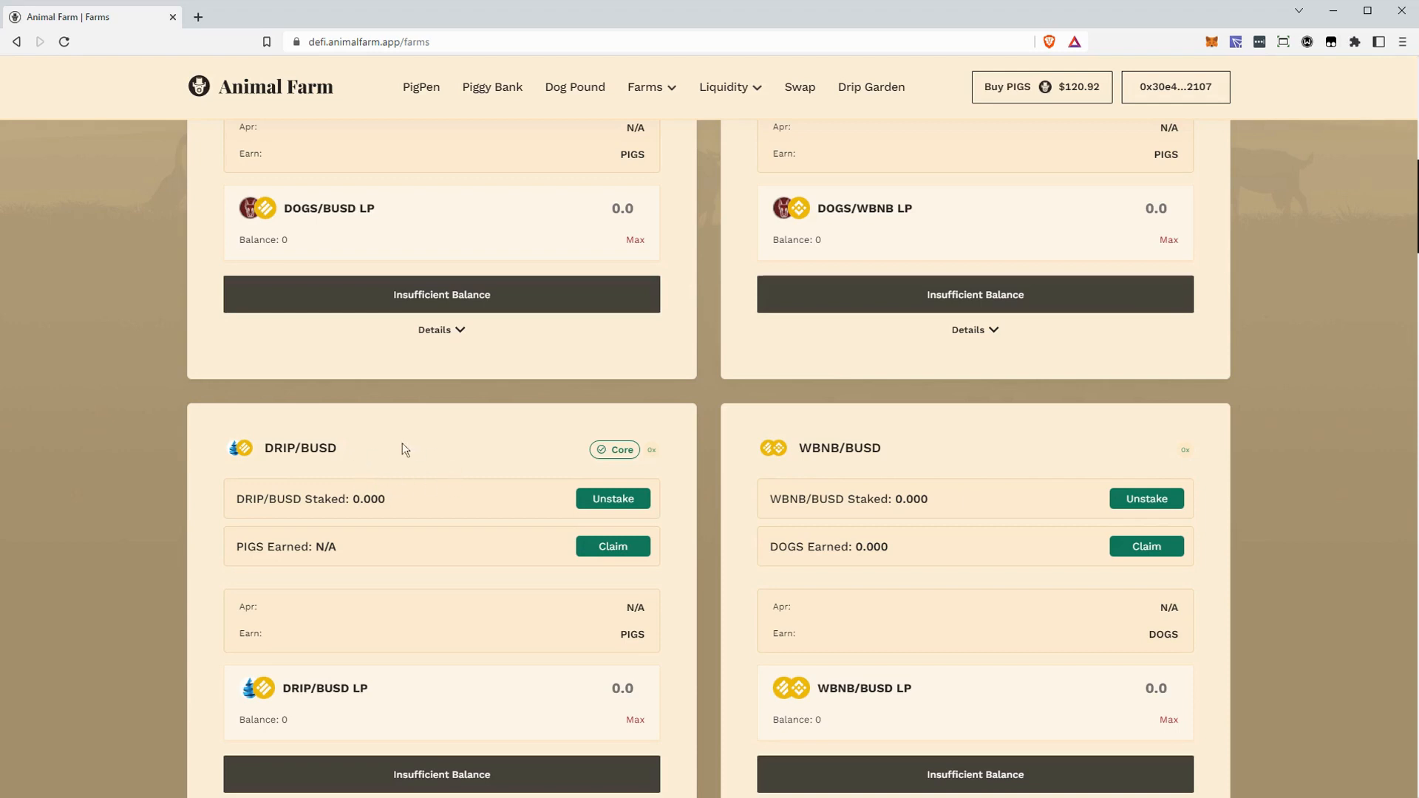
pyautogui.moveTo(281, 469)
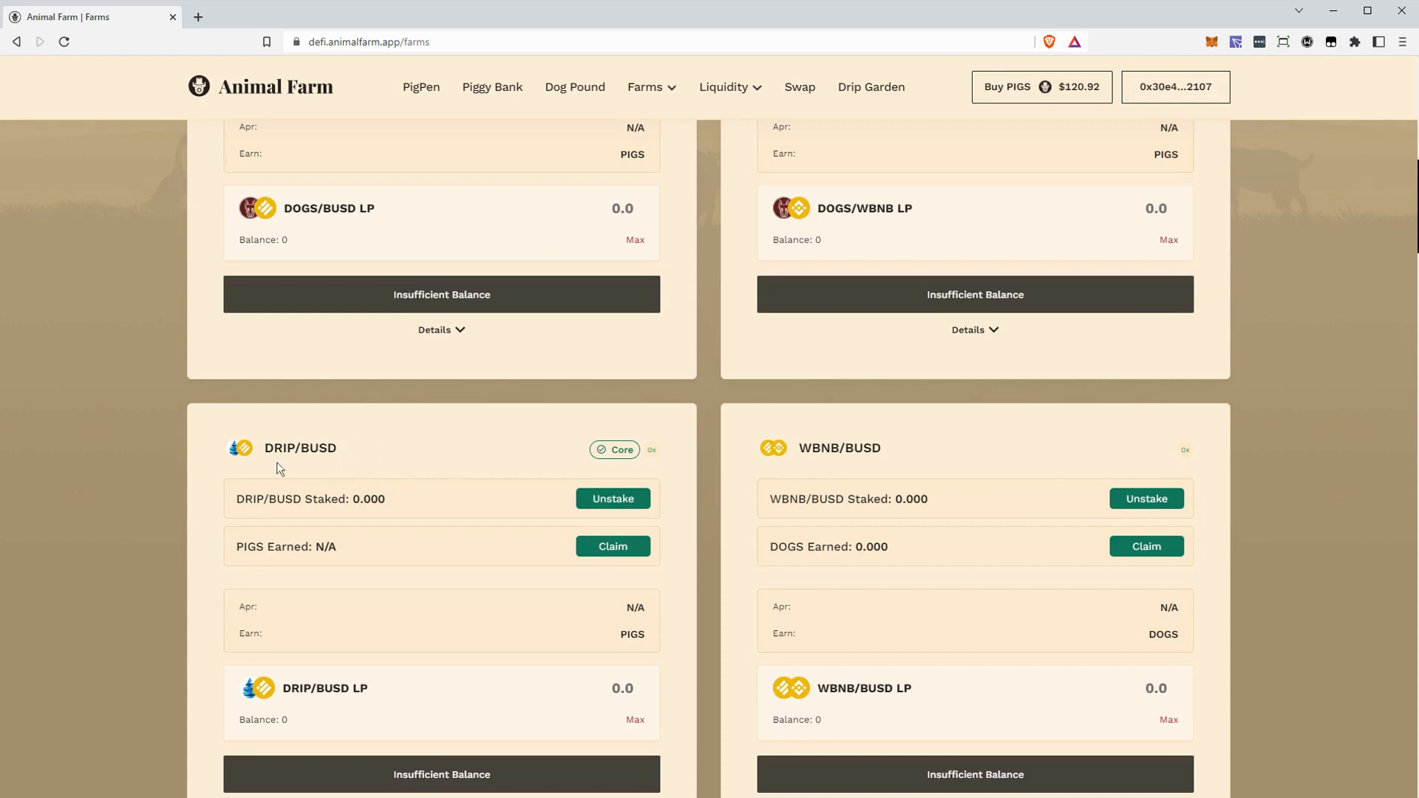
pyautogui.doubleClick(299, 447)
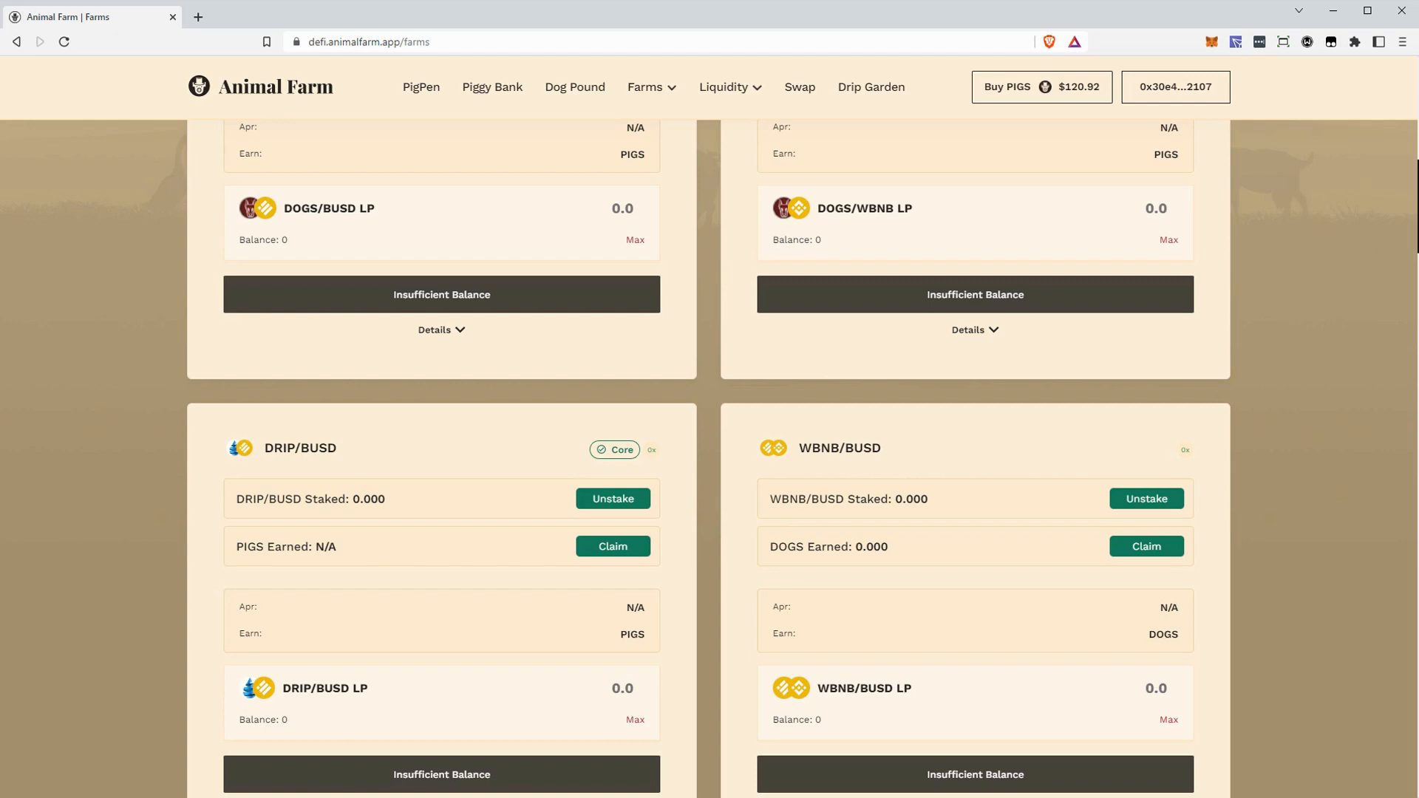
pyautogui.doubleClick(278, 448)
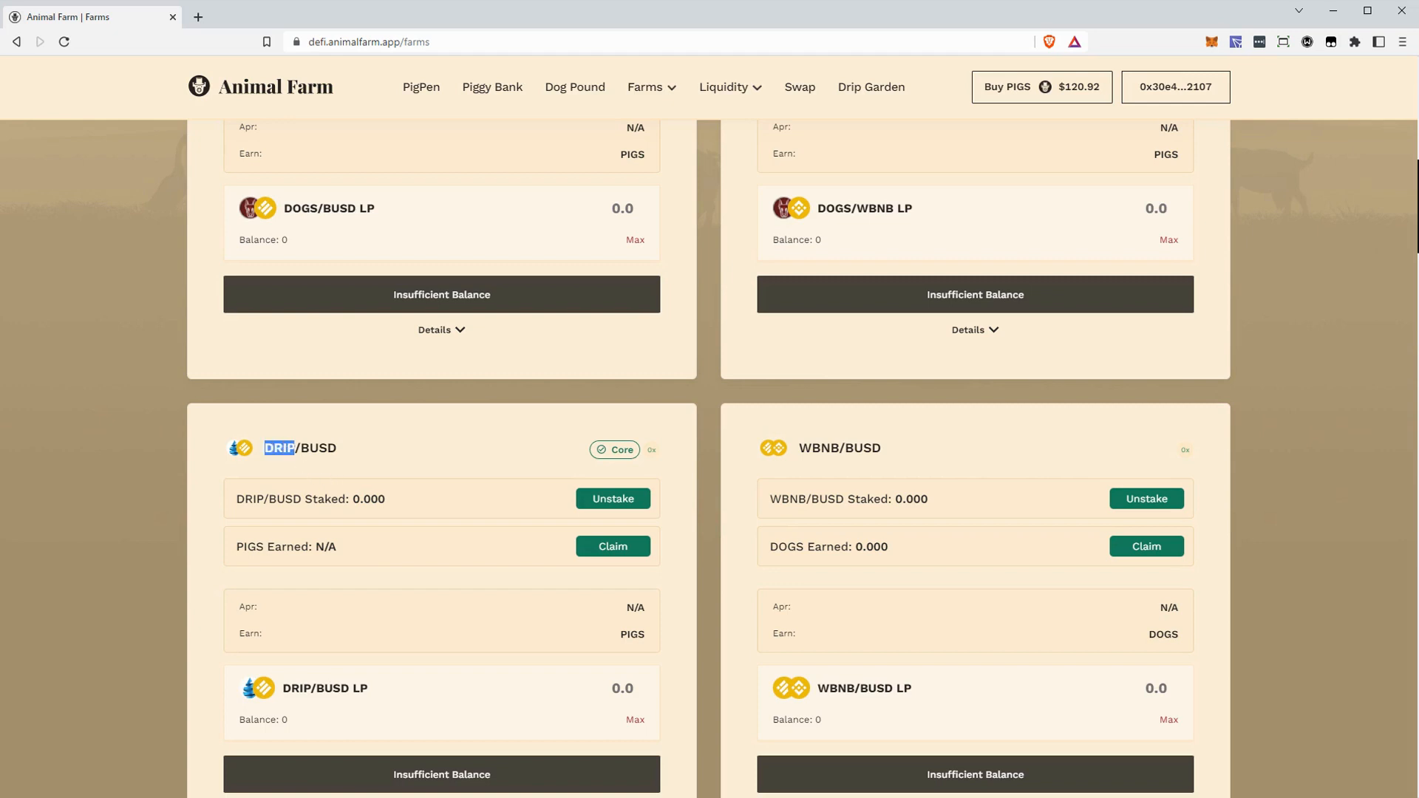
pyautogui.moveTo(342, 470)
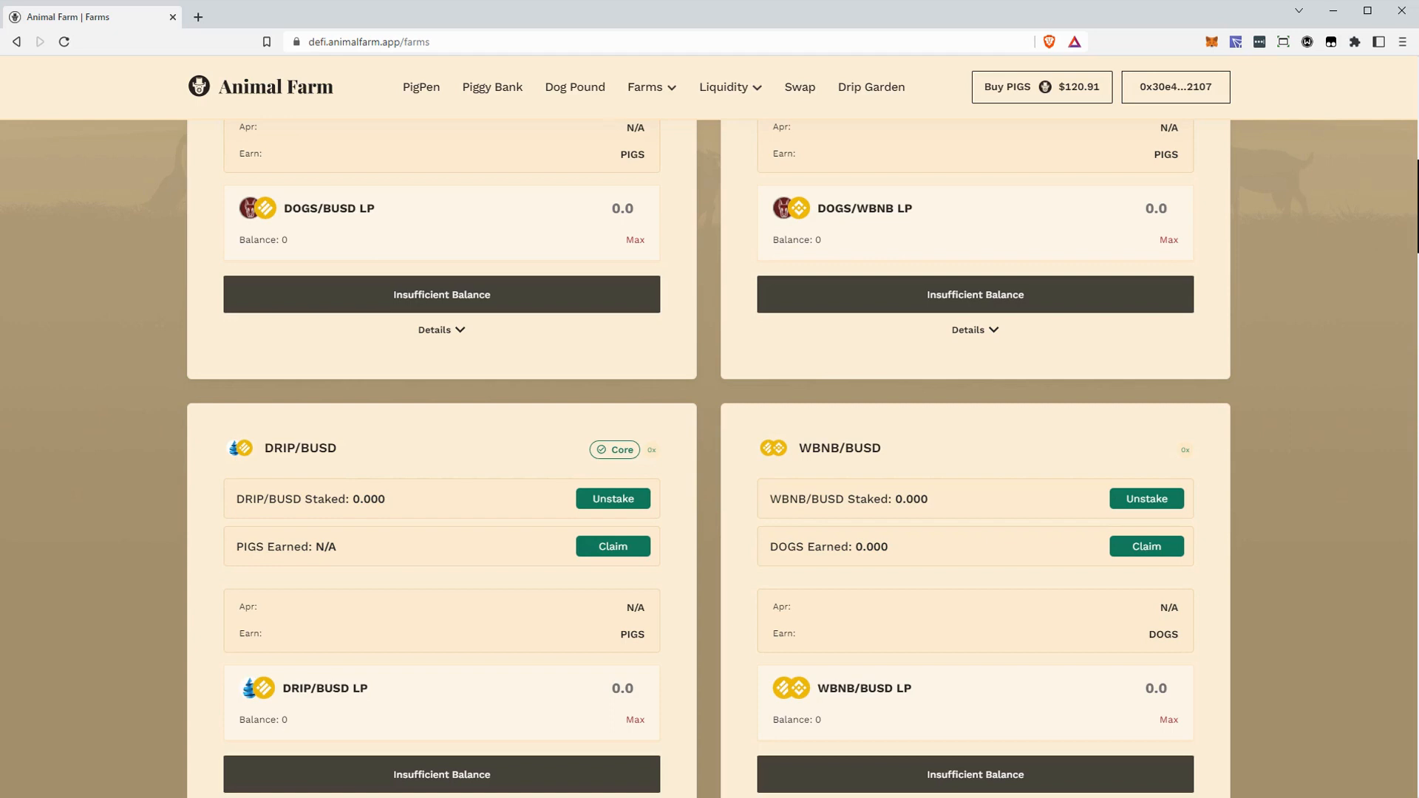
pyautogui.moveTo(354, 468)
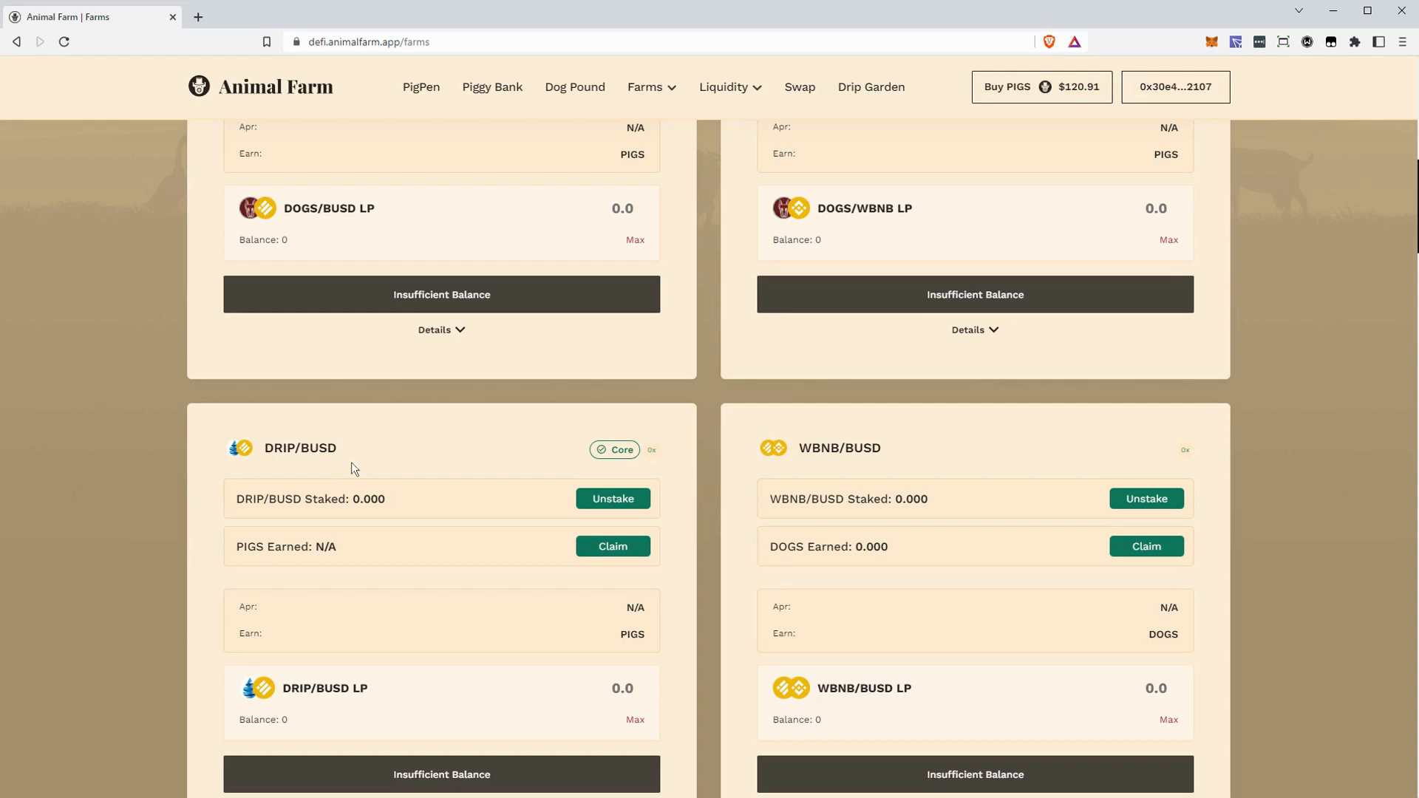
pyautogui.doubleClick(299, 448)
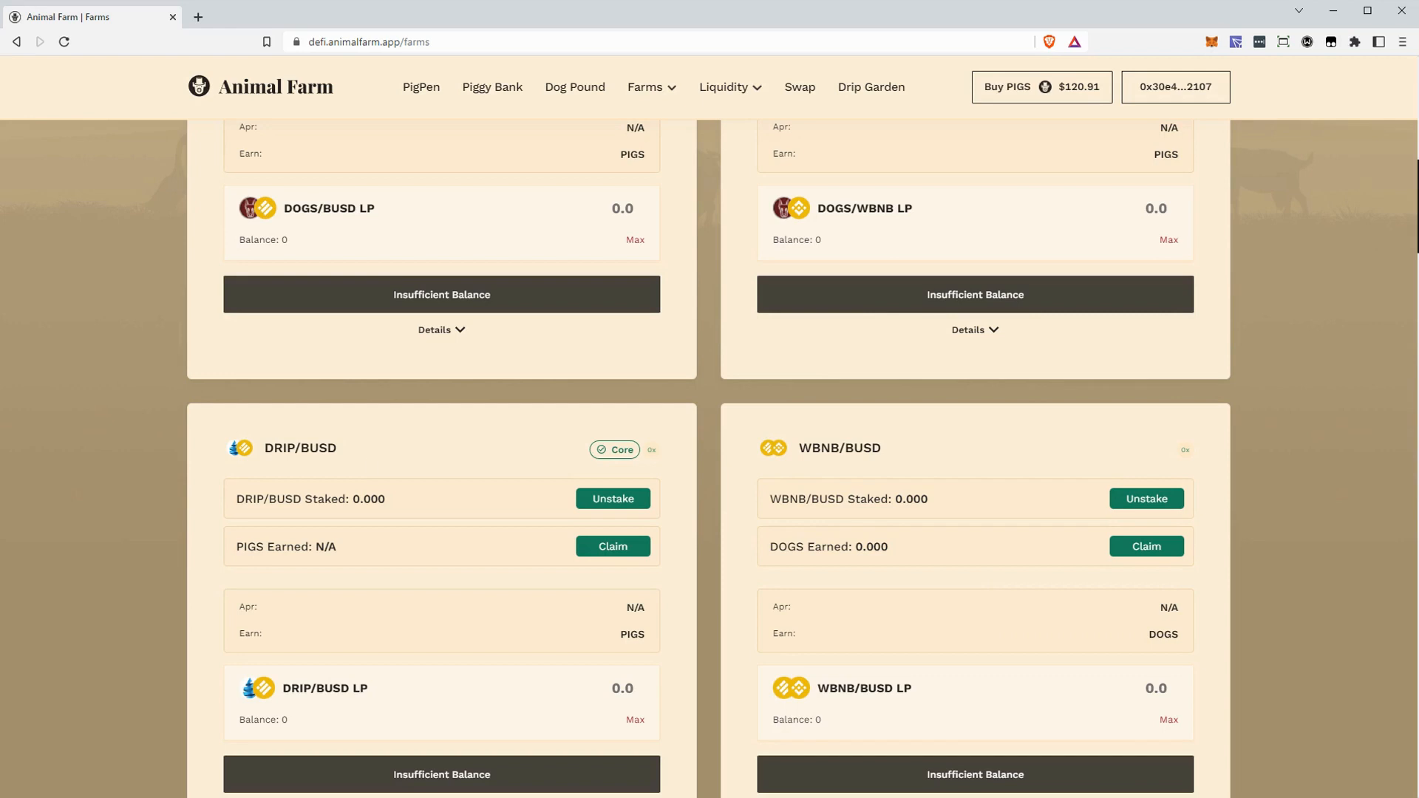
pyautogui.moveTo(356, 648)
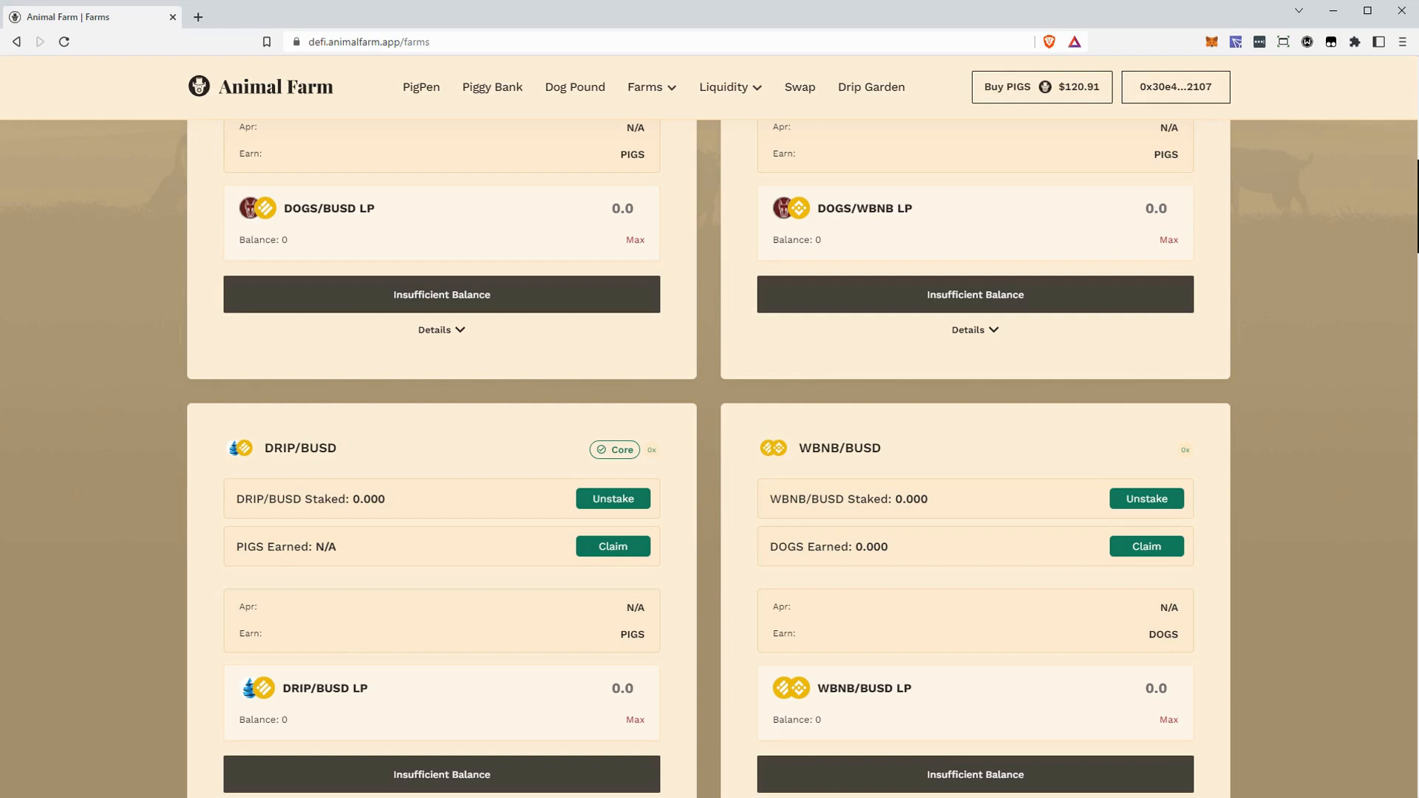
pyautogui.moveTo(337, 561)
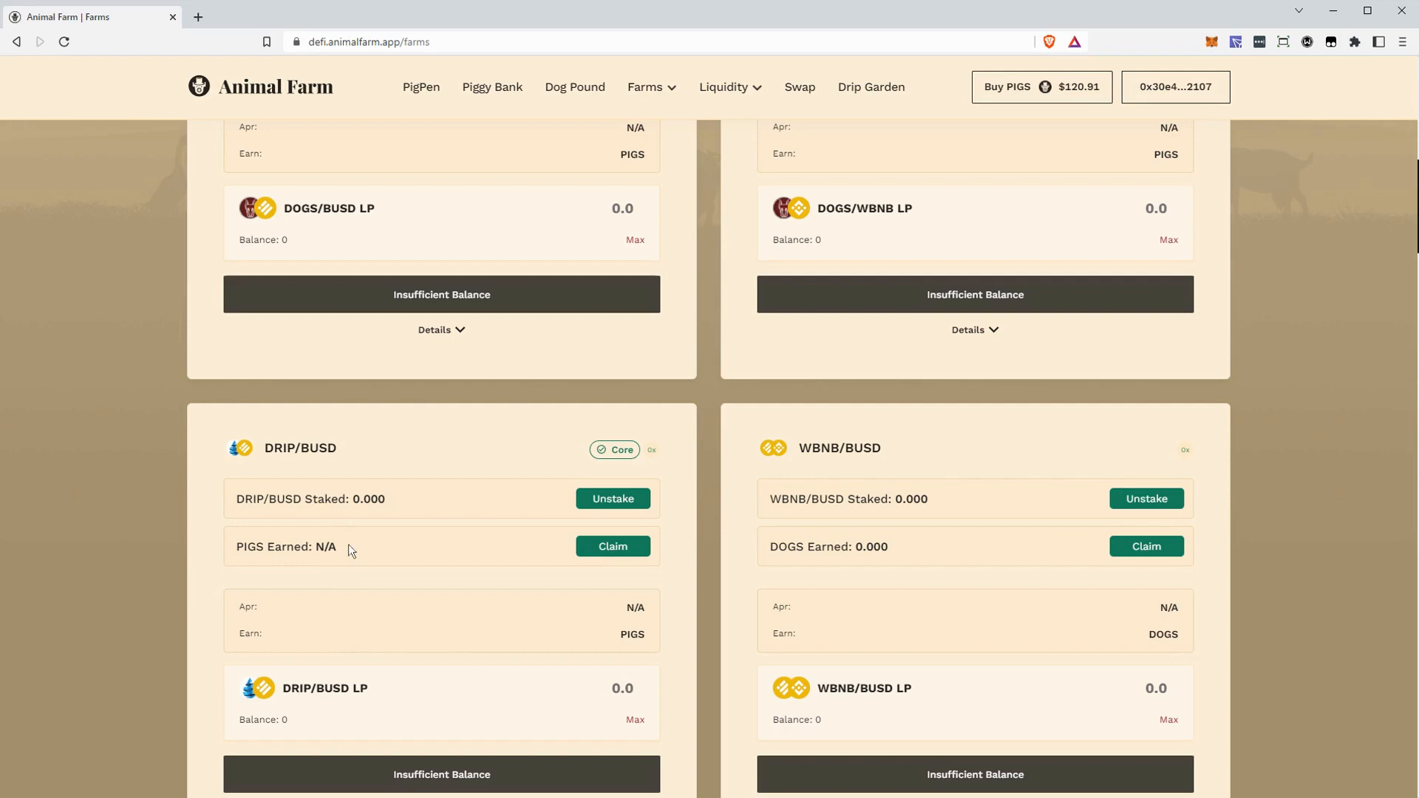
# - Highlight the 'PIGS Earned: N/A' reward line, then clear the highlight
pyautogui.doubleClick(285, 547)
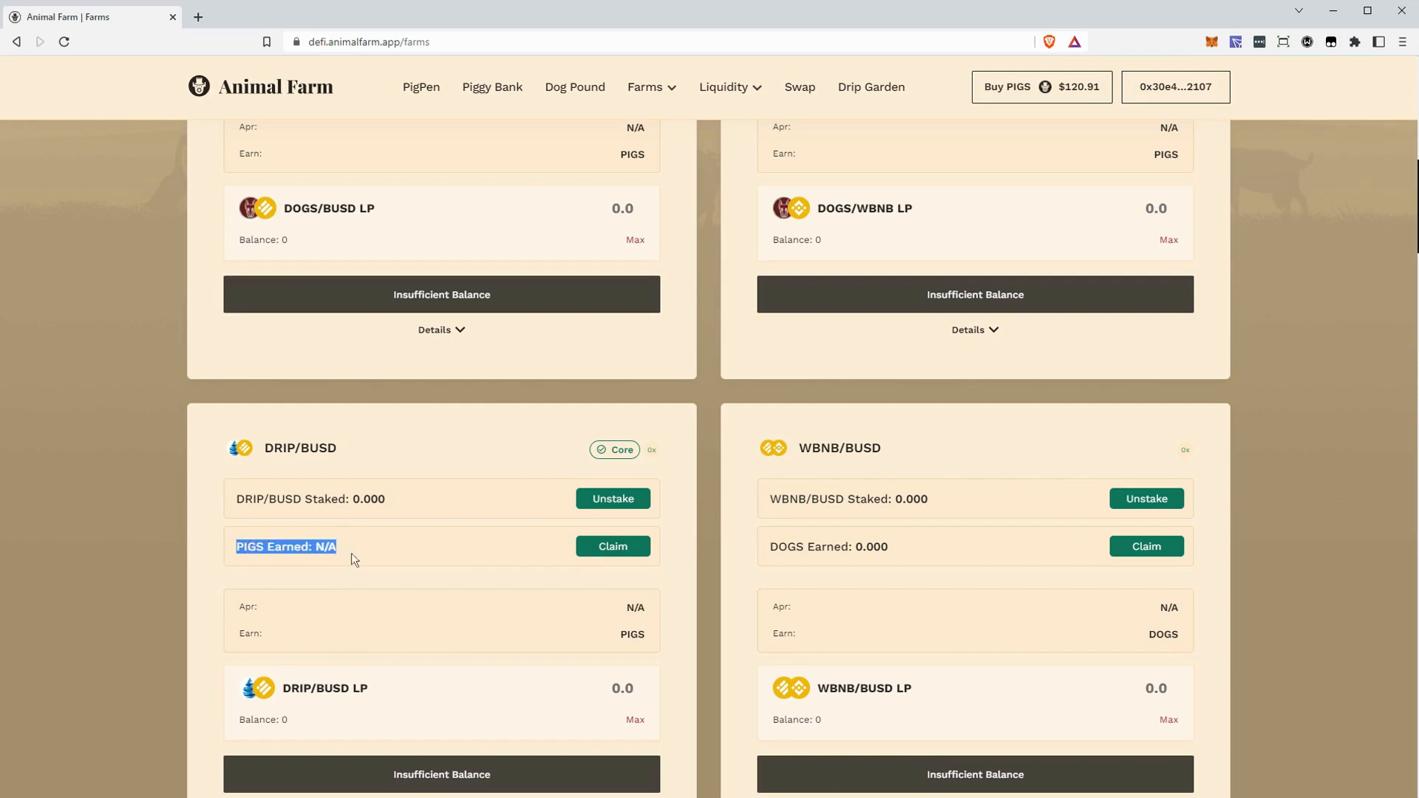
pyautogui.click(354, 546)
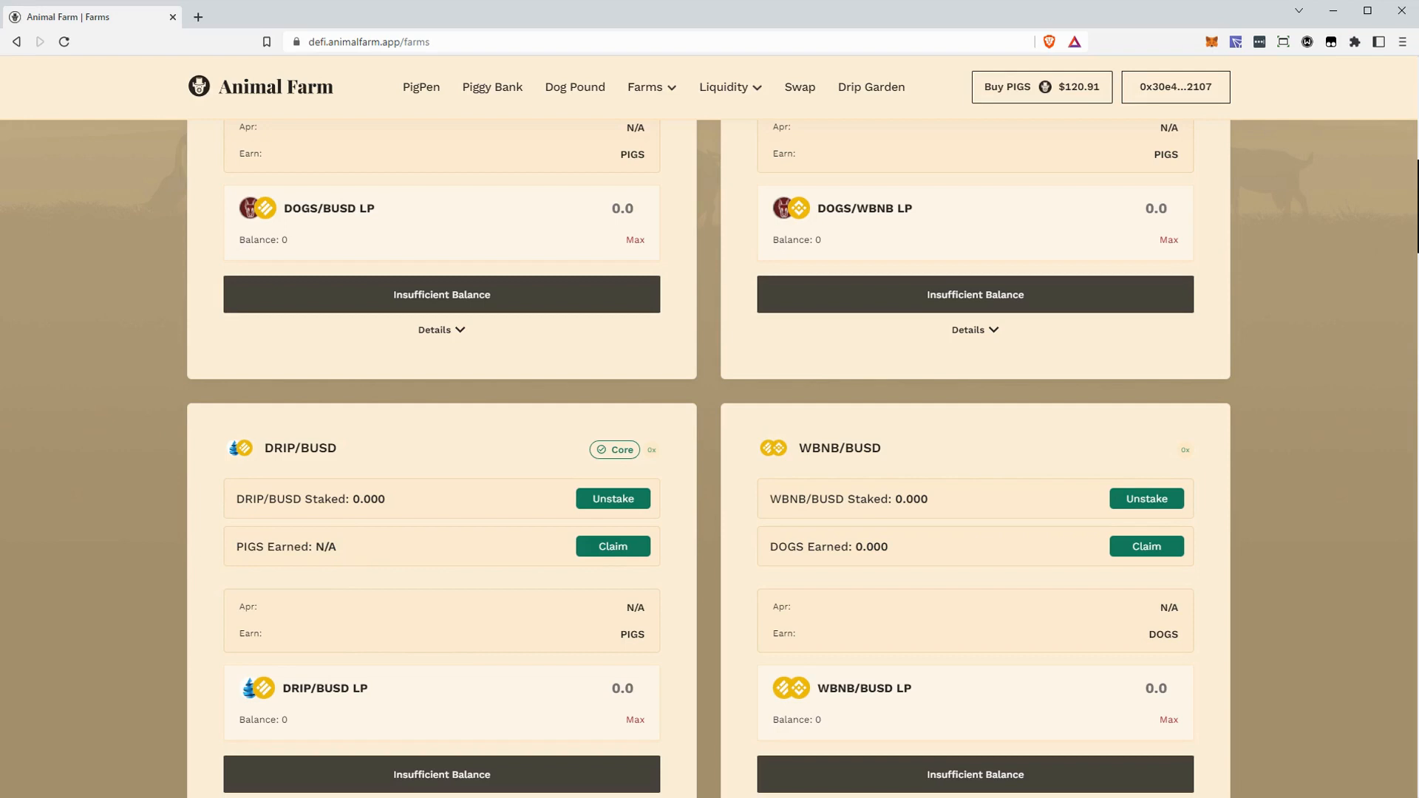
pyautogui.moveTo(232, 544)
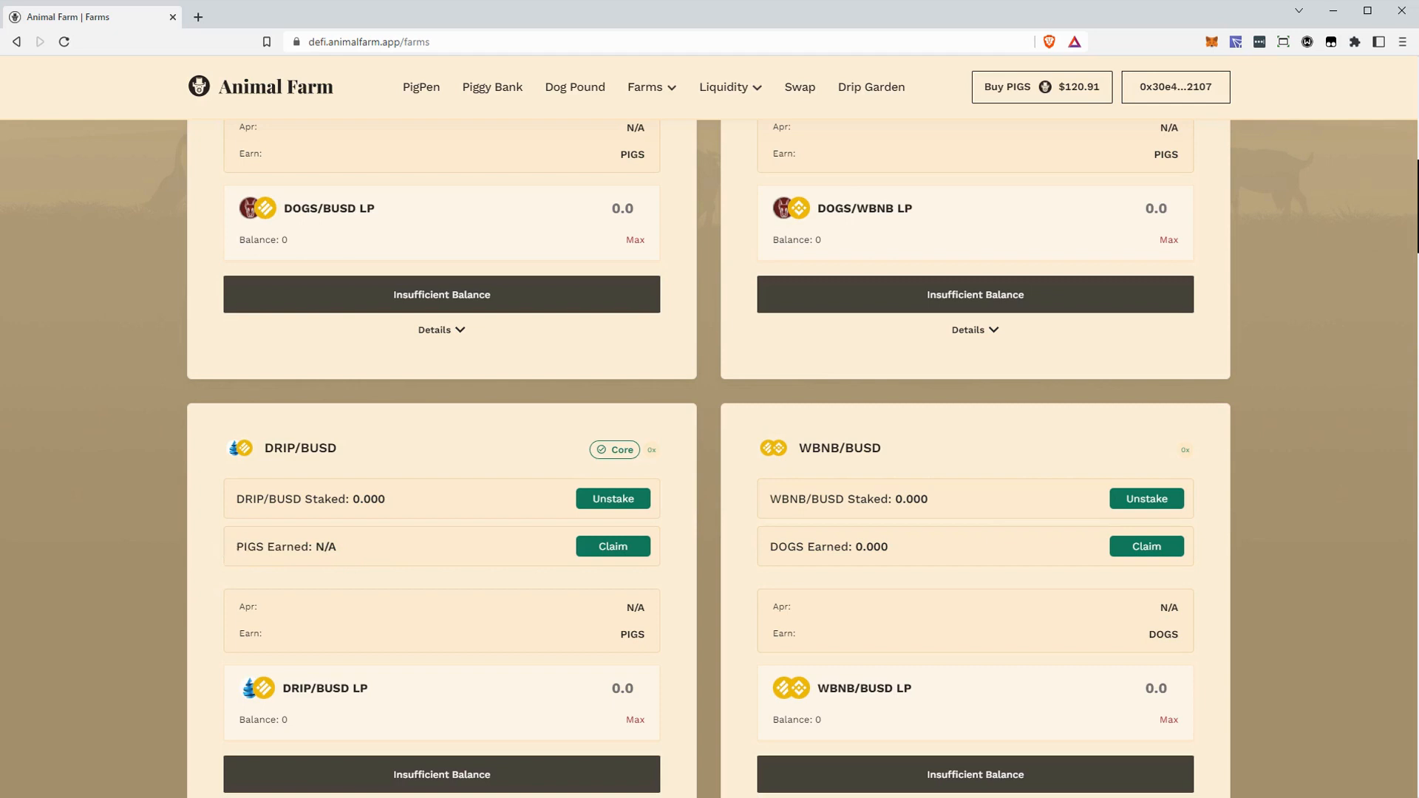
pyautogui.moveTo(409, 529)
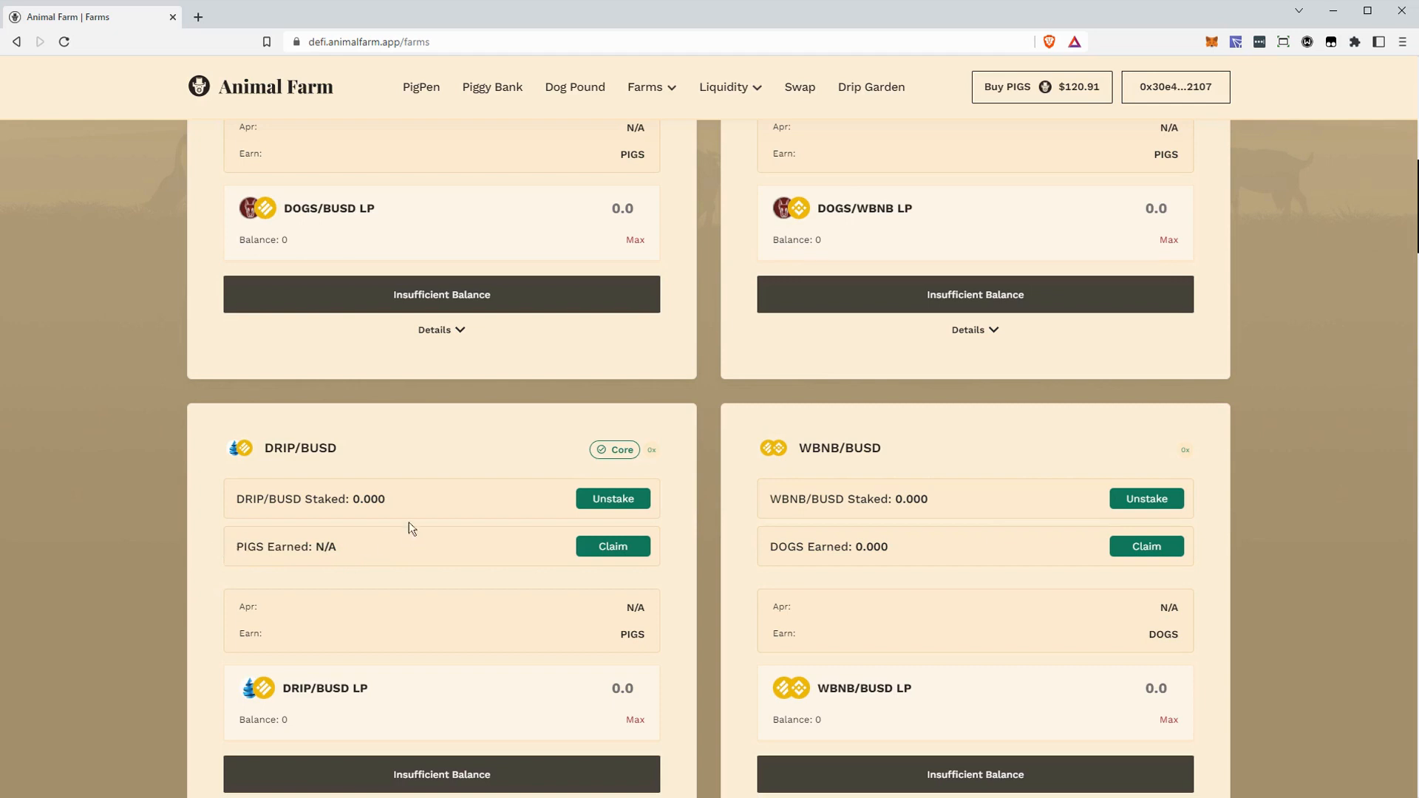
pyautogui.moveTo(435, 475)
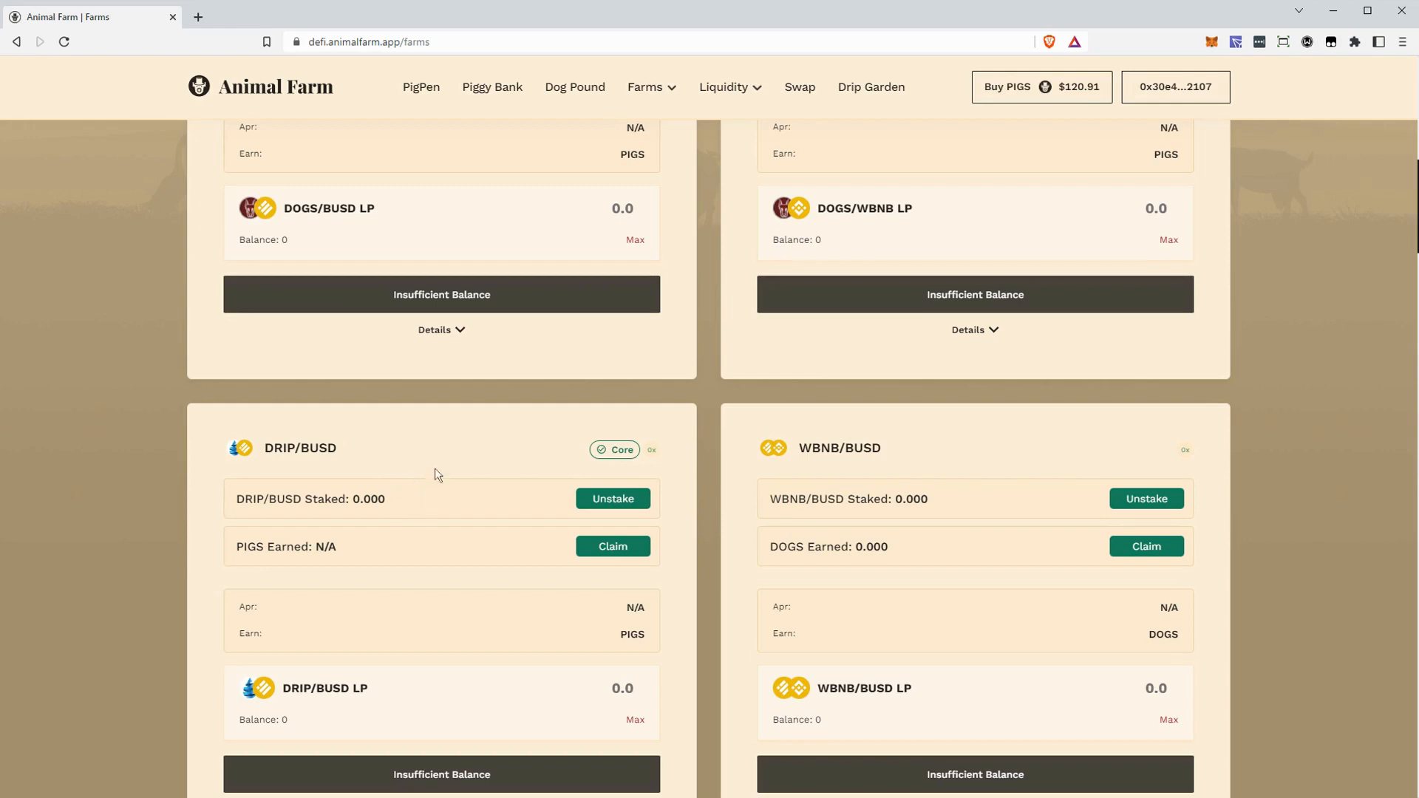
pyautogui.moveTo(395, 481)
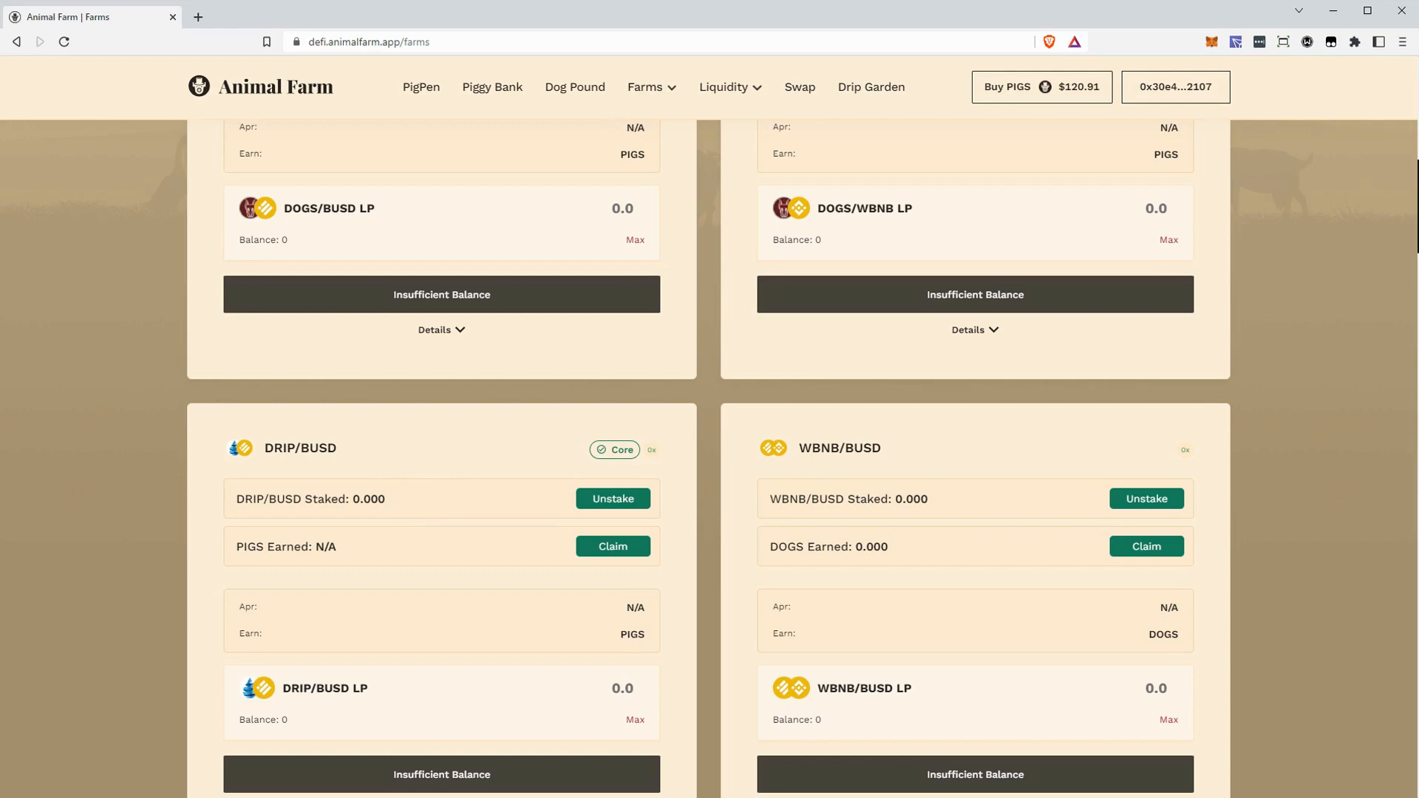
pyautogui.moveTo(408, 481)
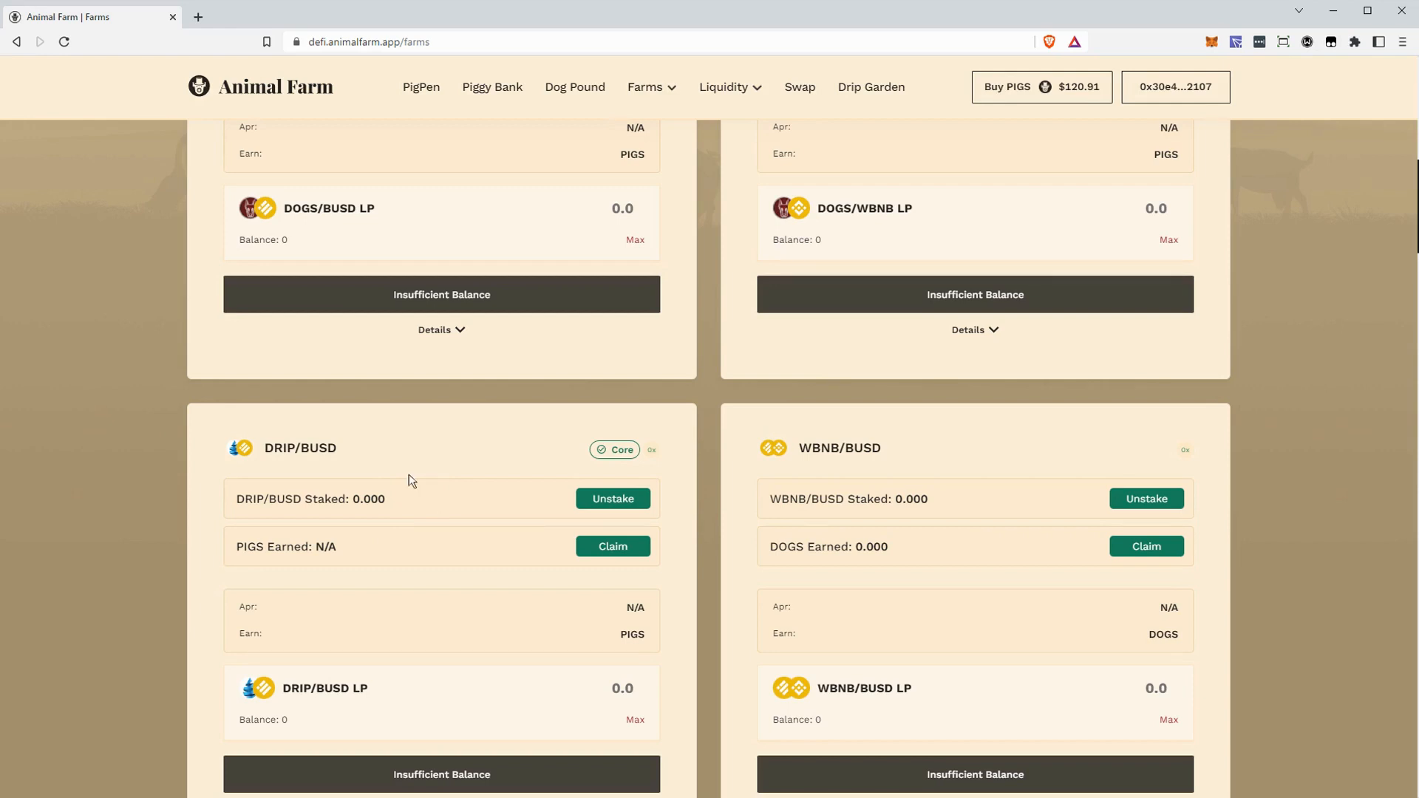
pyautogui.moveTo(791, 630)
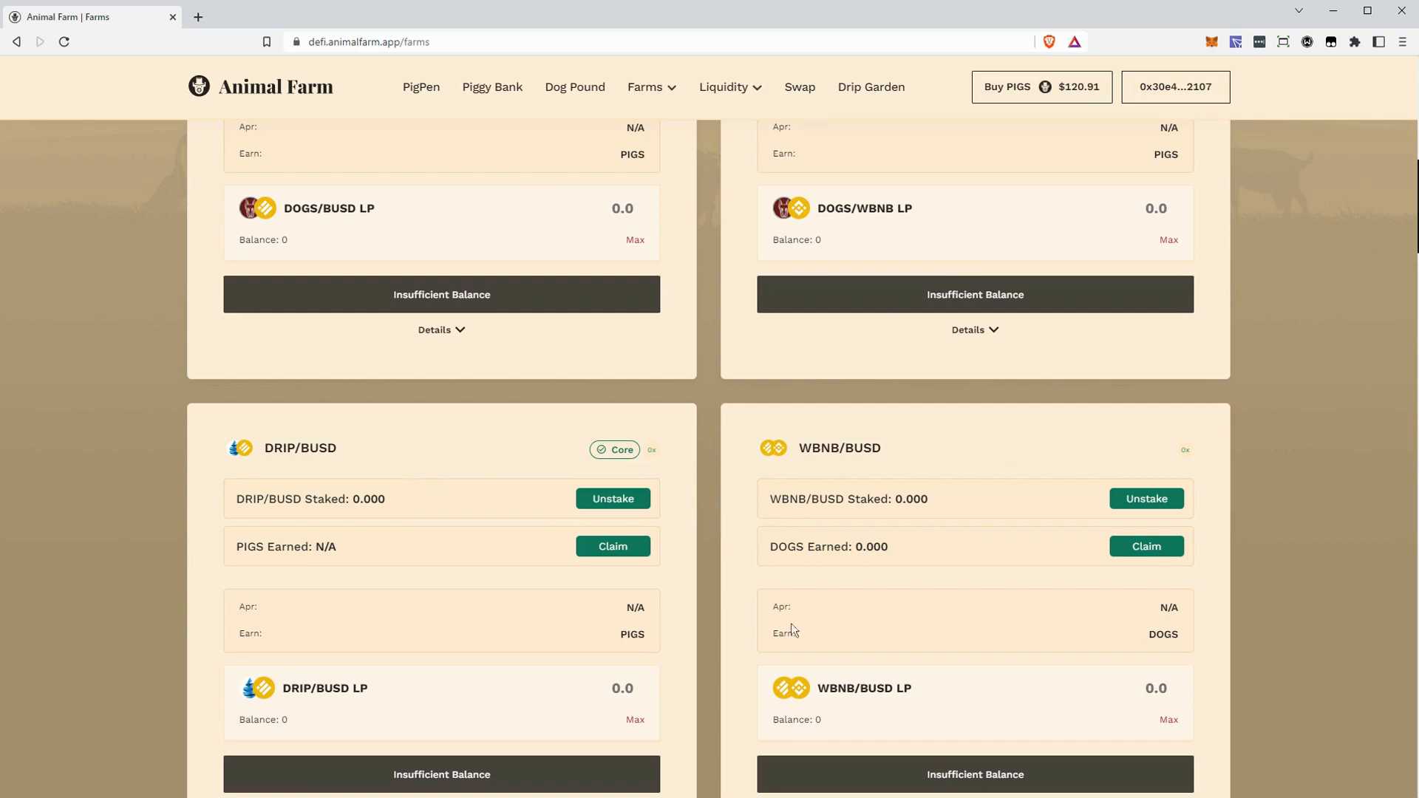
pyautogui.moveTo(642, 604)
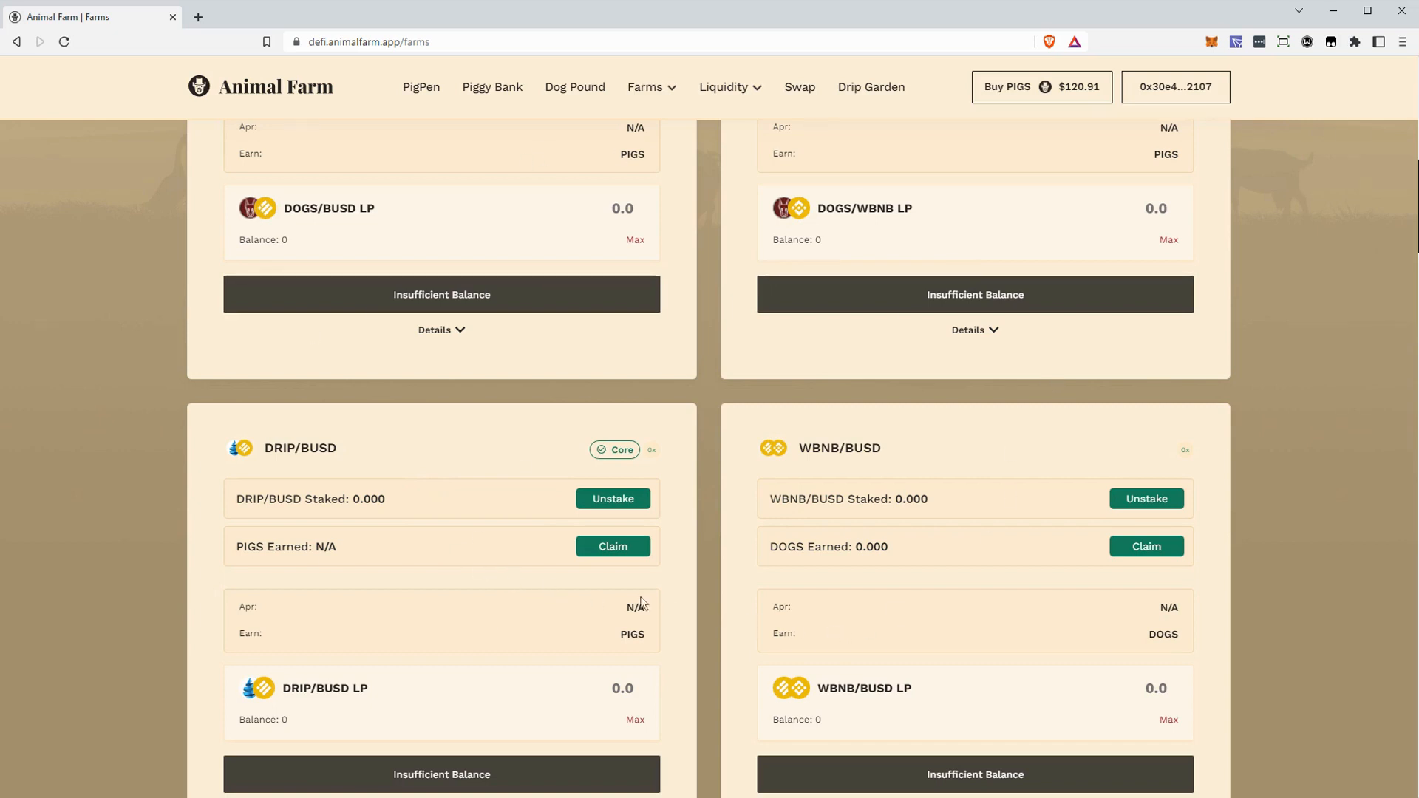
pyautogui.moveTo(435, 222)
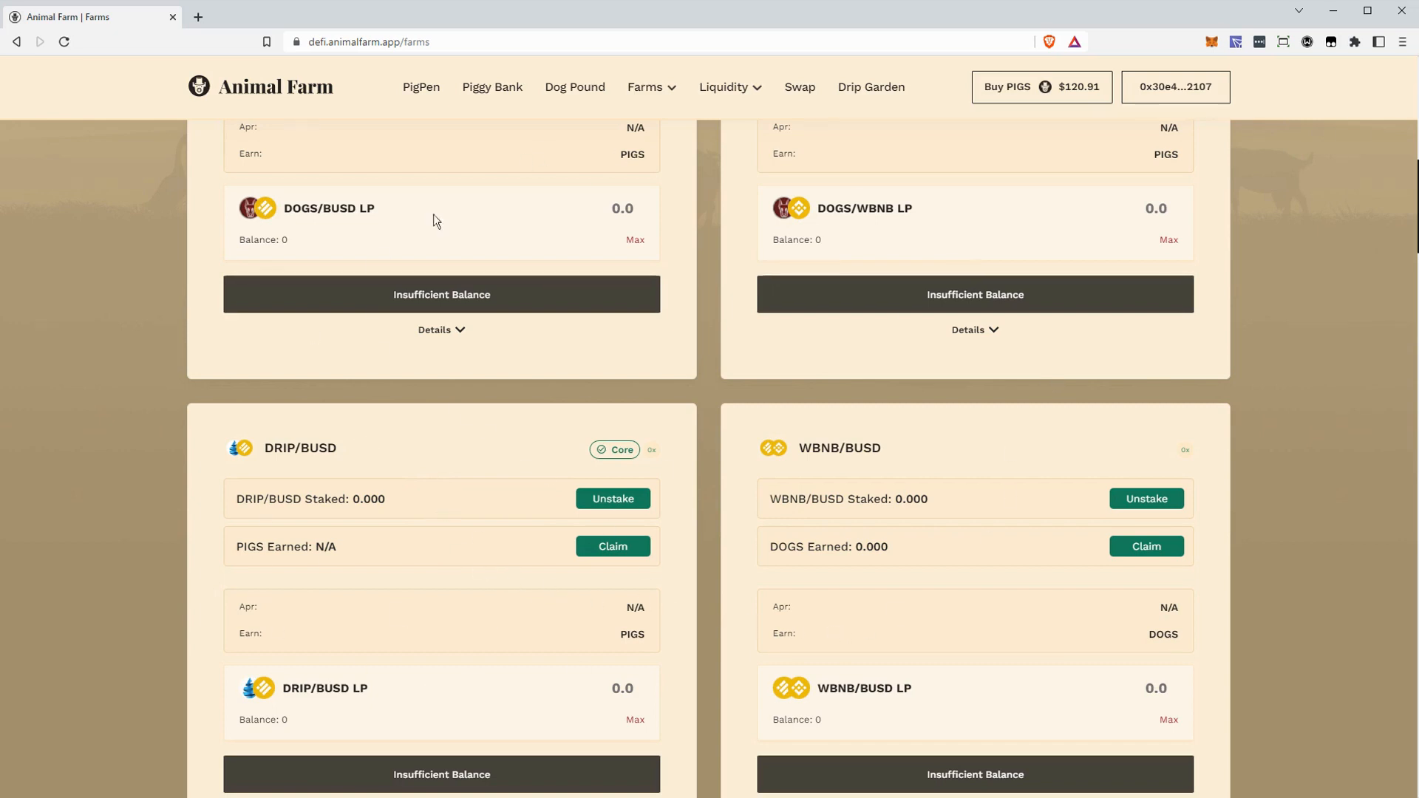
pyautogui.scroll(3)
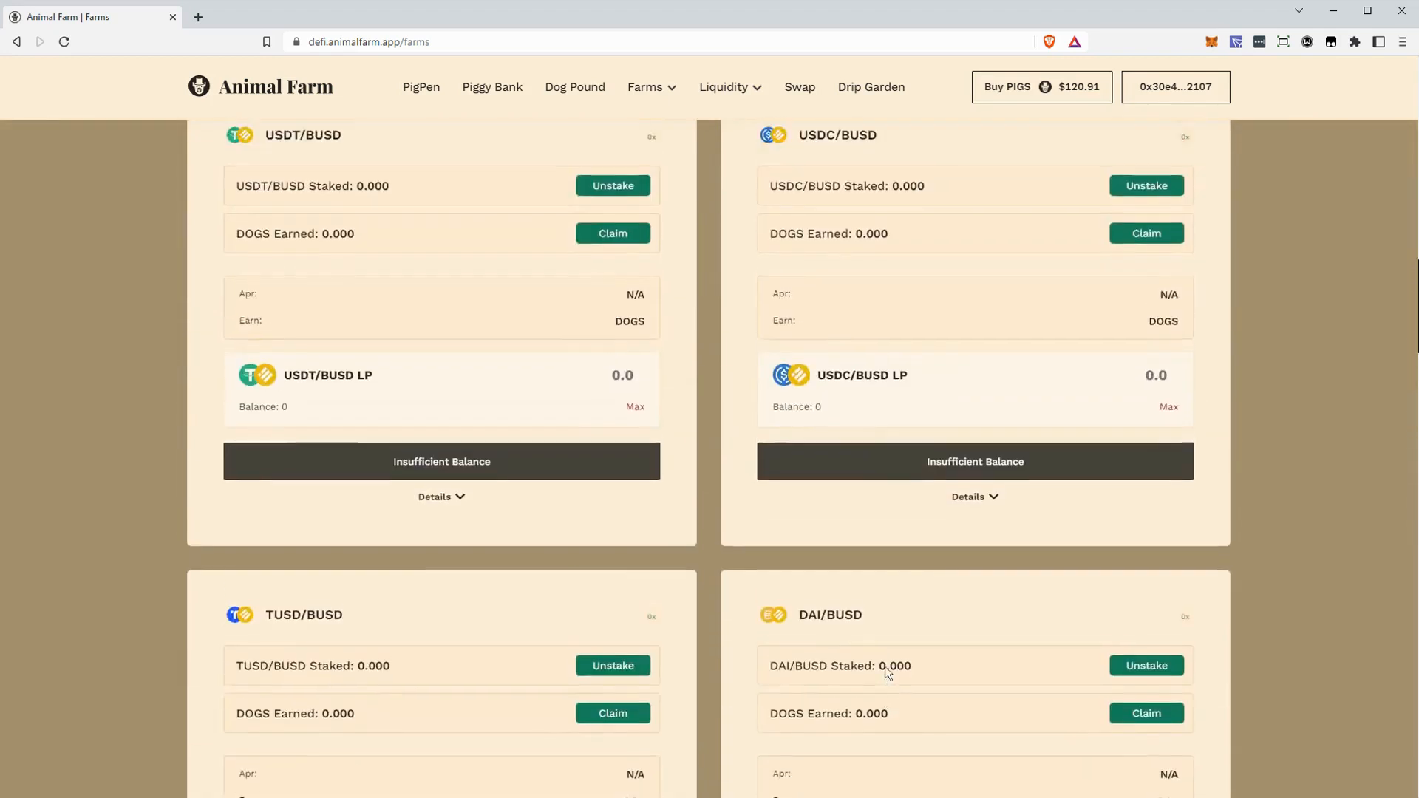
pyautogui.scroll(3)
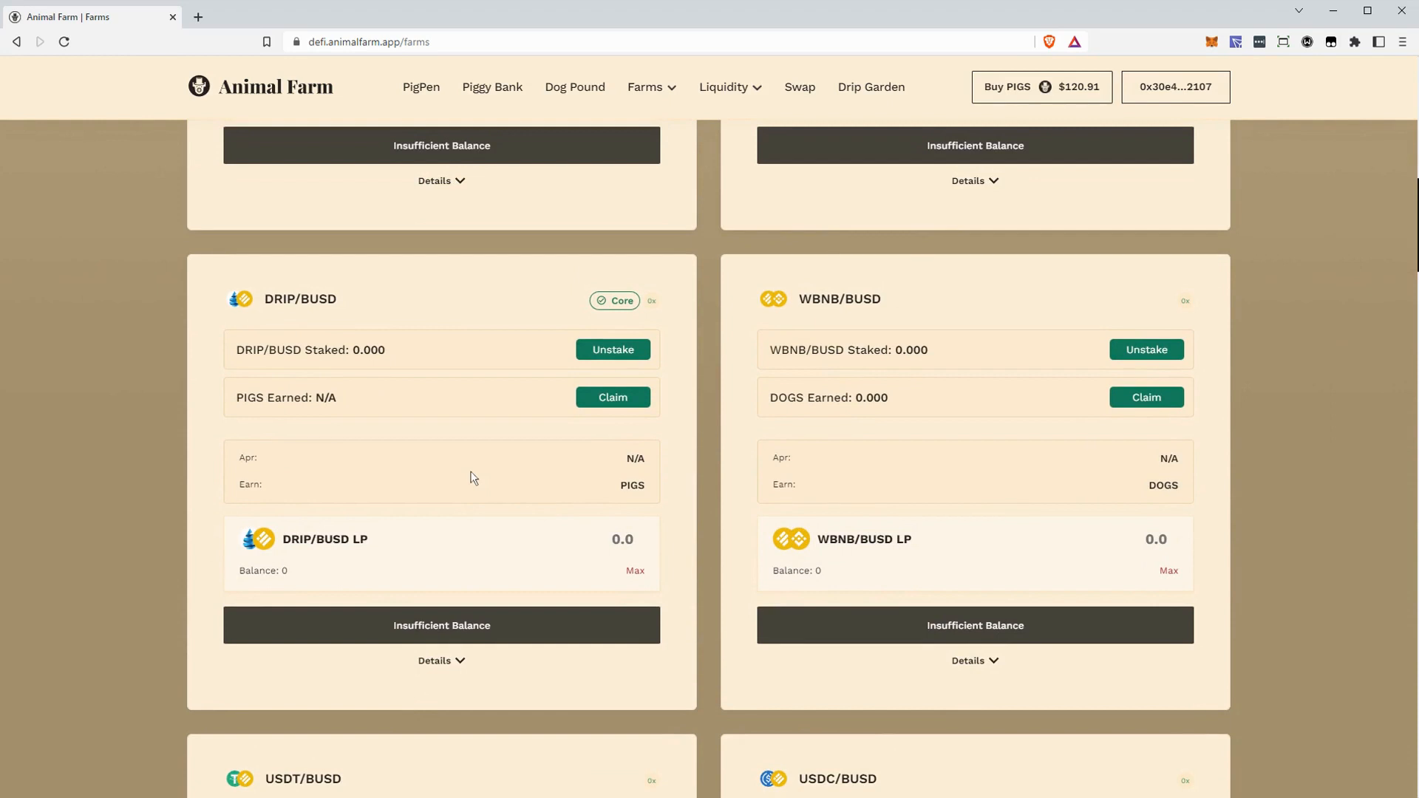
pyautogui.moveTo(440, 490)
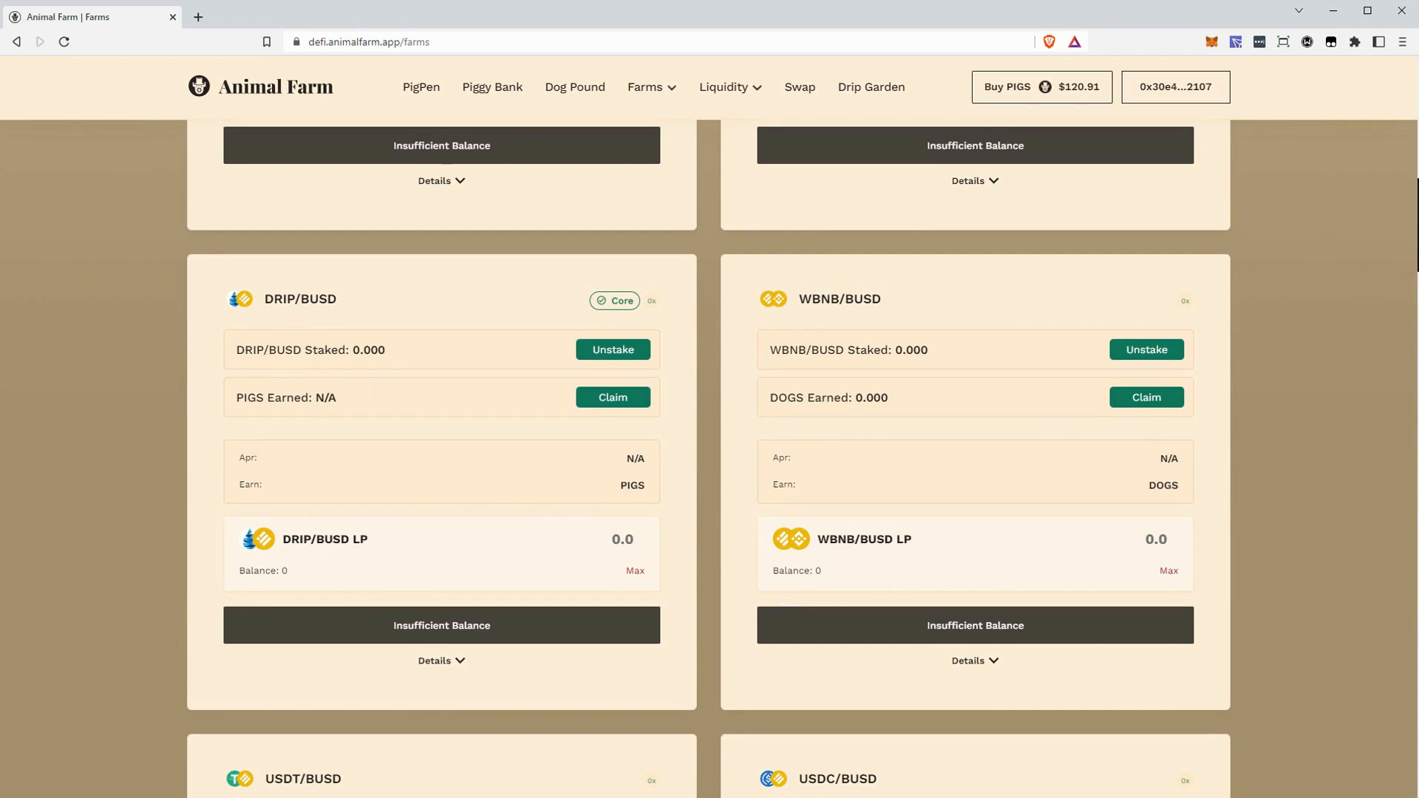
pyautogui.doubleClick(278, 299)
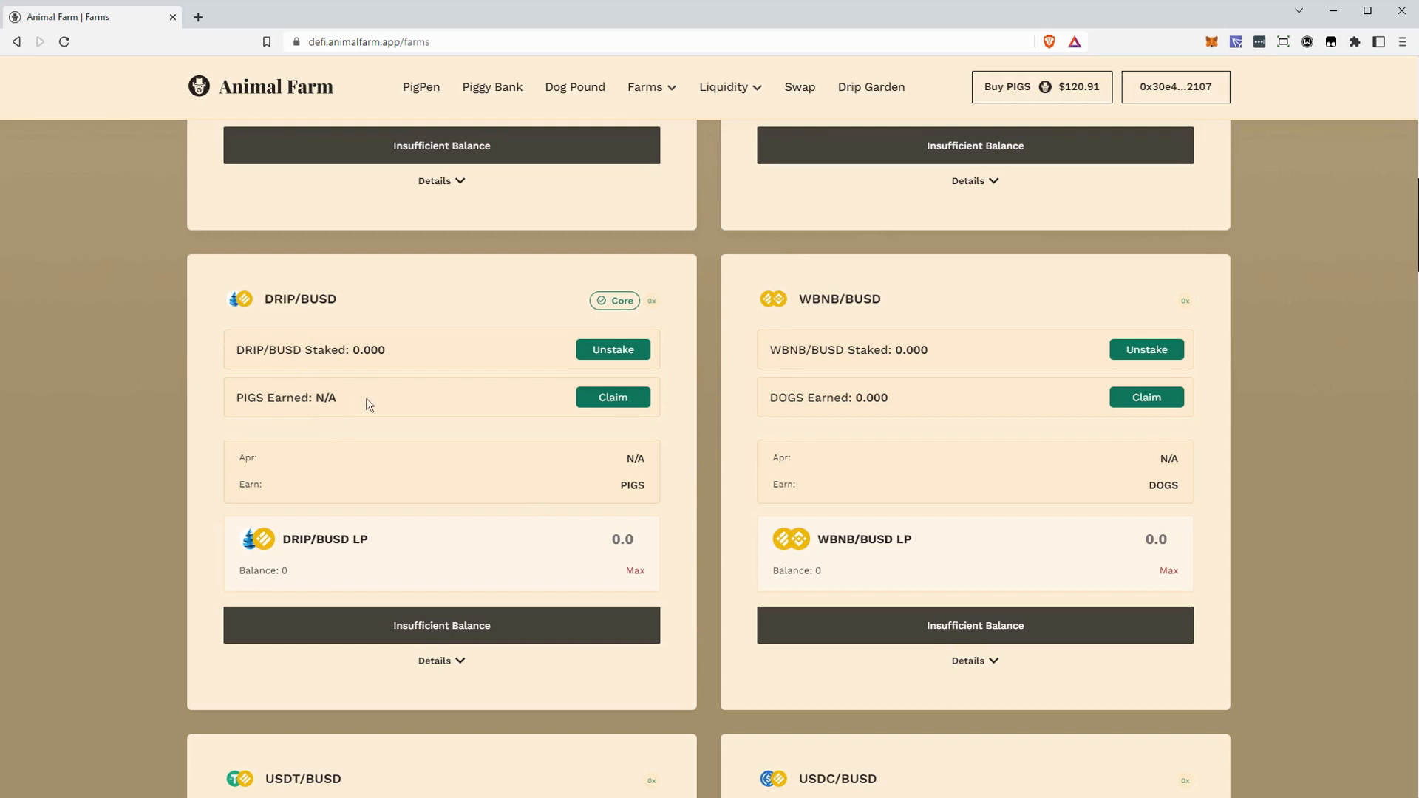
pyautogui.moveTo(400, 309)
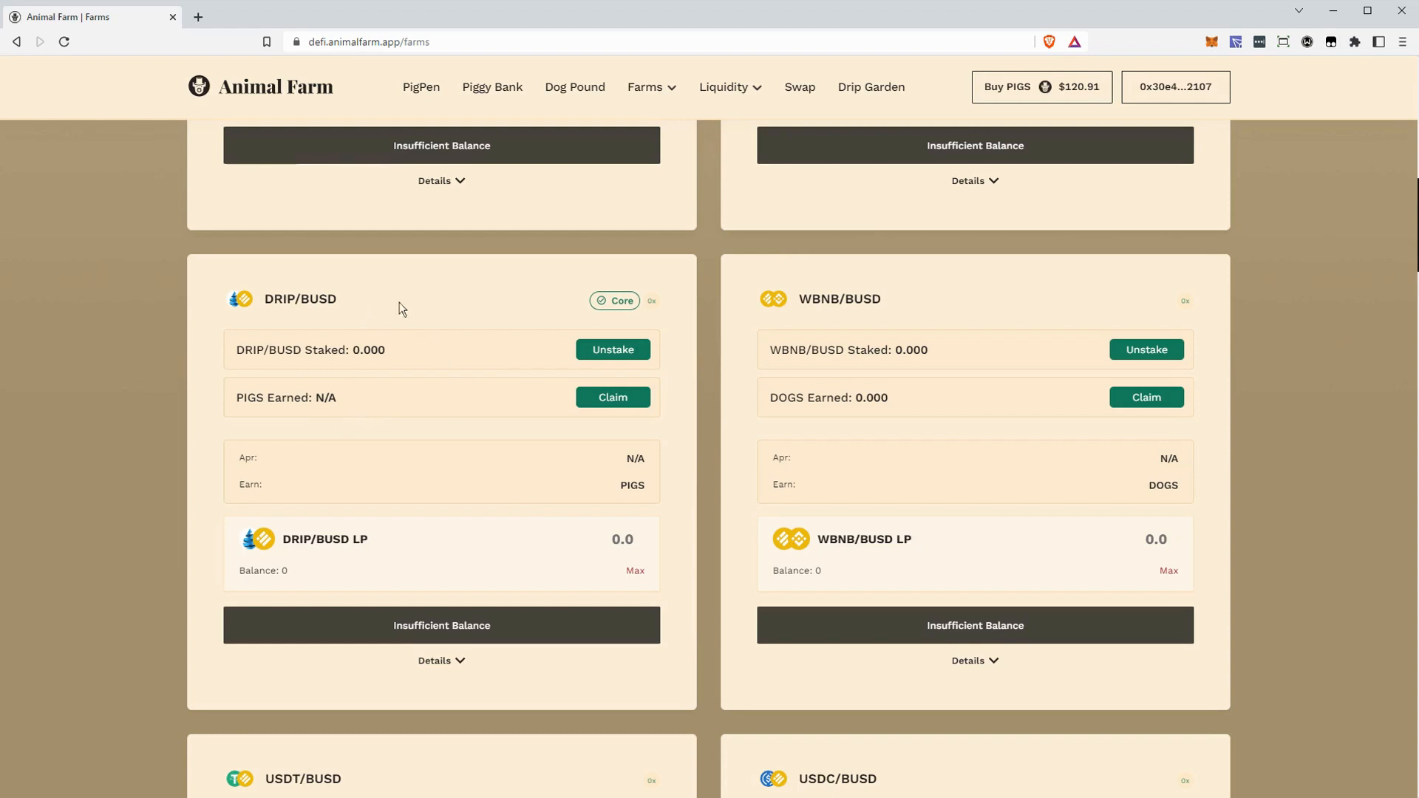
pyautogui.moveTo(661, 312)
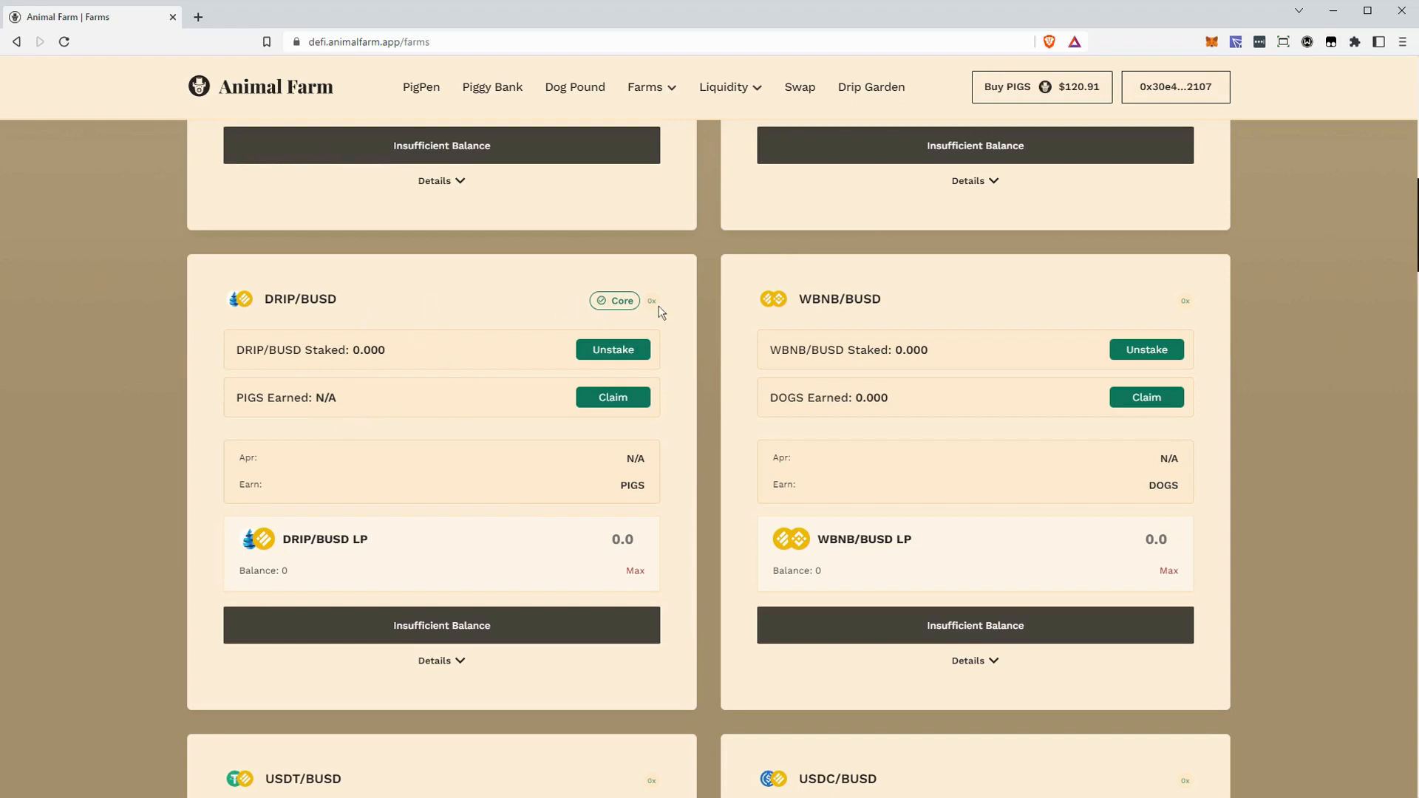
pyautogui.moveTo(457, 334)
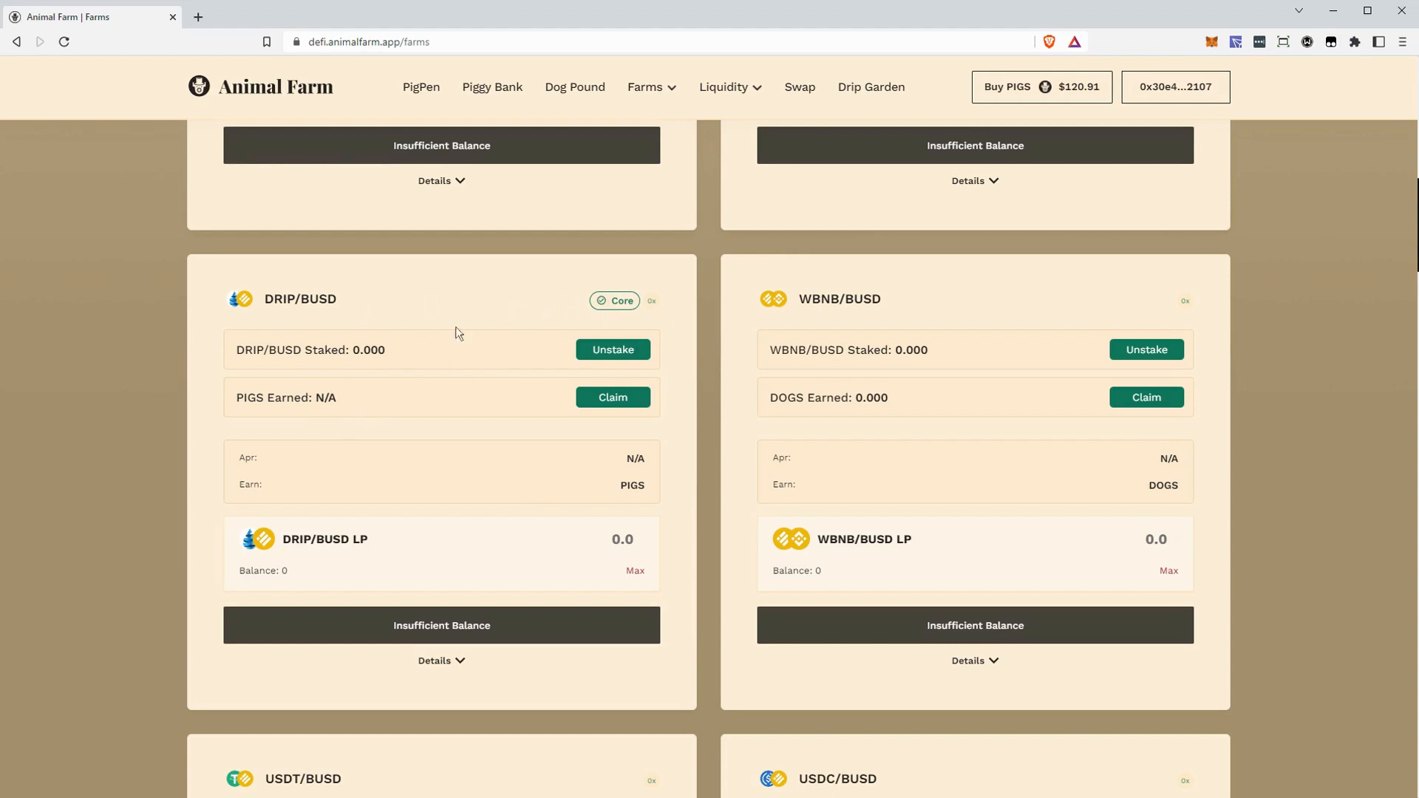
pyautogui.moveTo(367, 344)
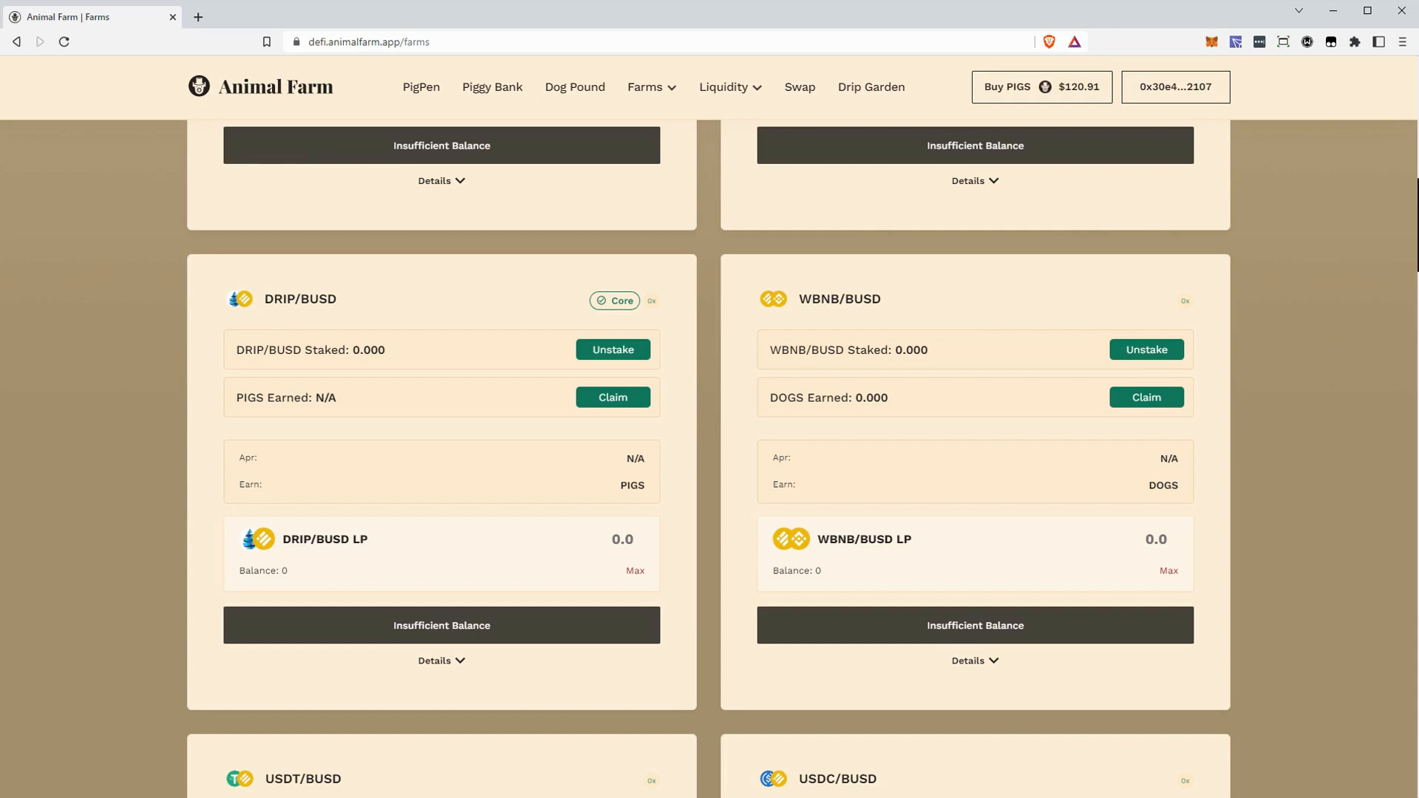
pyautogui.moveTo(374, 340)
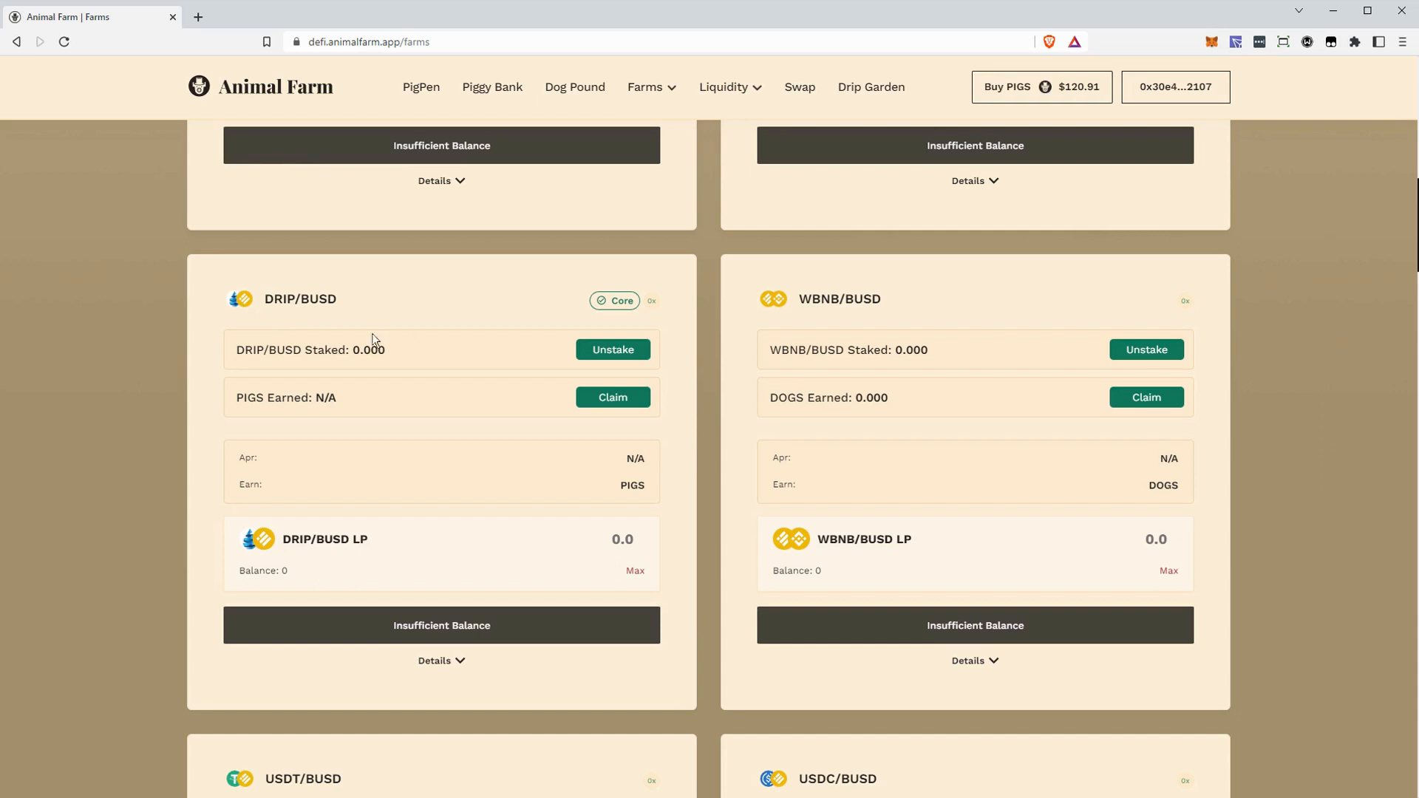
pyautogui.moveTo(496, 392)
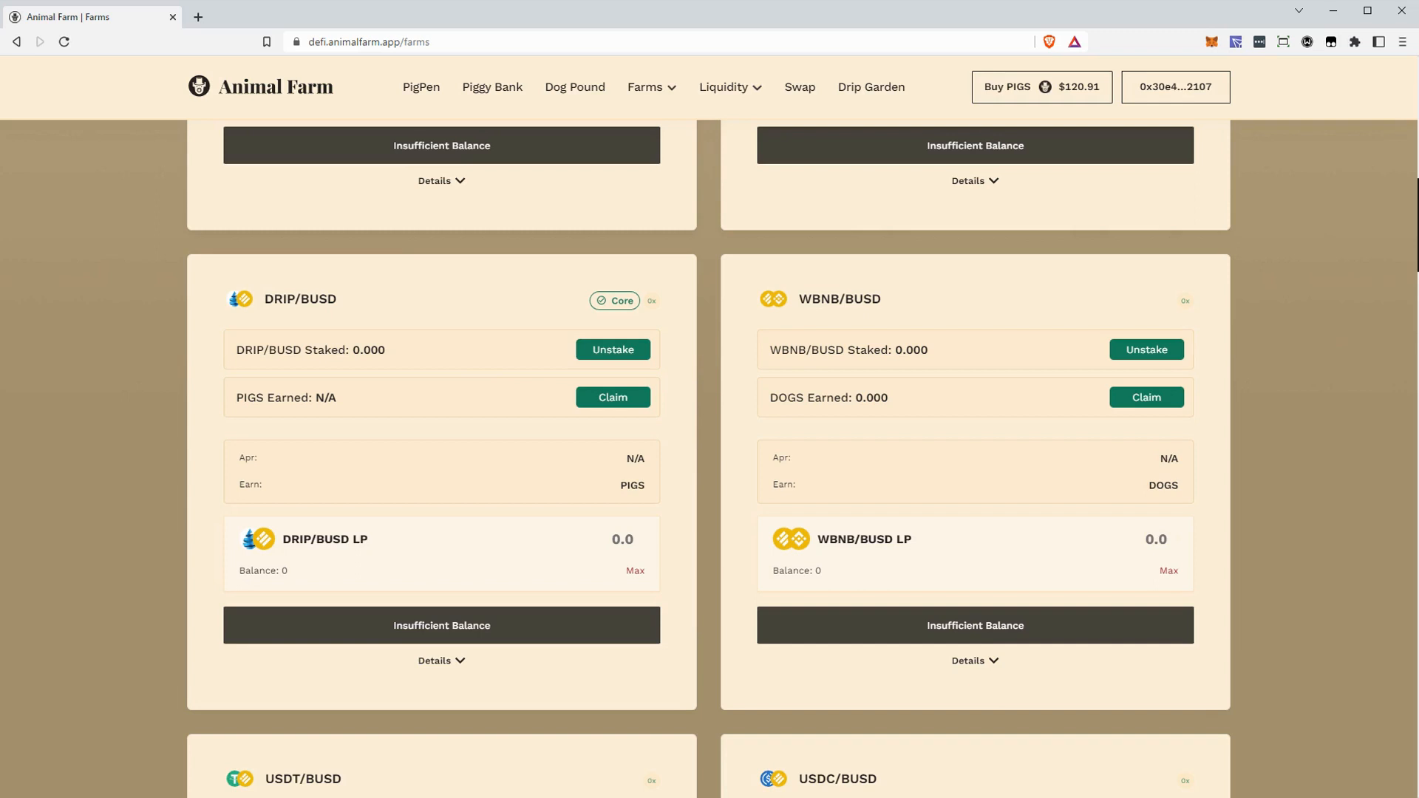
pyautogui.doubleClick(278, 298)
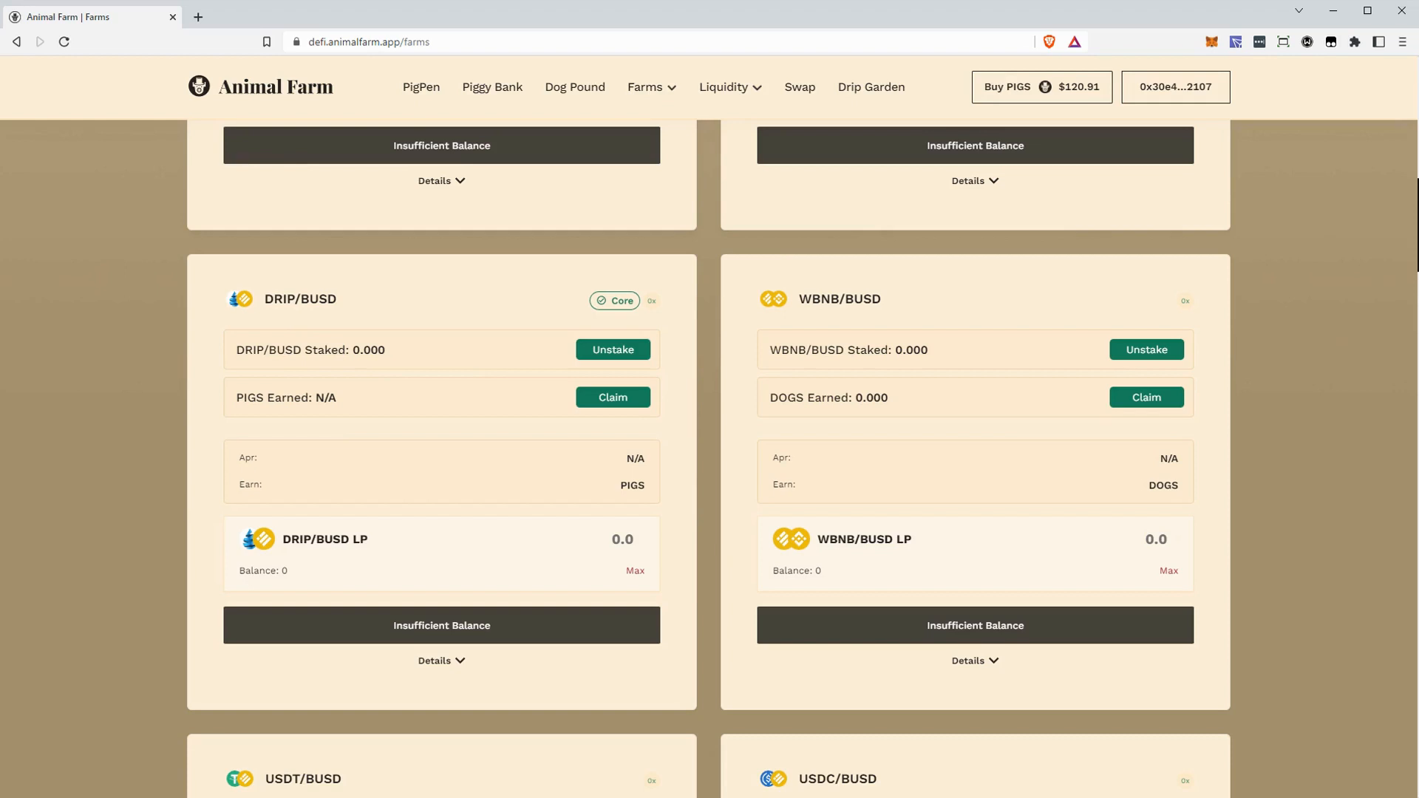
pyautogui.moveTo(539, 491)
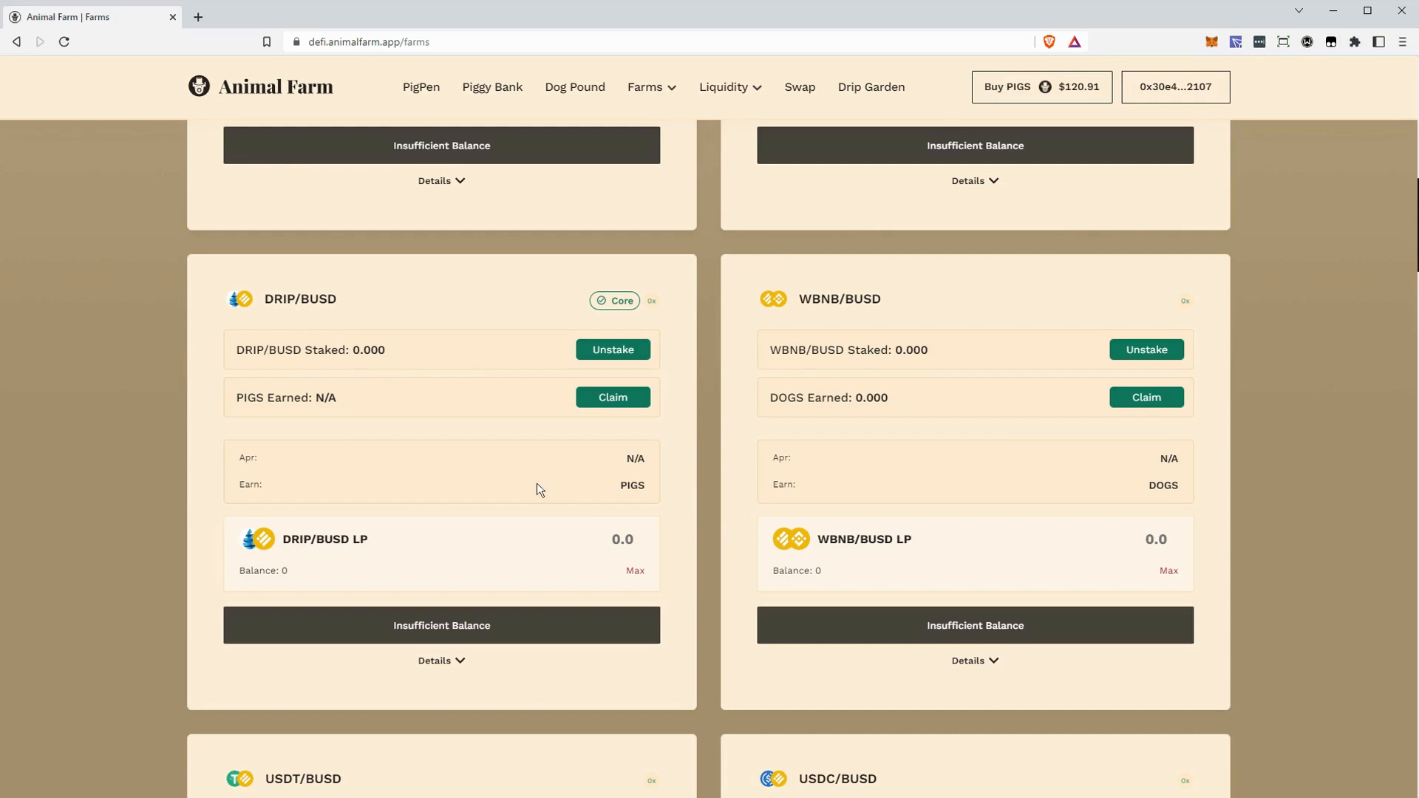
pyautogui.moveTo(520, 224)
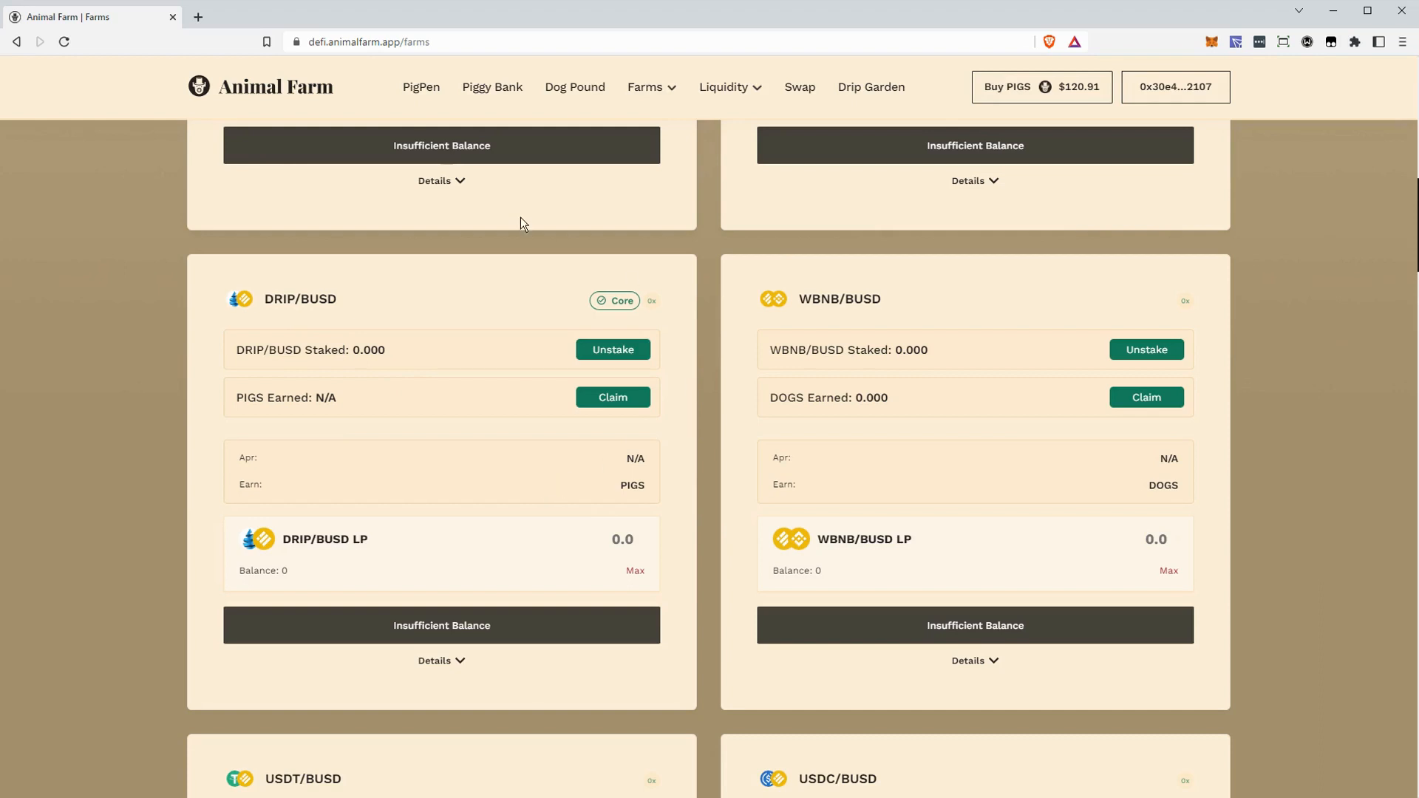
pyautogui.moveTo(679, 175)
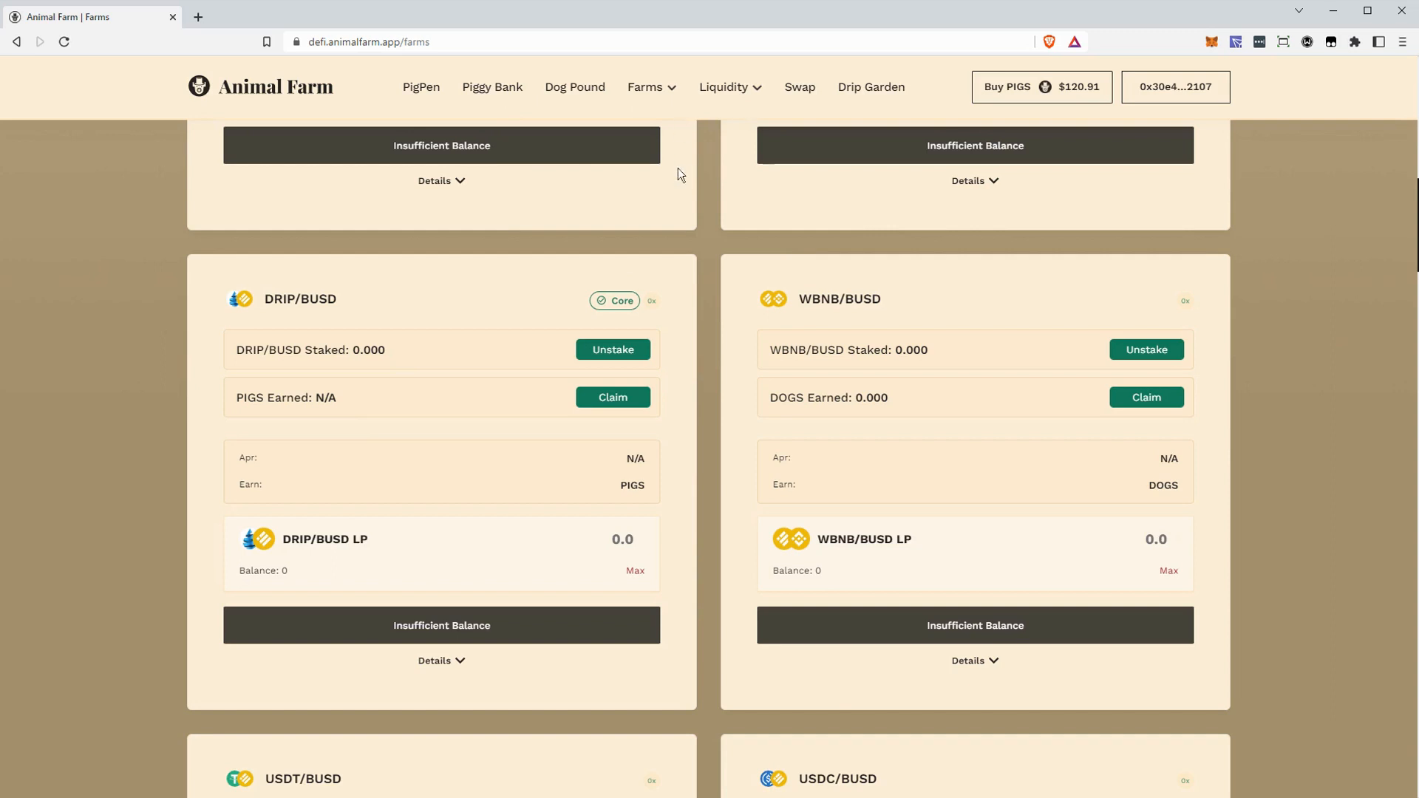
pyautogui.moveTo(764, 153)
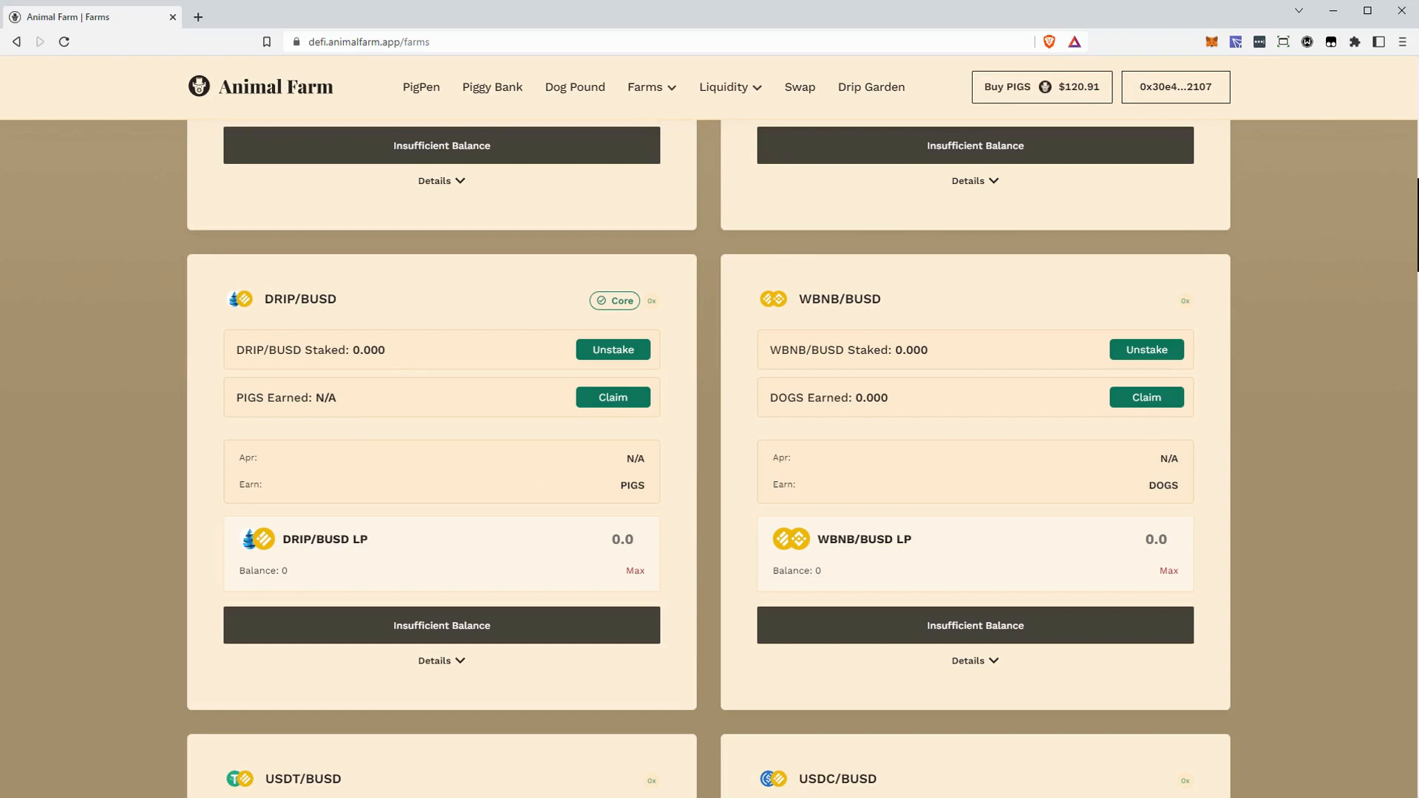
pyautogui.moveTo(705, 435)
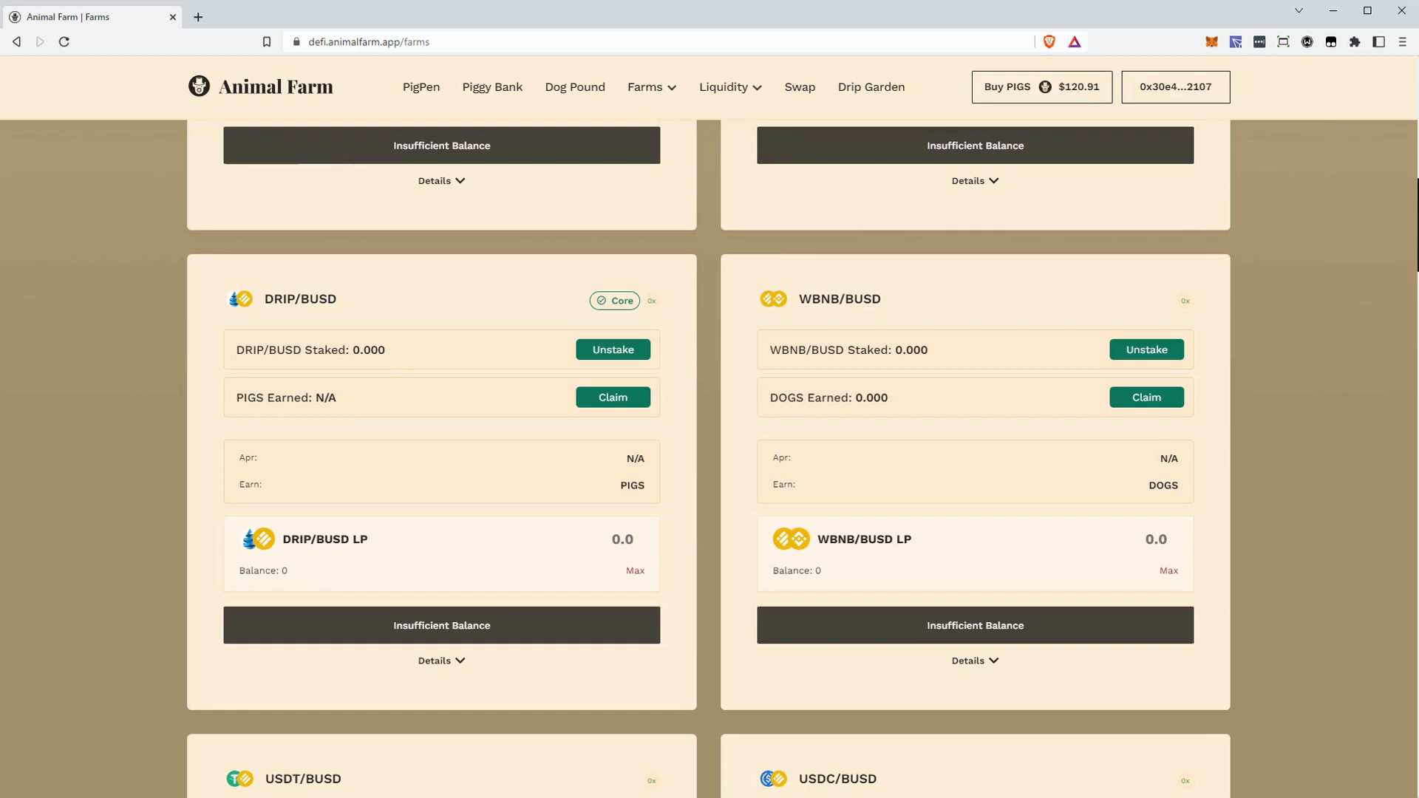
pyautogui.moveTo(711, 453)
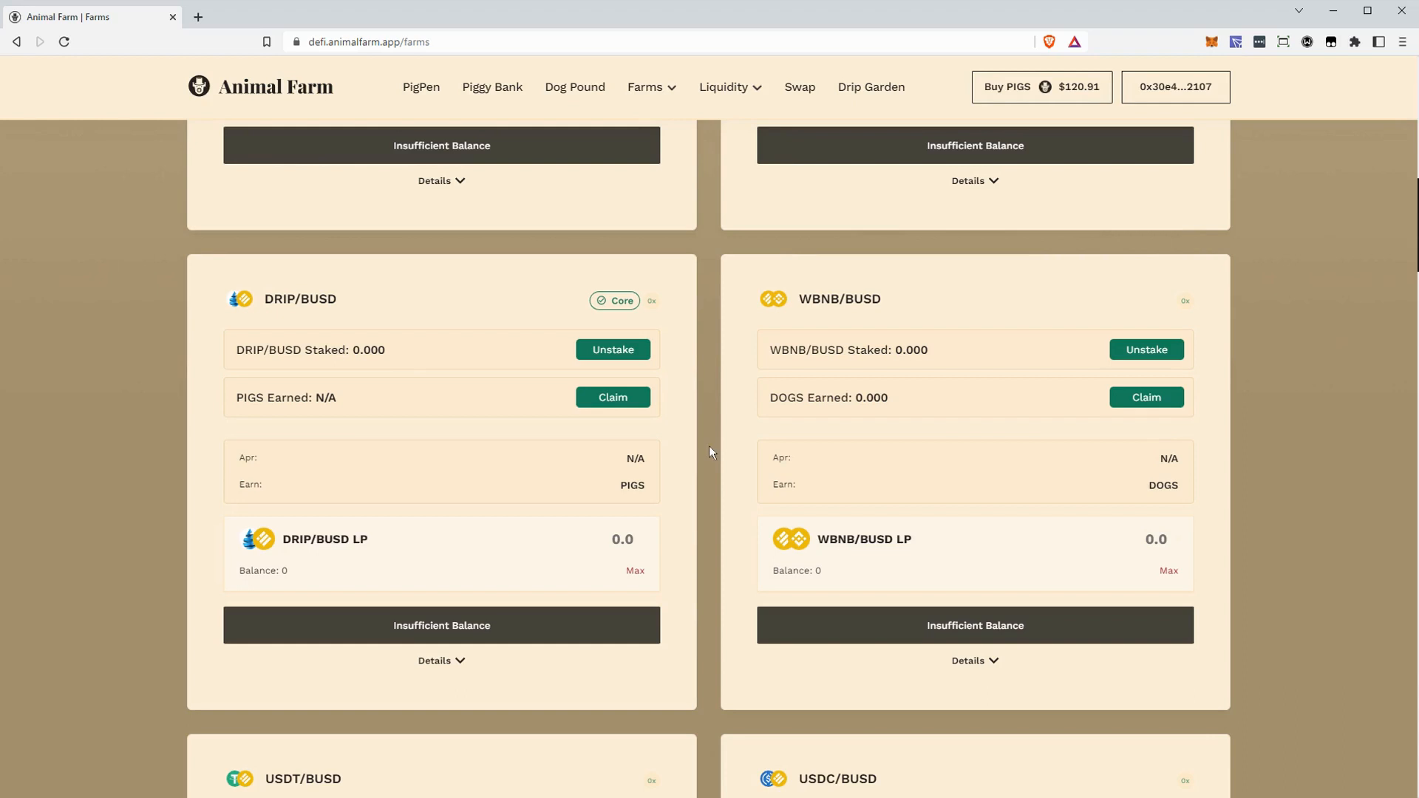
pyautogui.moveTo(711, 526)
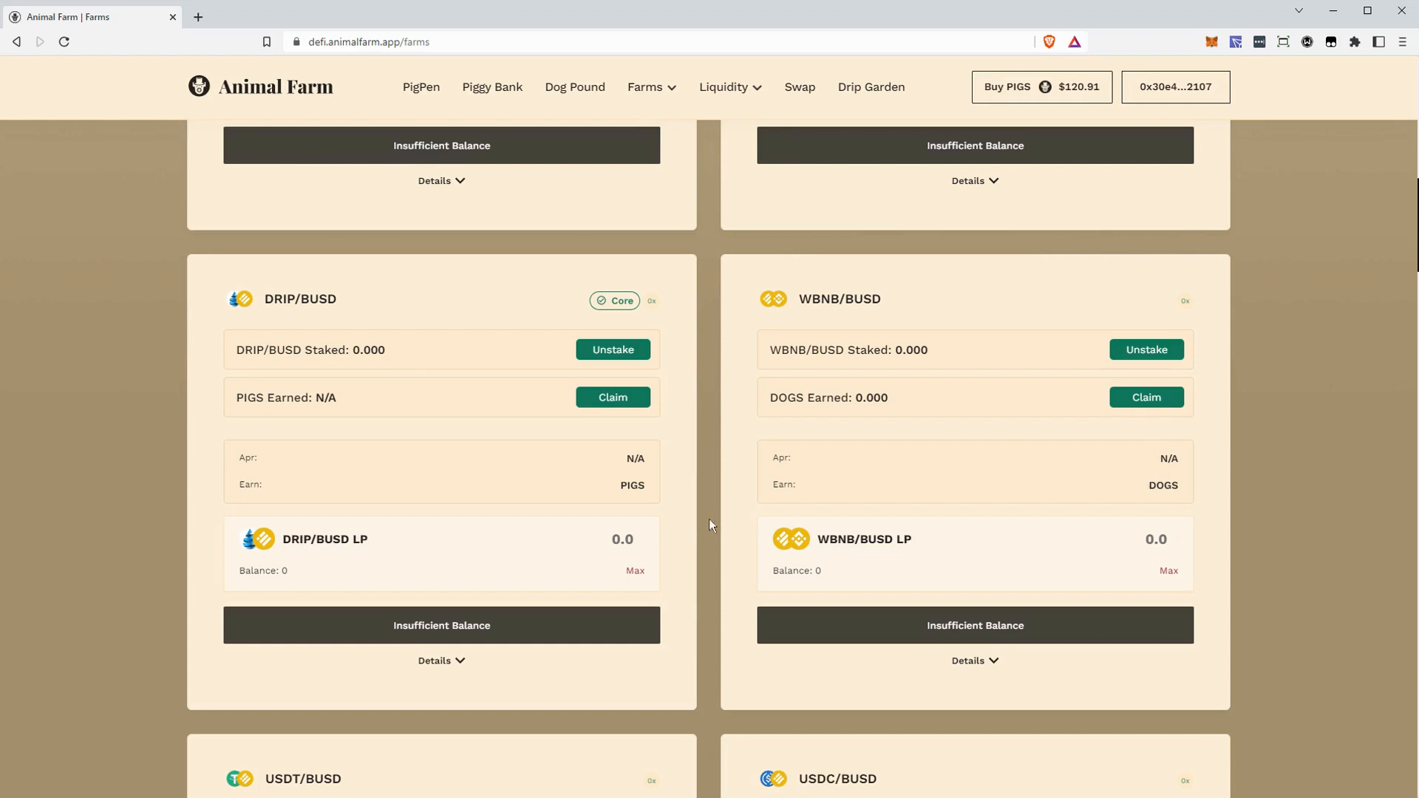
pyautogui.moveTo(489, 568)
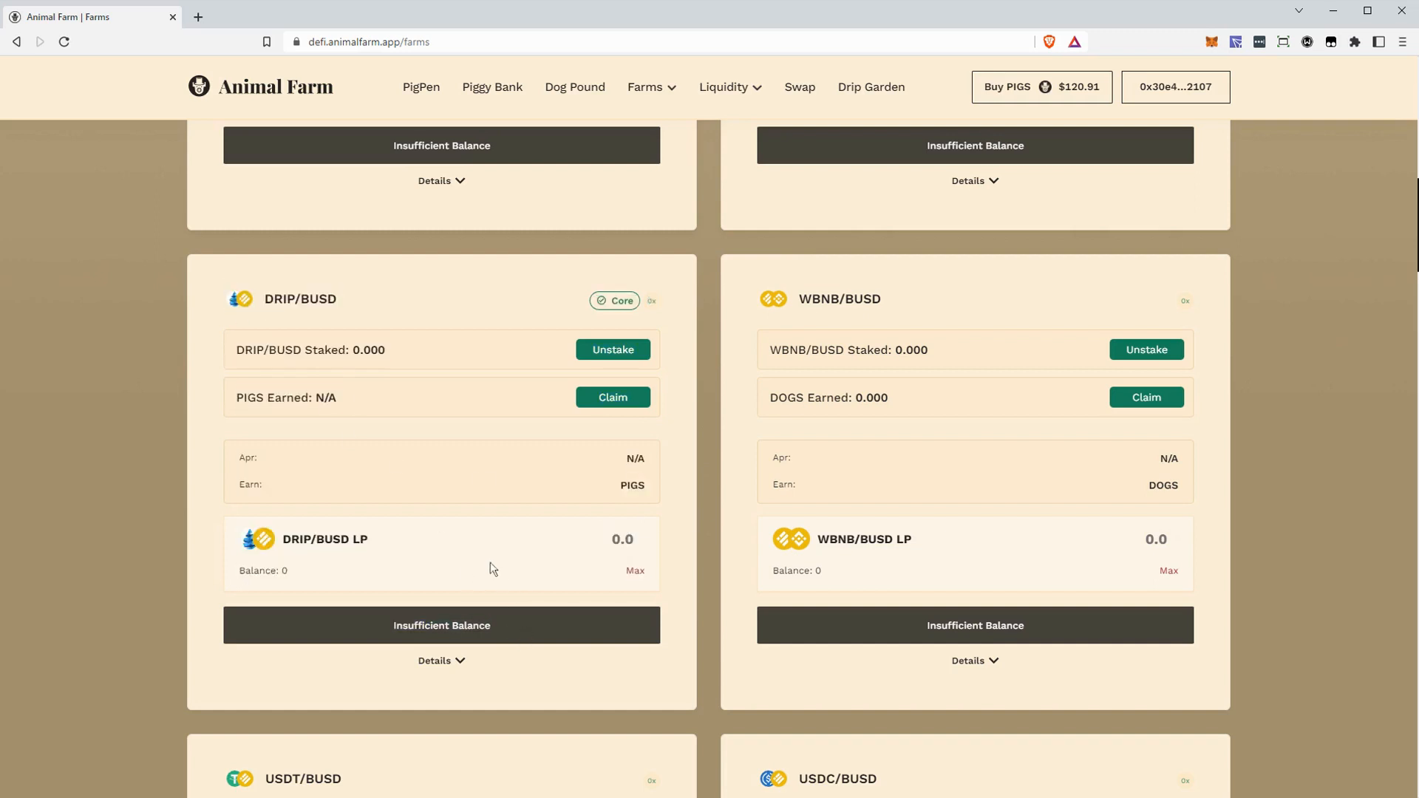
pyautogui.moveTo(532, 577)
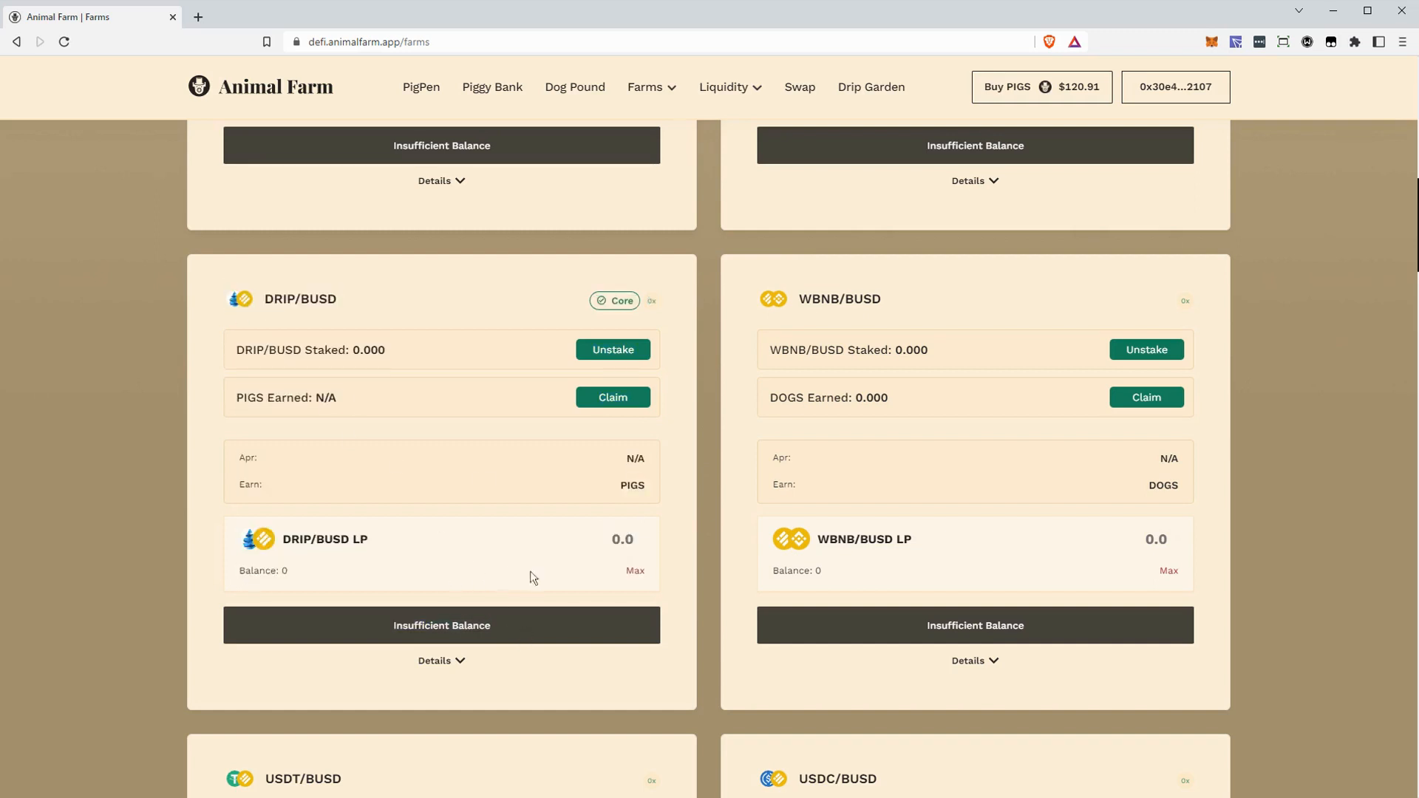
pyautogui.scroll(3)
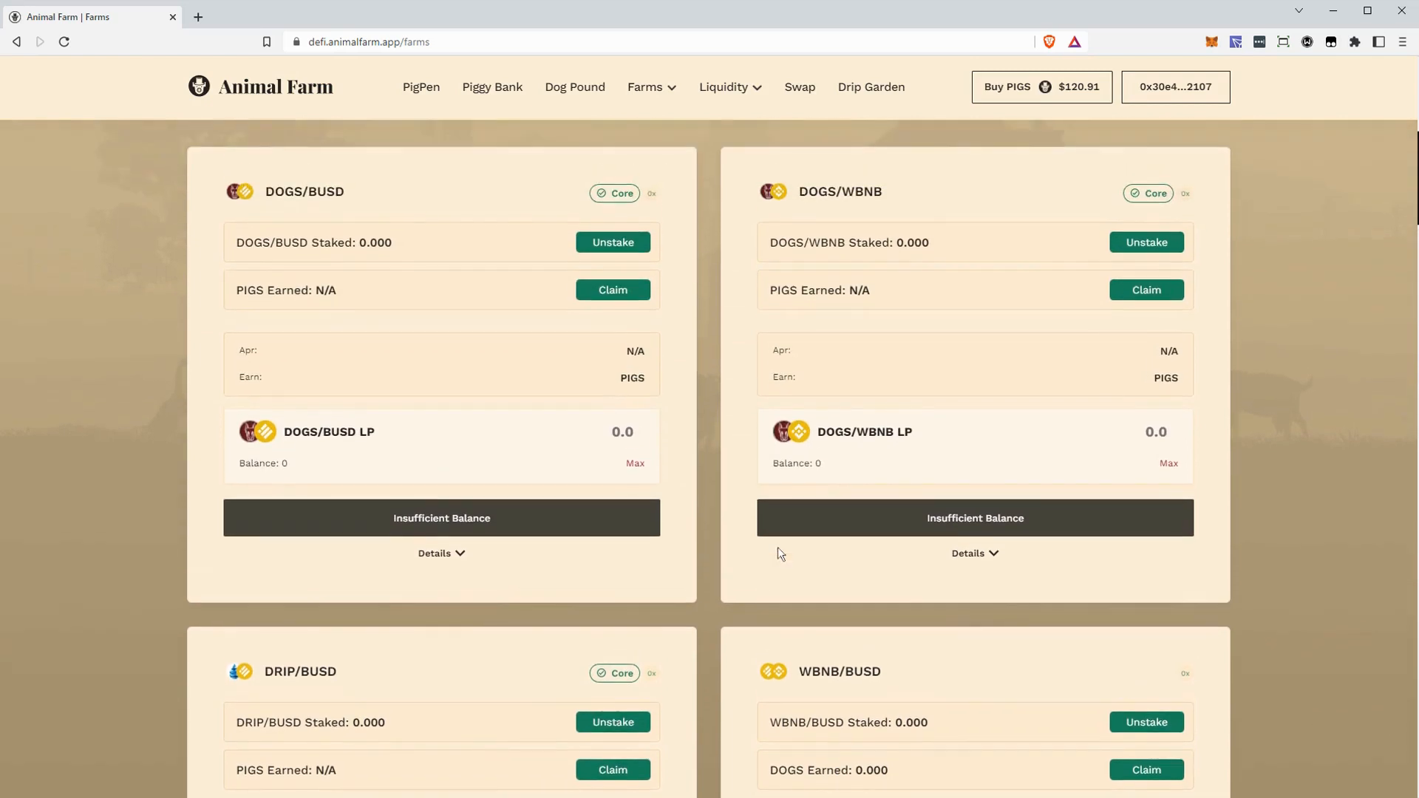
pyautogui.moveTo(726, 528)
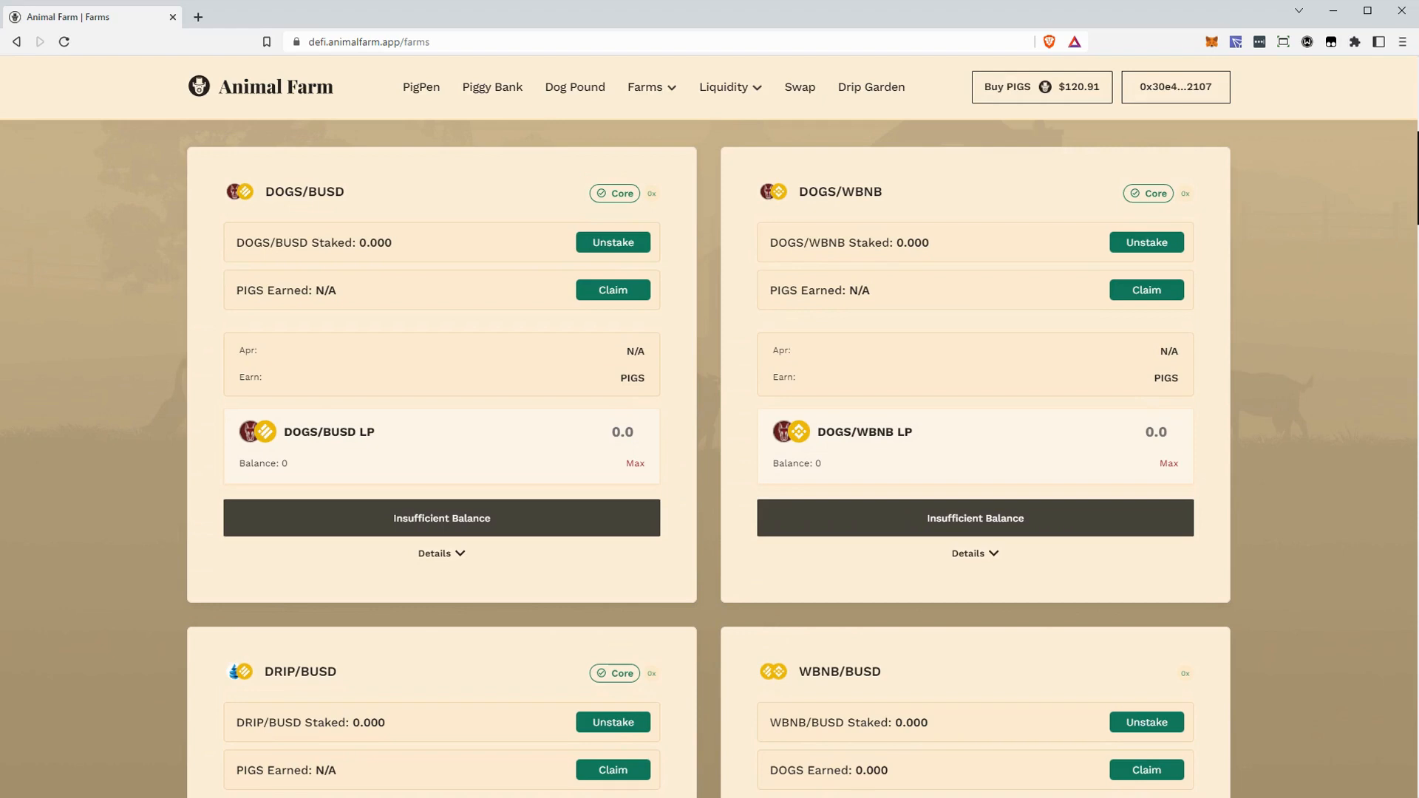
pyautogui.scroll(3)
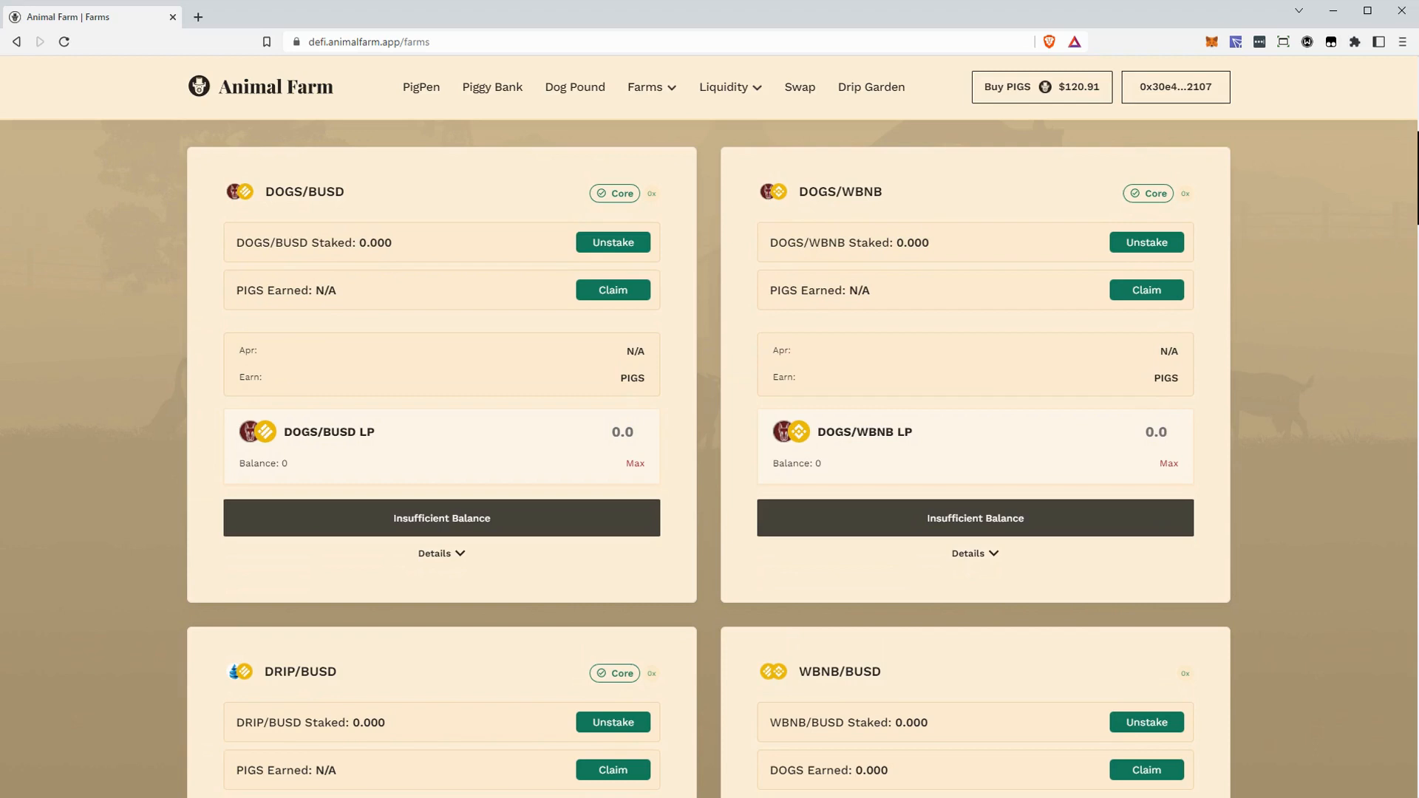
pyautogui.moveTo(747, 513)
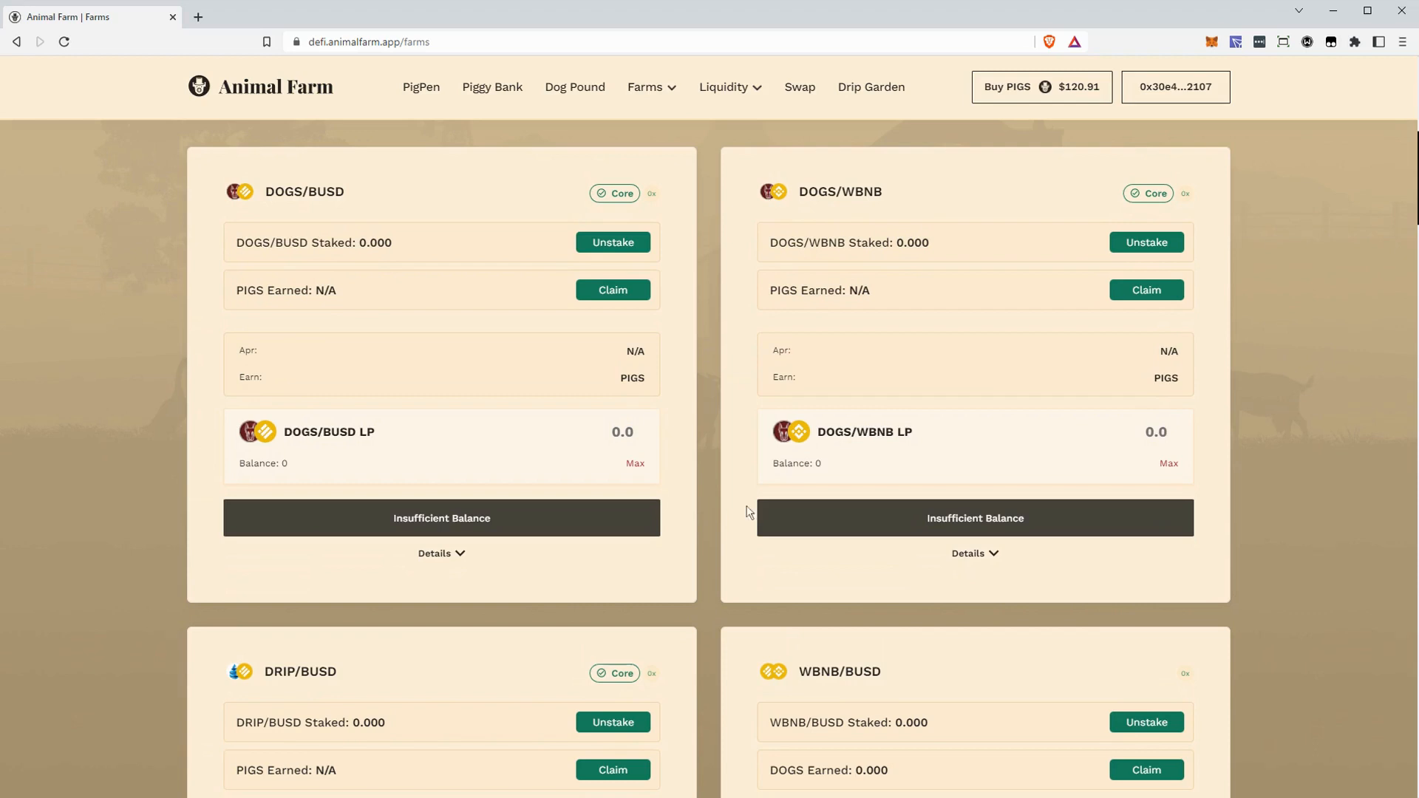
pyautogui.moveTo(653, 416)
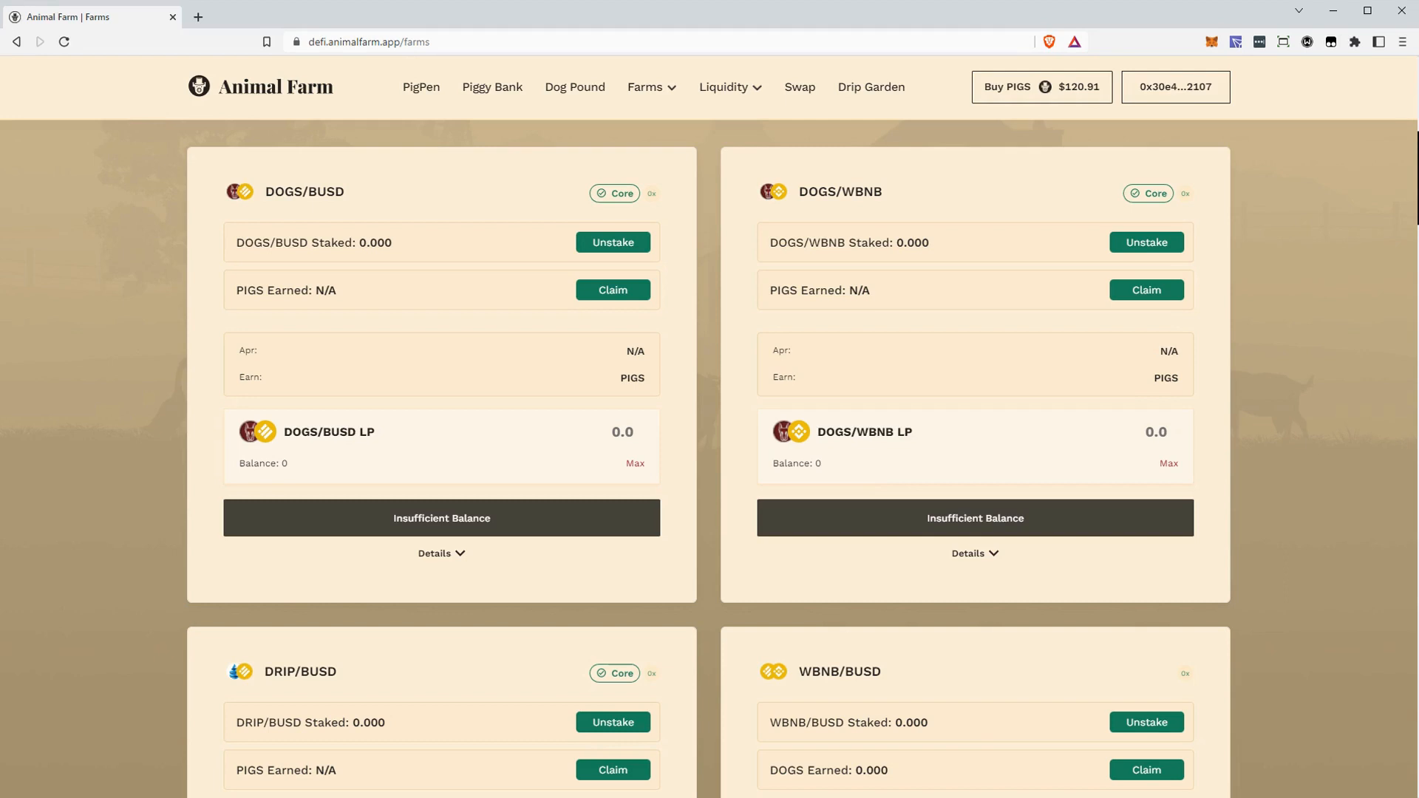
pyautogui.moveTo(444, 149)
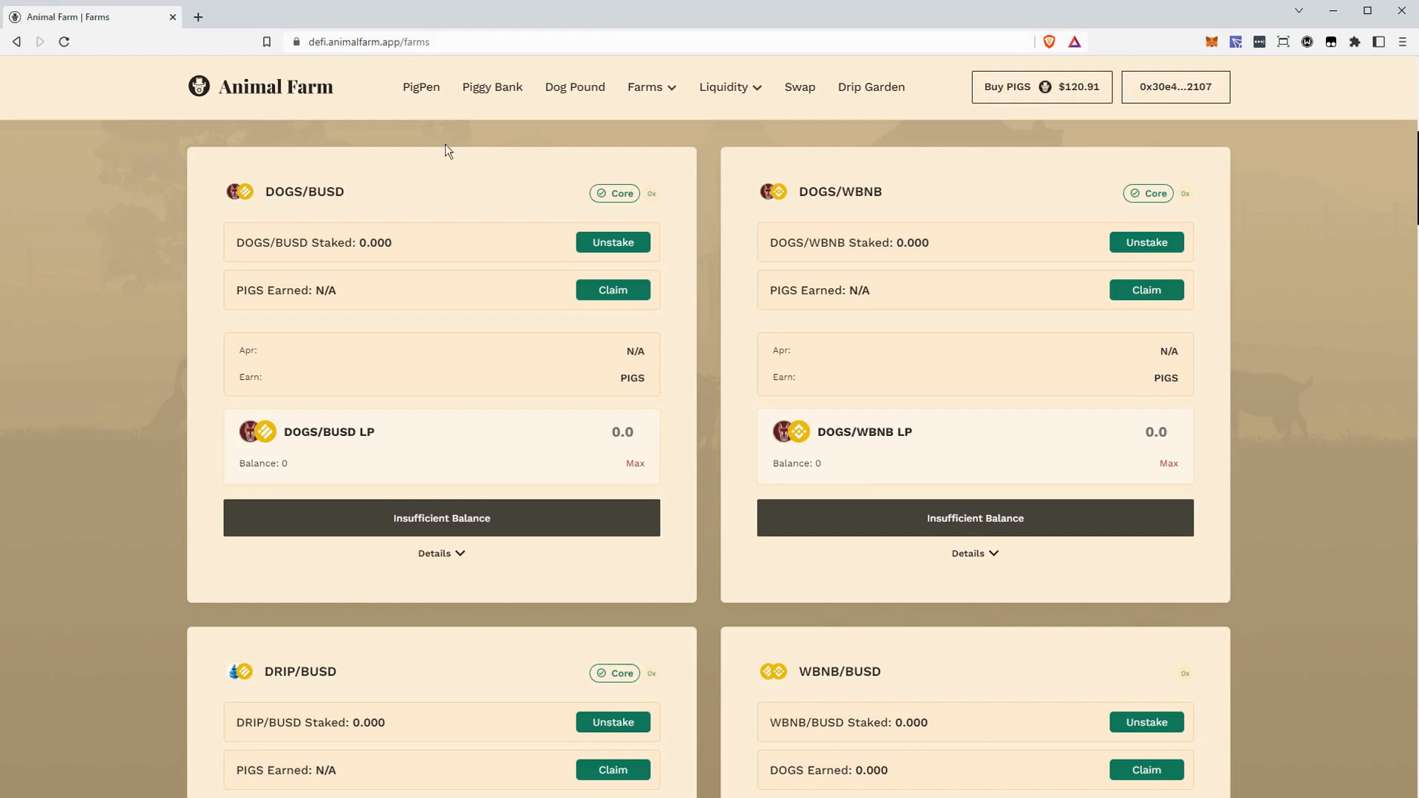
pyautogui.doubleClick(634, 351)
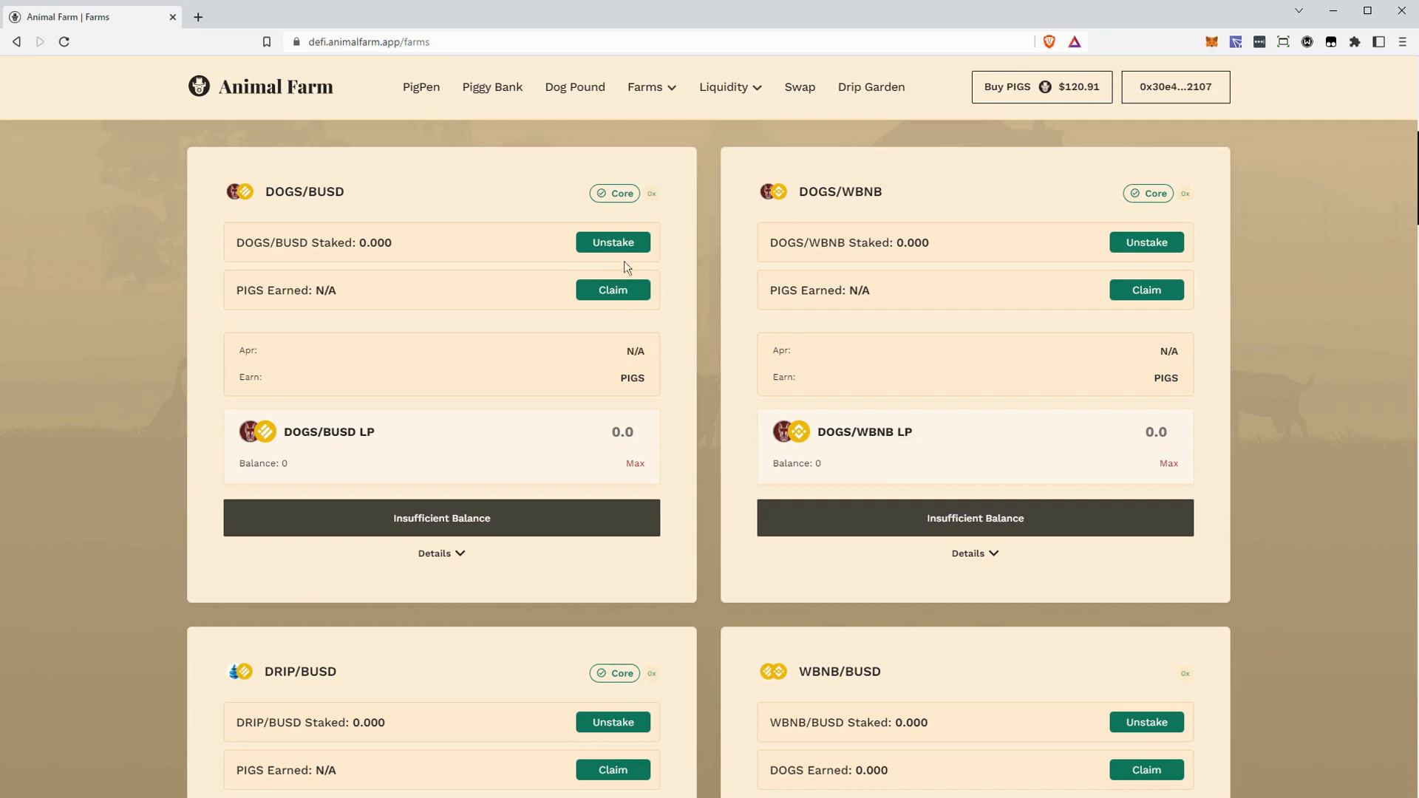
pyautogui.moveTo(756, 166)
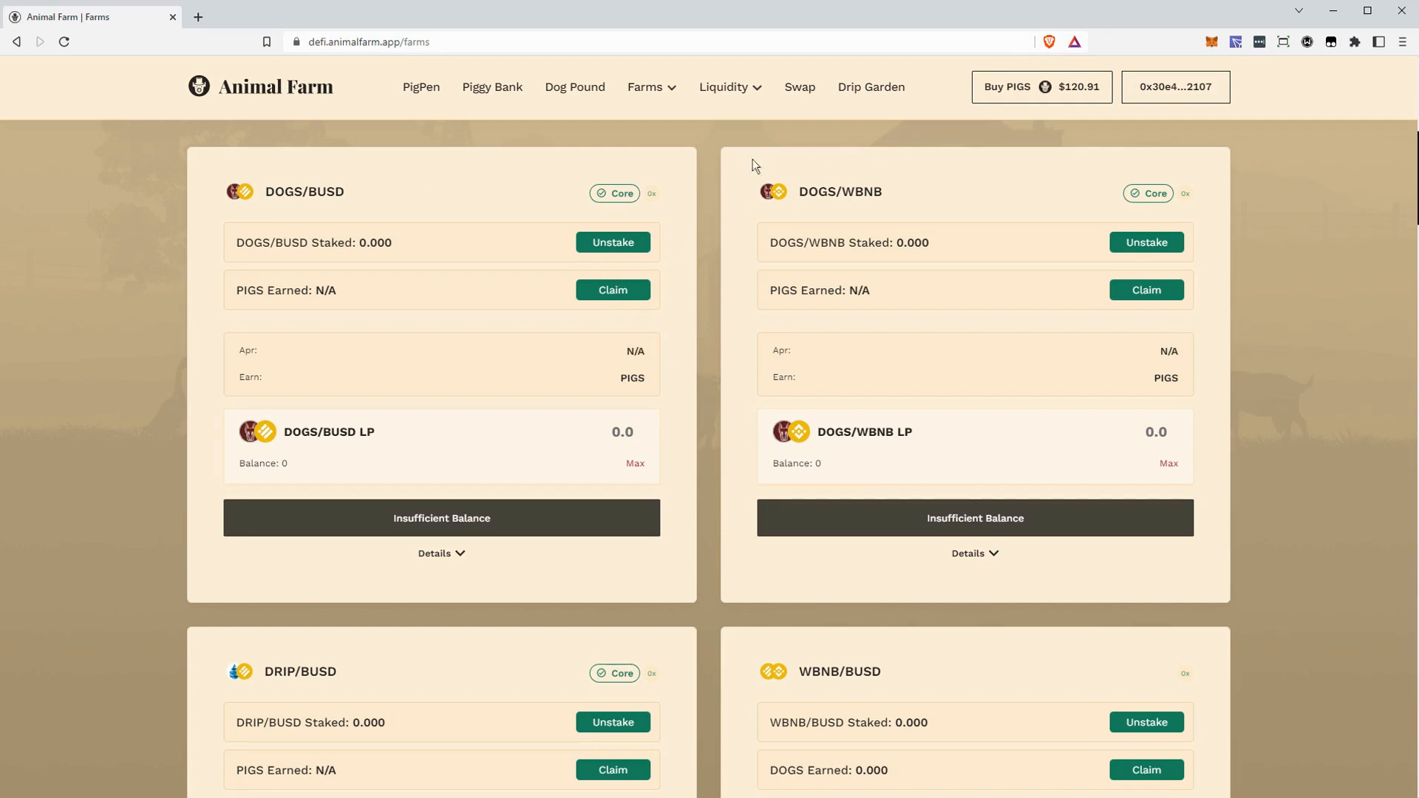
pyautogui.moveTo(775, 279)
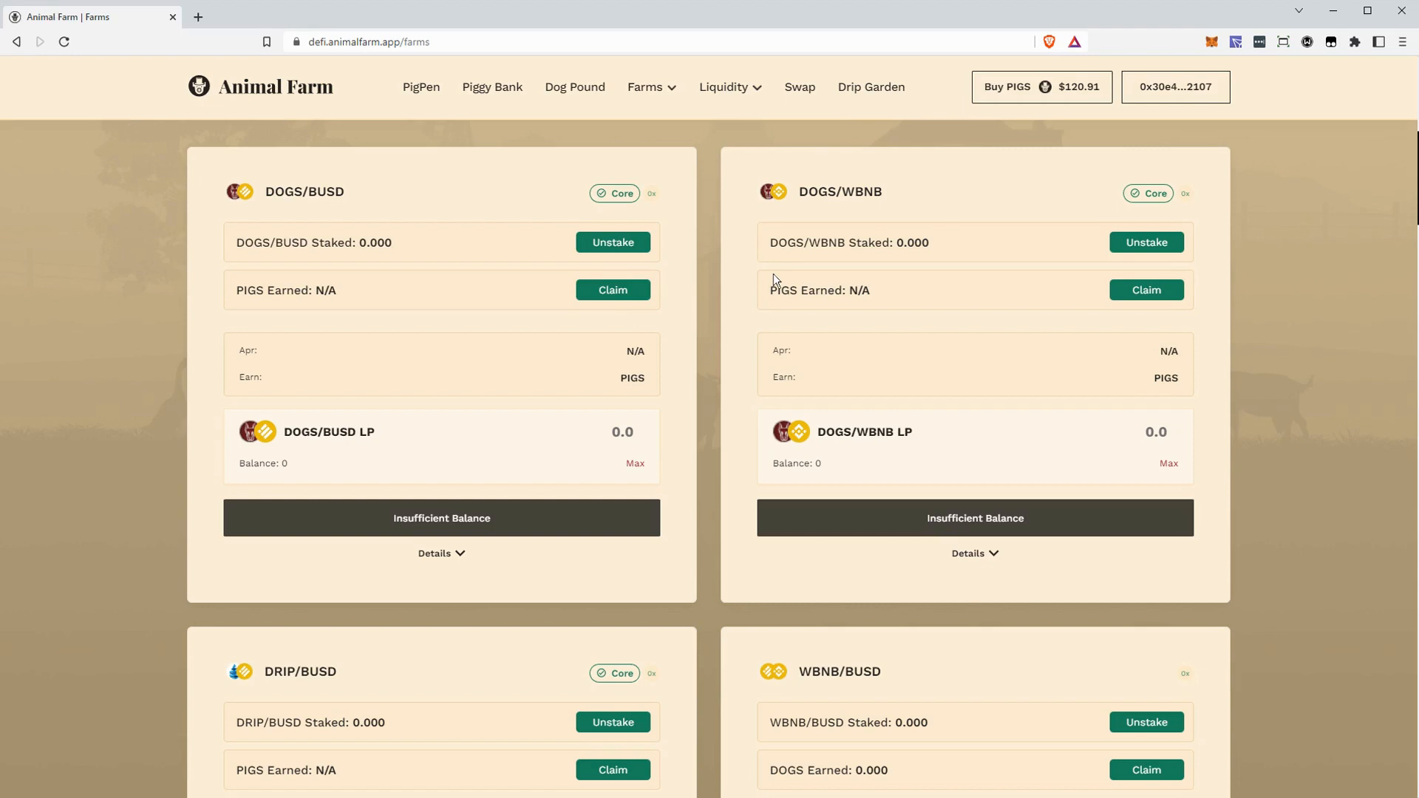
pyautogui.moveTo(776, 279)
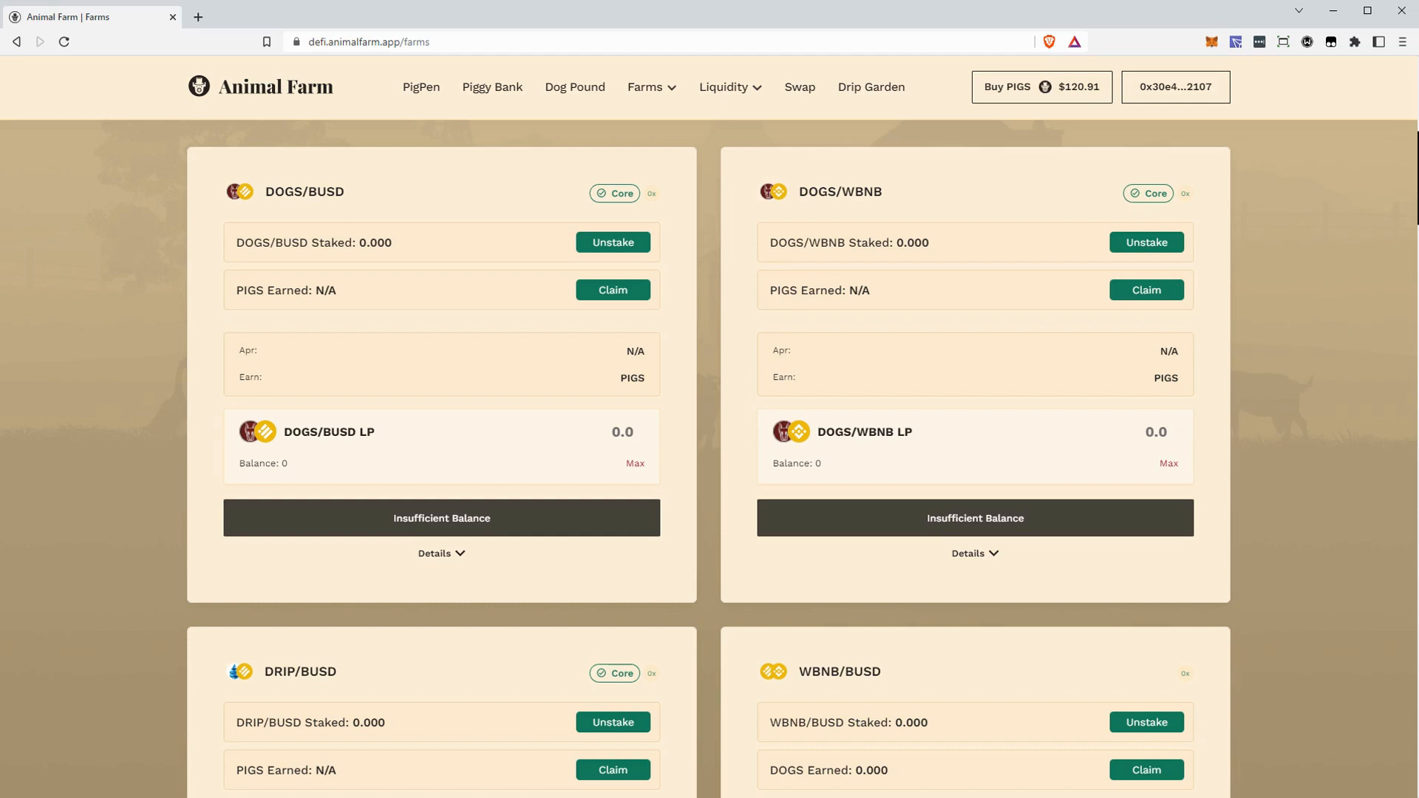
pyautogui.moveTo(761, 309)
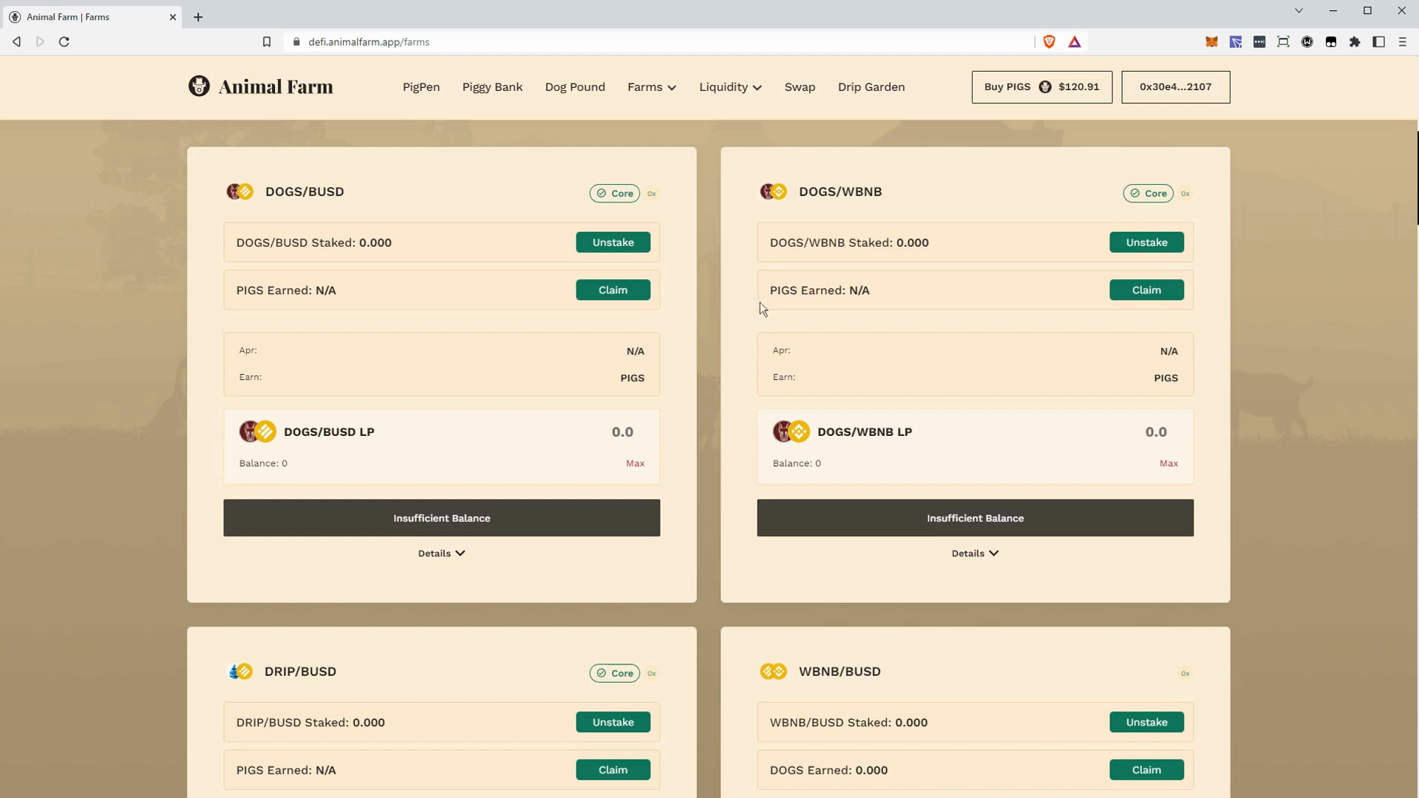
# - Scroll back to the top of the Farms page
pyautogui.scroll(3)
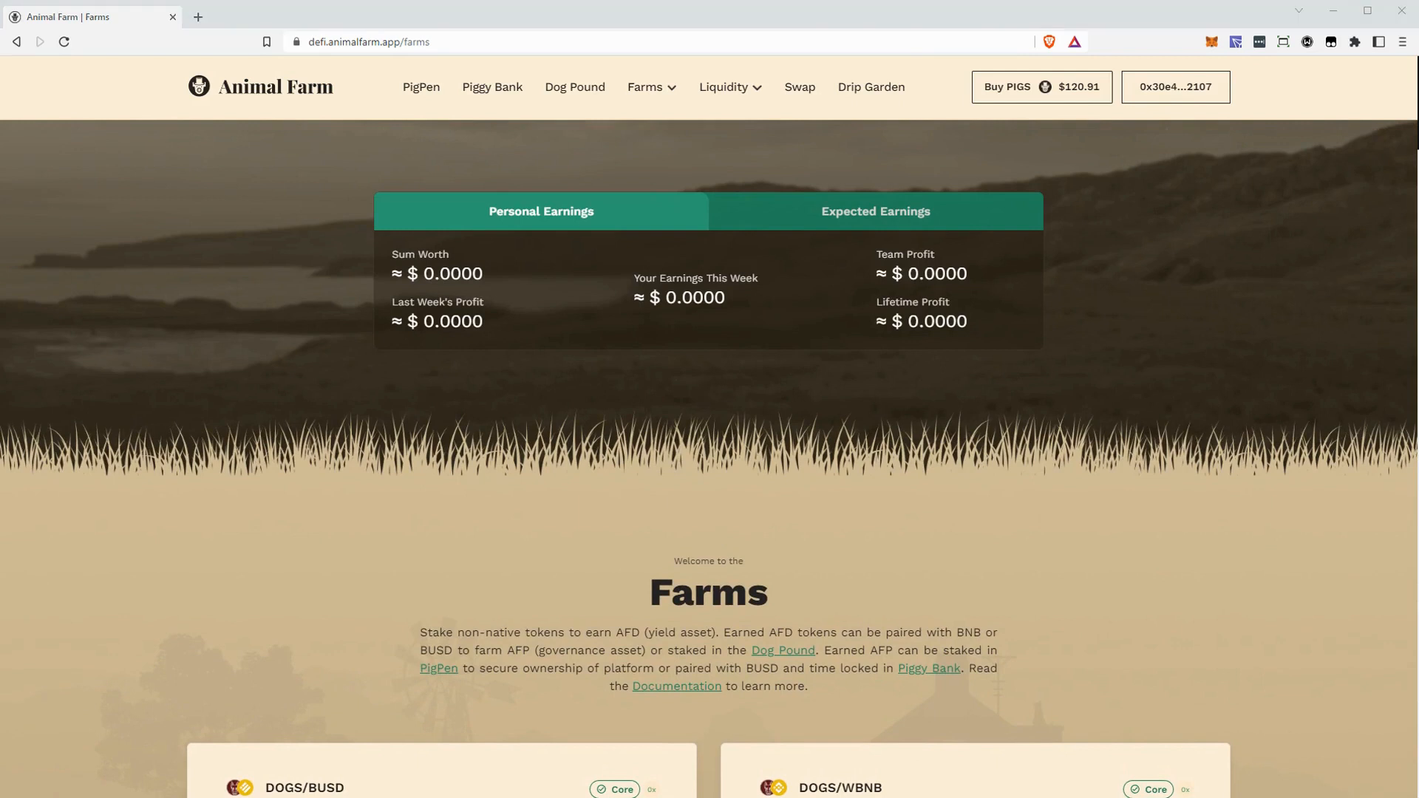
pyautogui.moveTo(1100, 584)
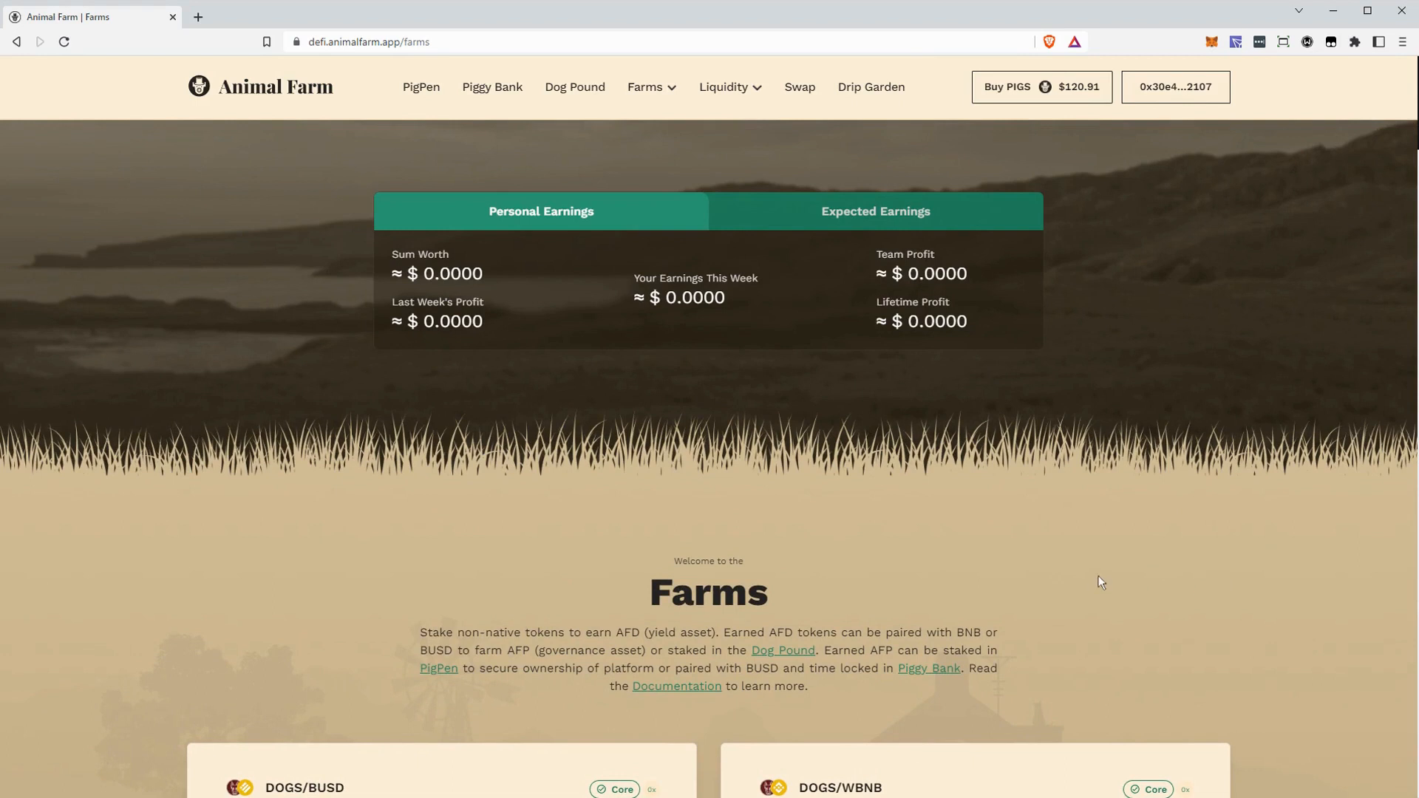
pyautogui.moveTo(1061, 494)
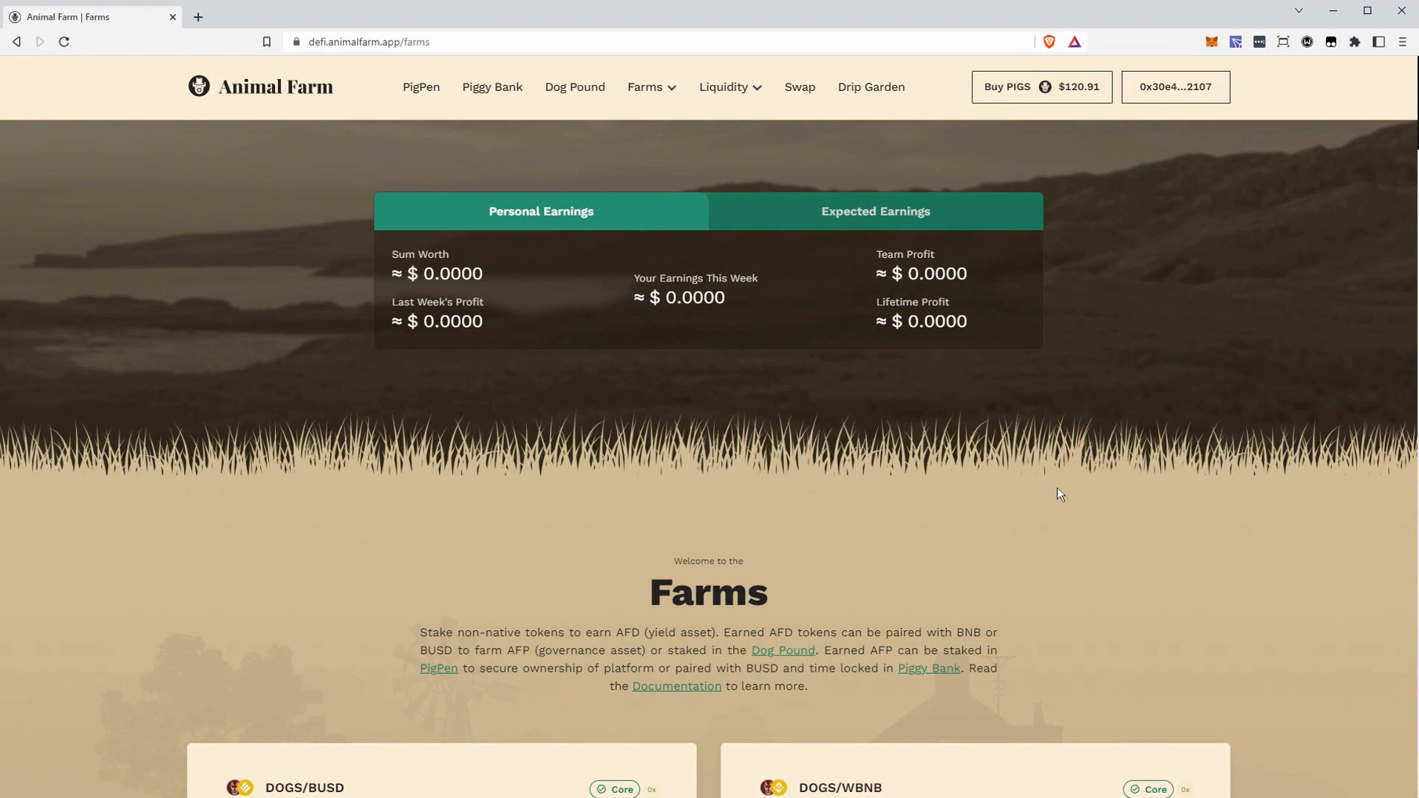
pyautogui.moveTo(1138, 451)
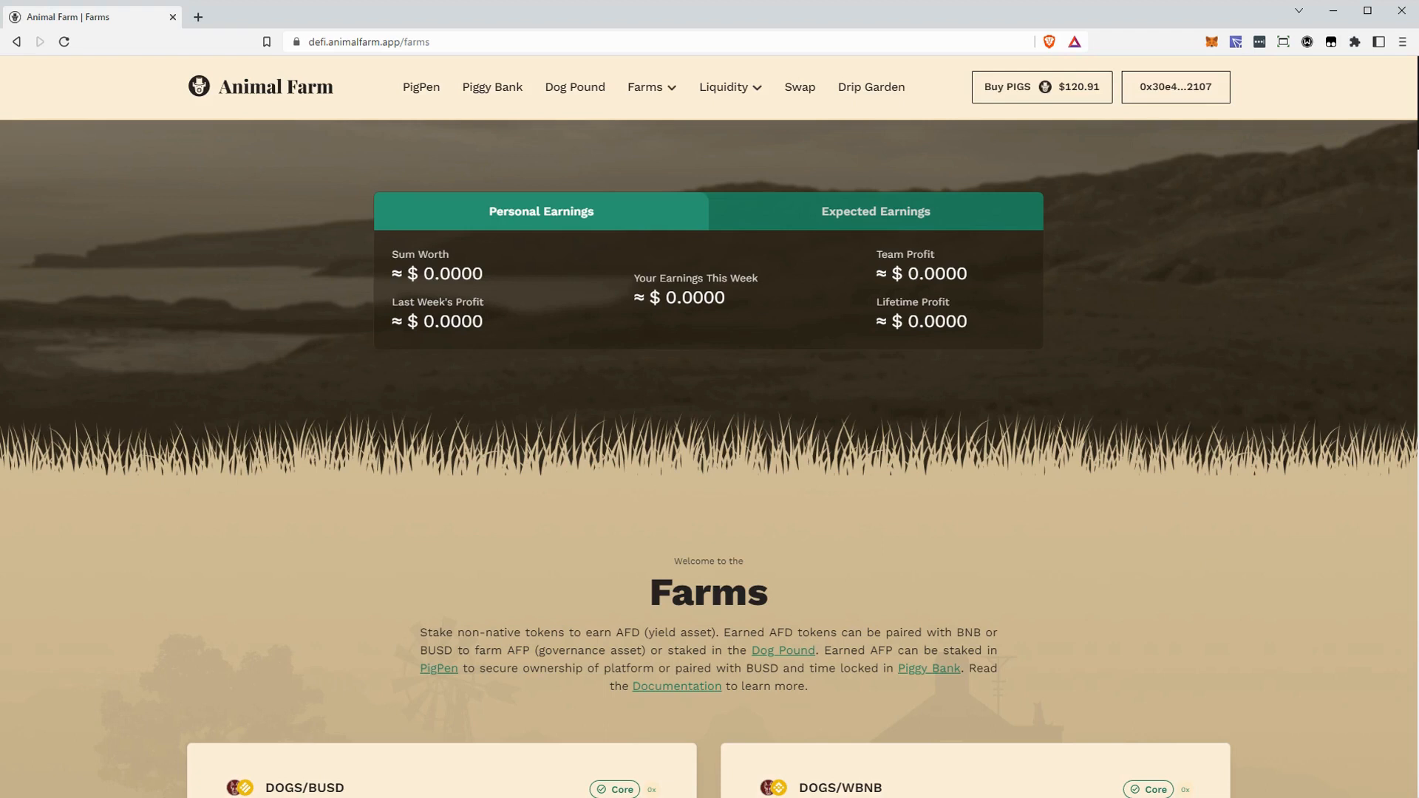
pyautogui.moveTo(1156, 451)
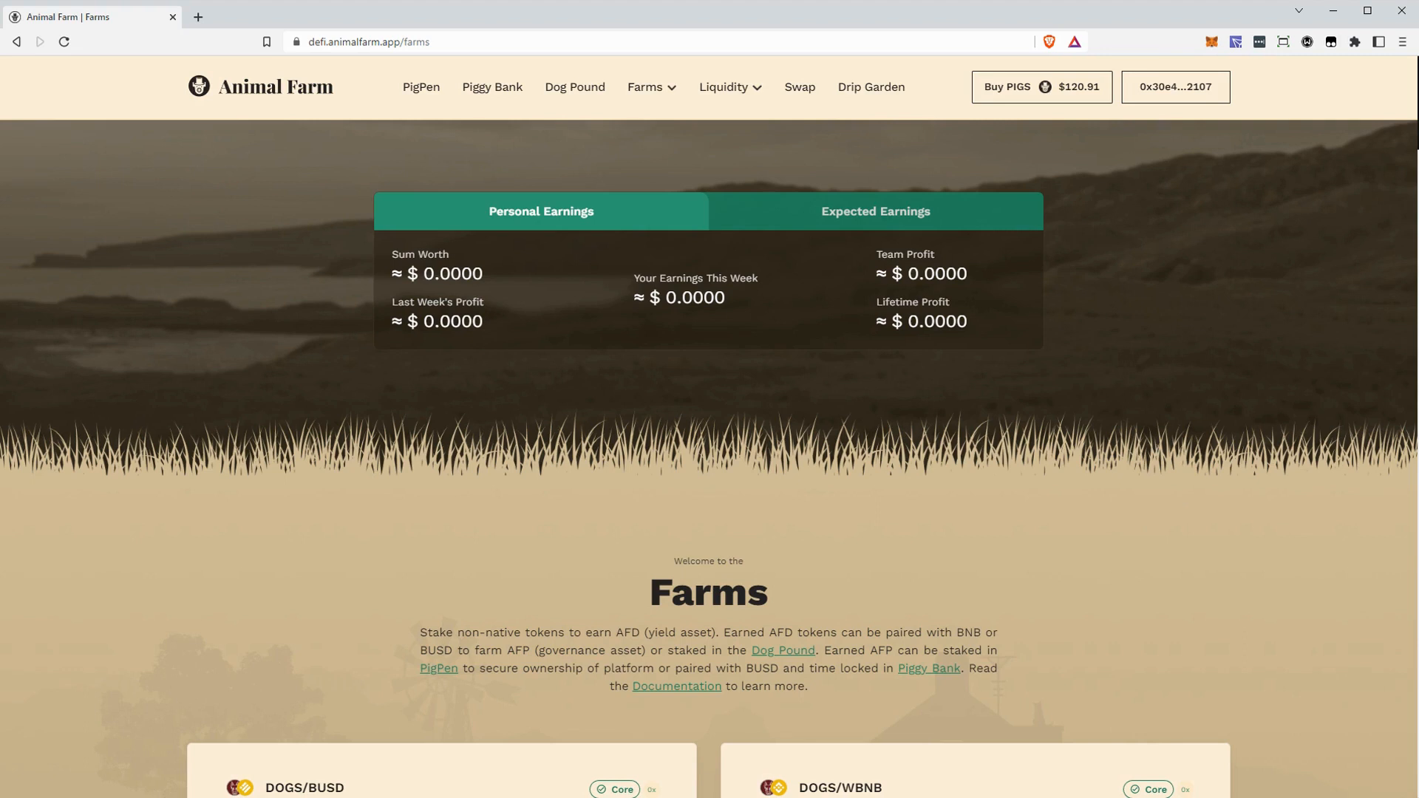
pyautogui.moveTo(1166, 487)
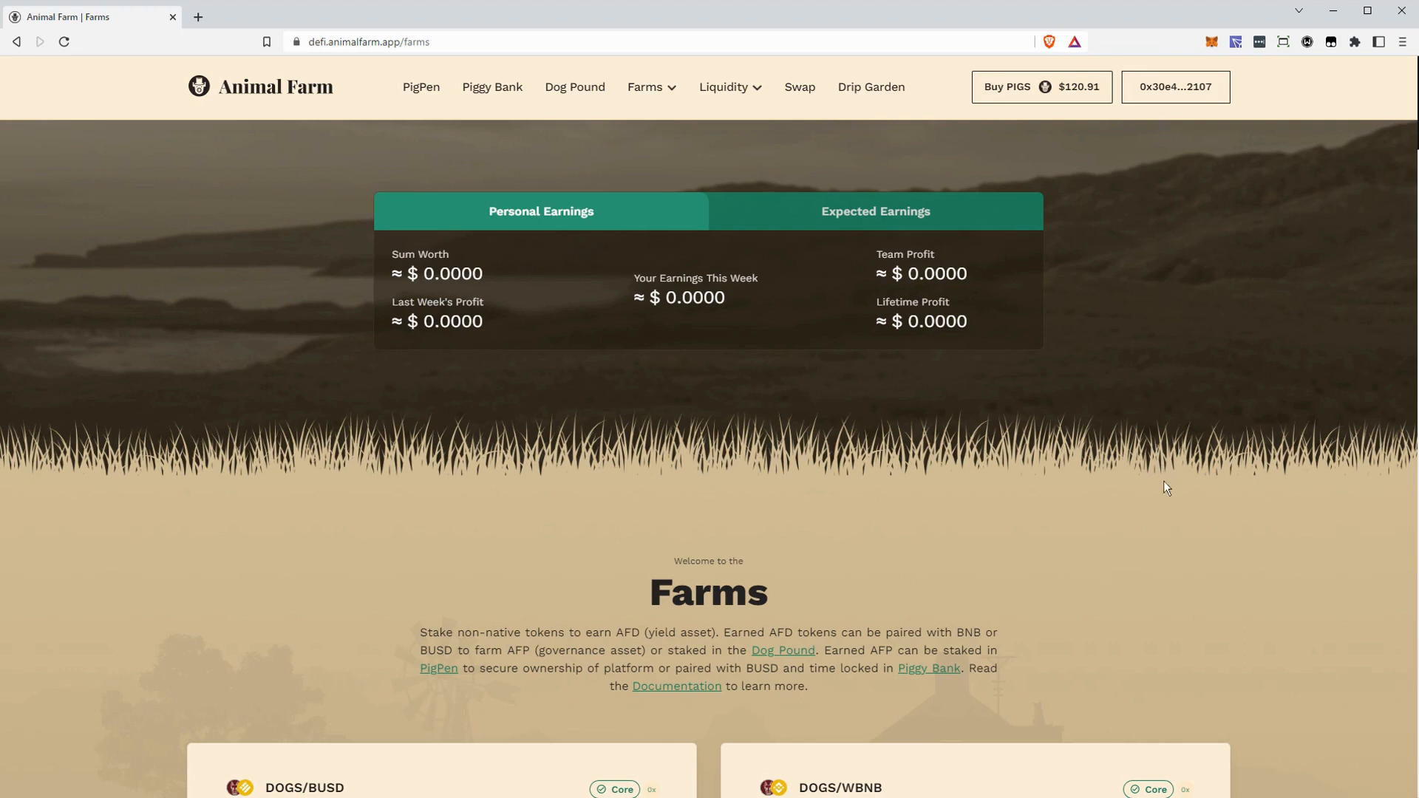
pyautogui.moveTo(1171, 534)
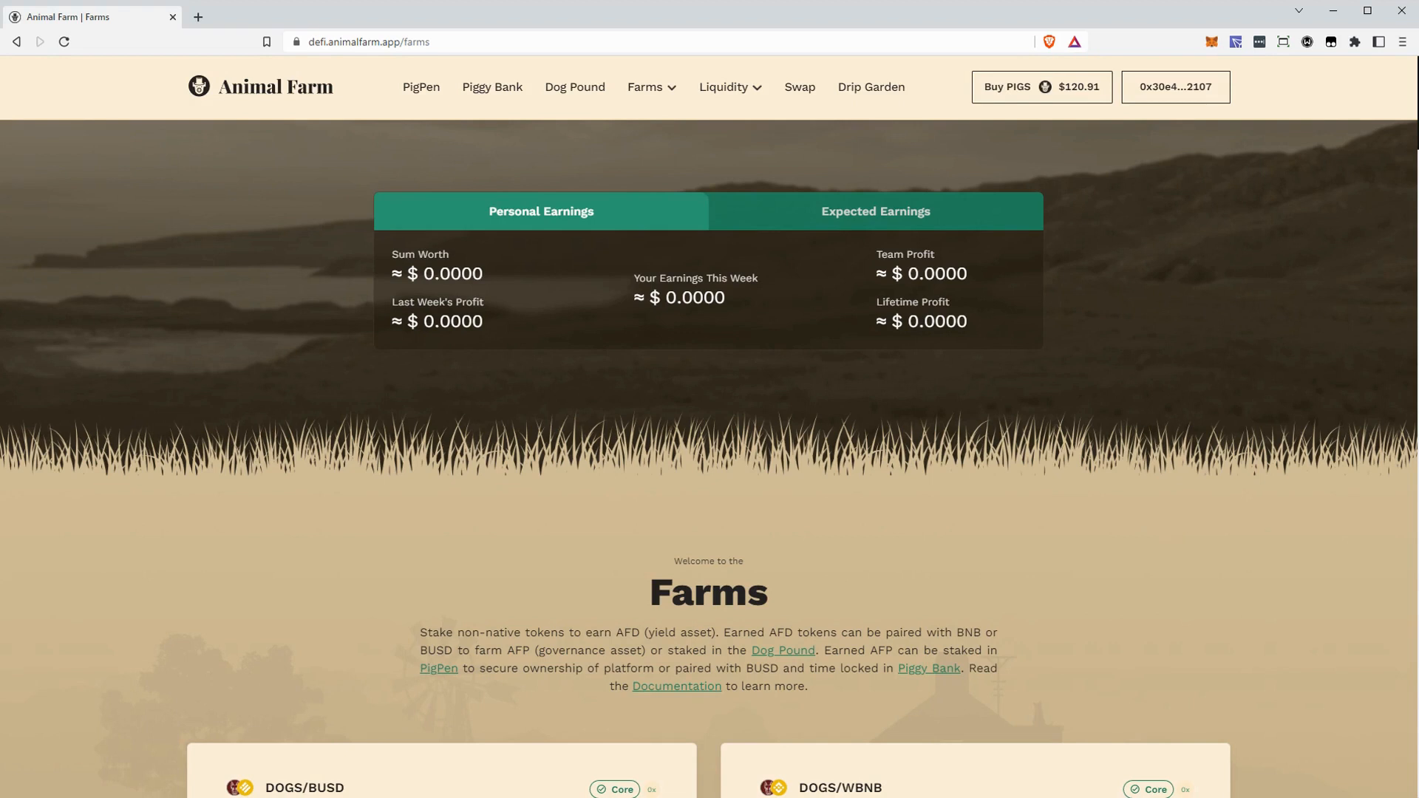
pyautogui.moveTo(1154, 609)
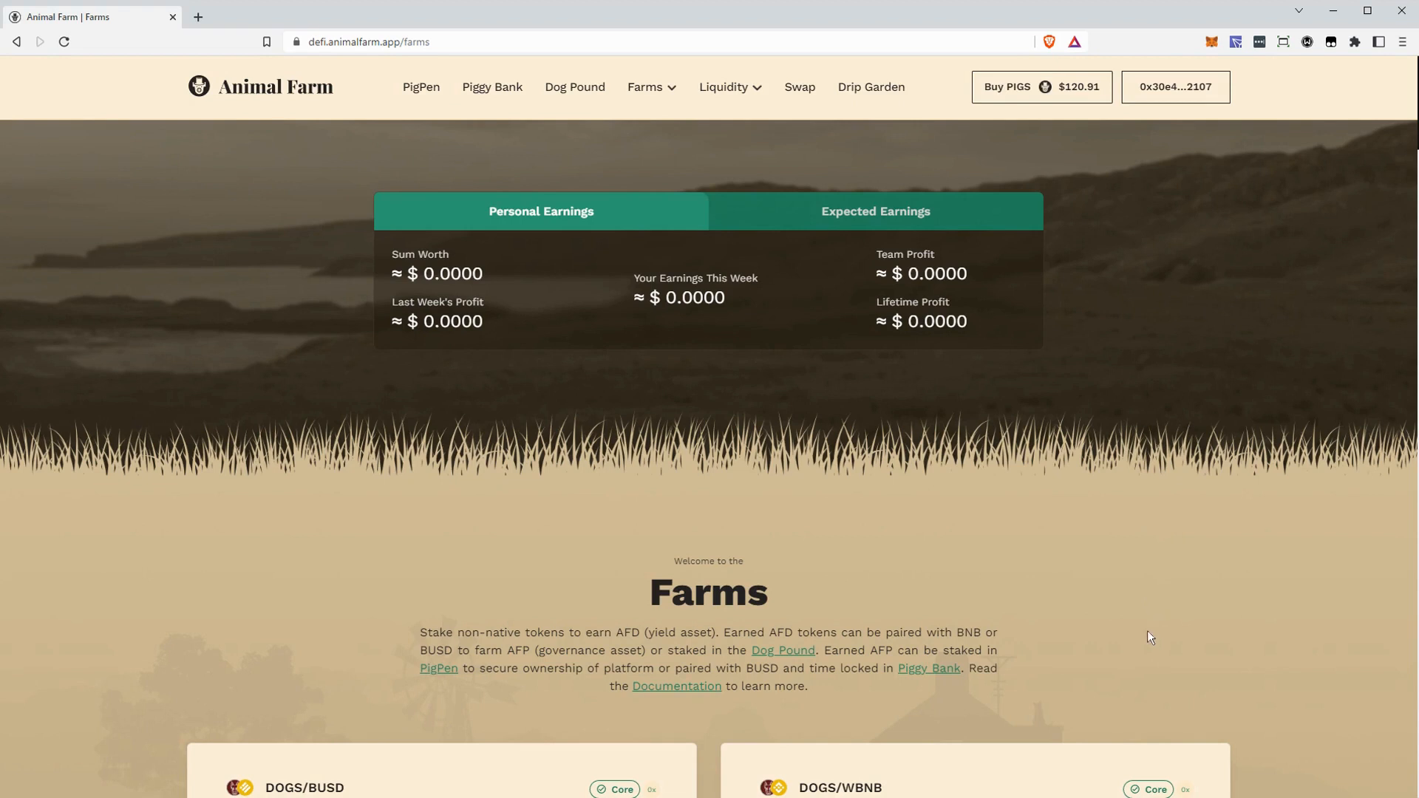
pyautogui.moveTo(1089, 666)
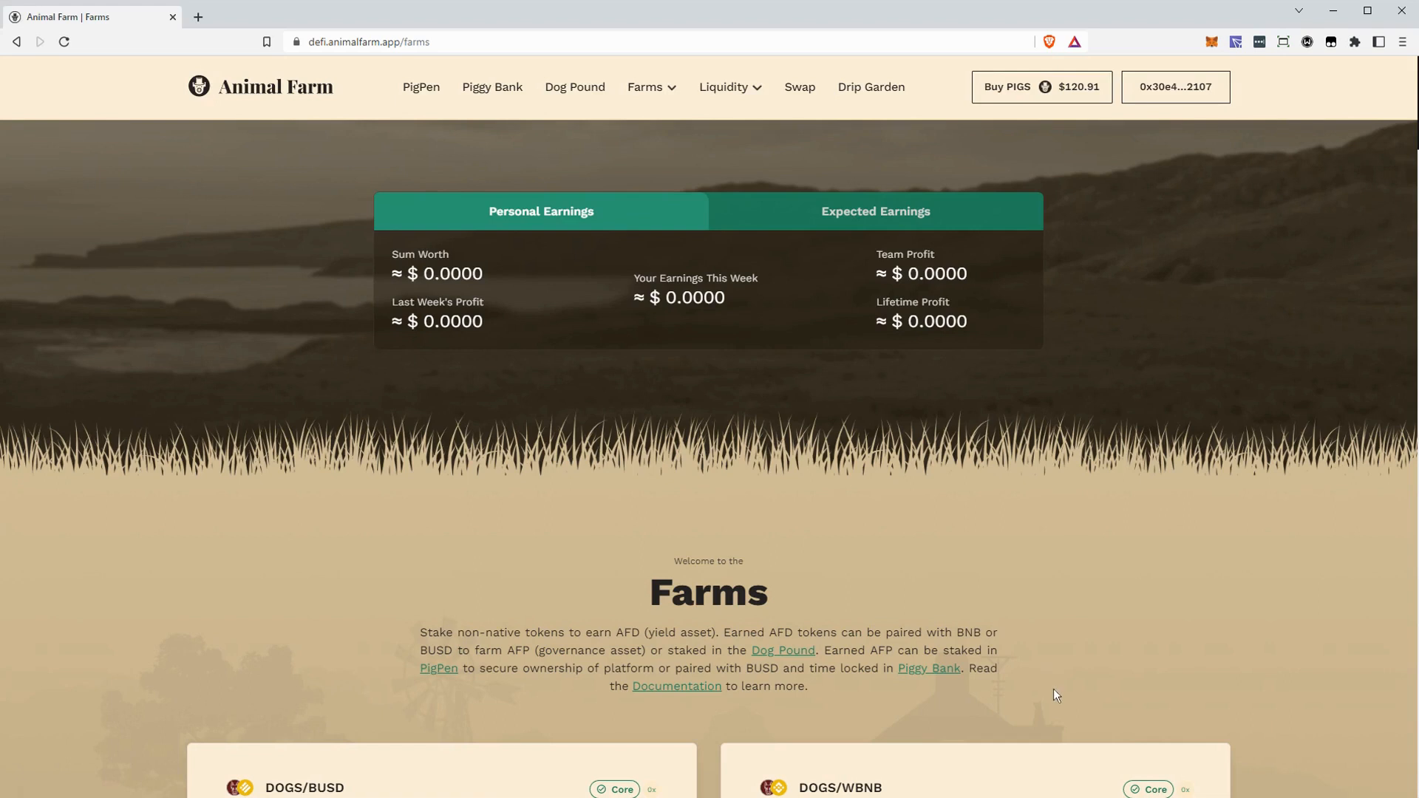
pyautogui.moveTo(1035, 691)
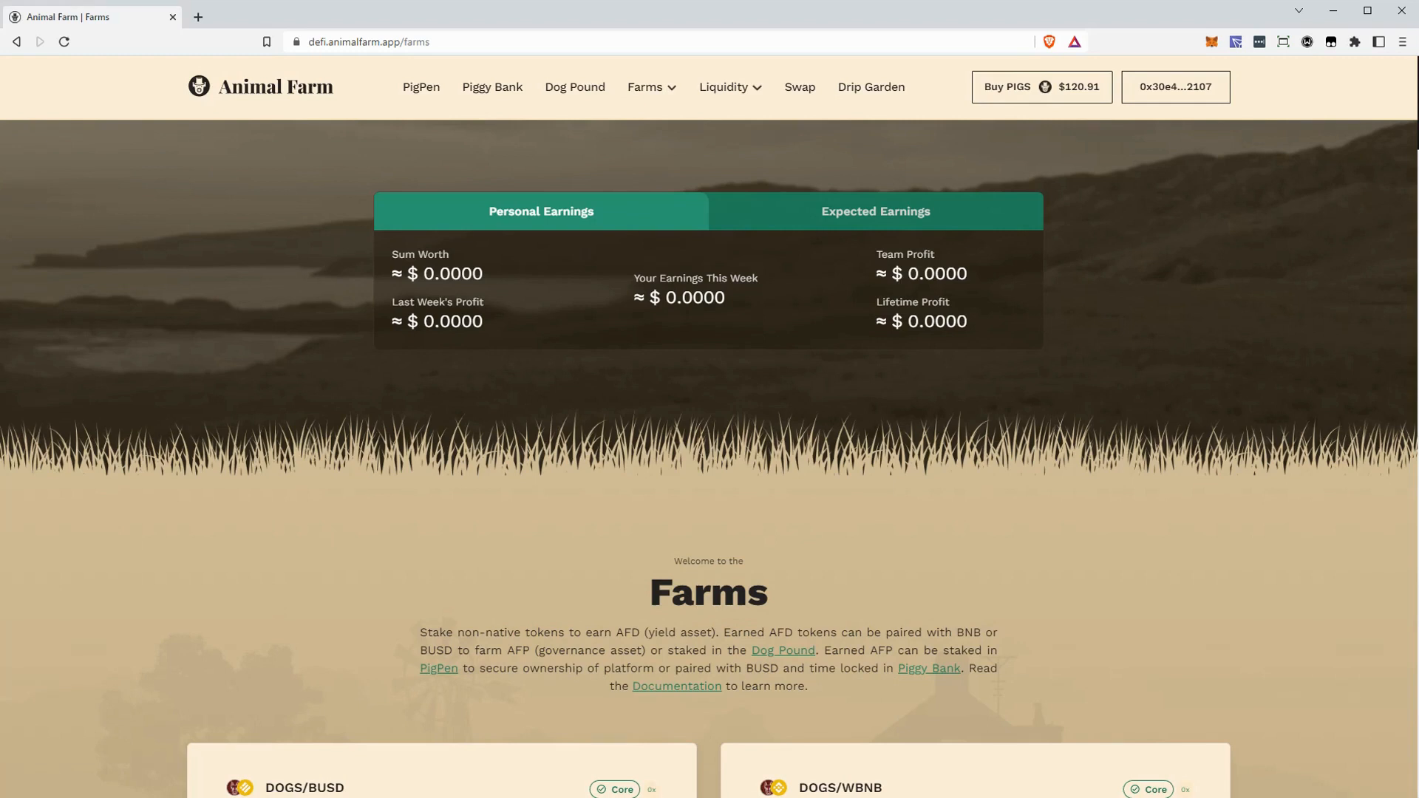
pyautogui.moveTo(1036, 674)
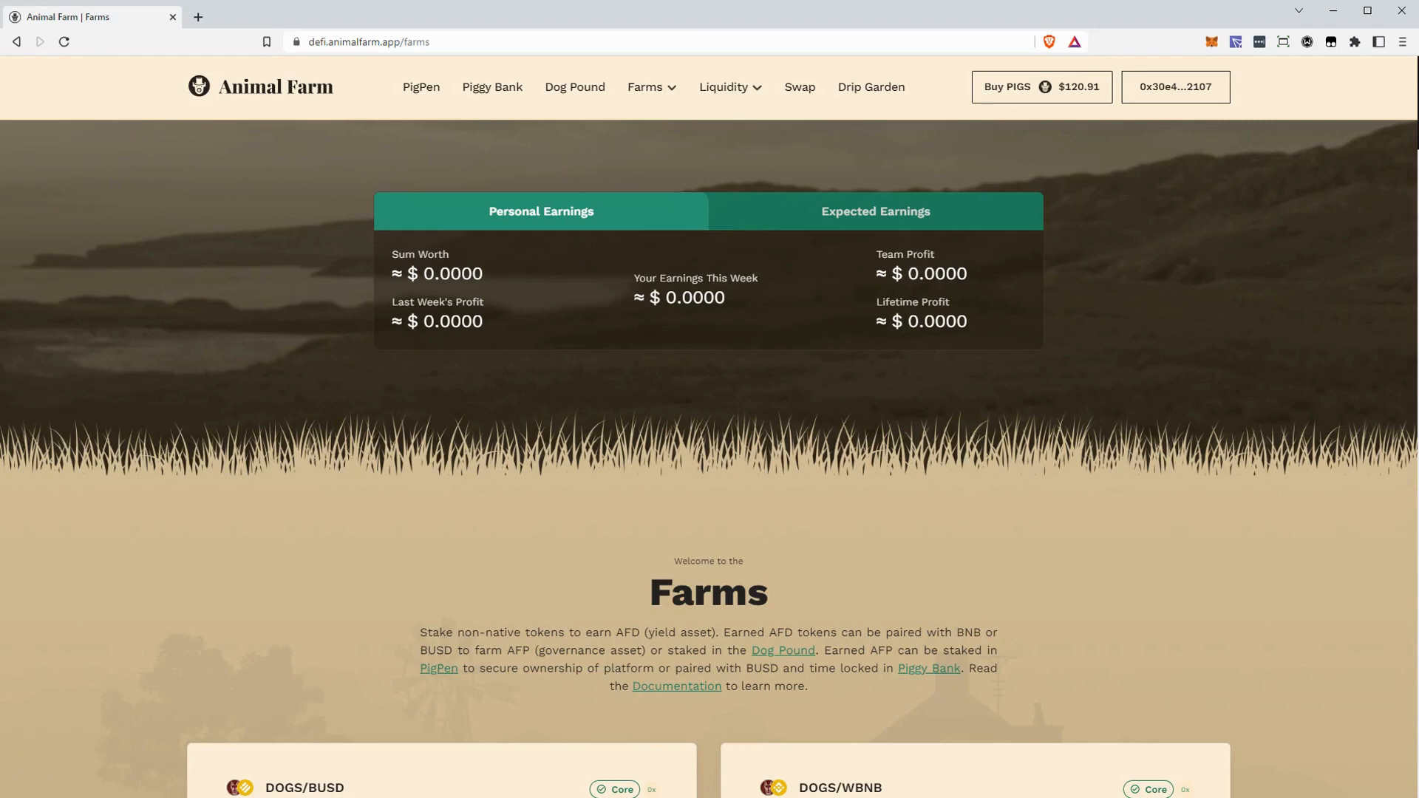
pyautogui.moveTo(1013, 650)
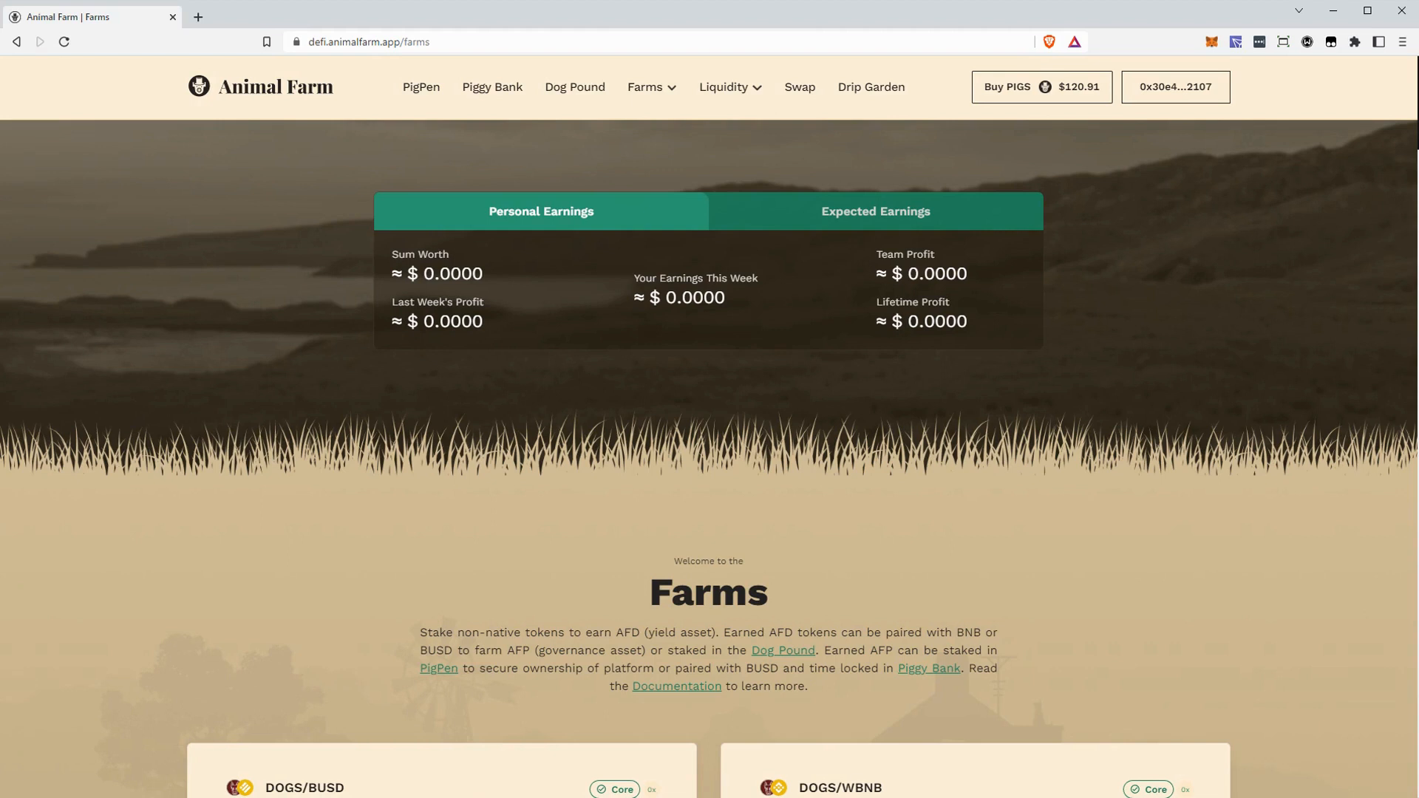
pyautogui.moveTo(1177, 162)
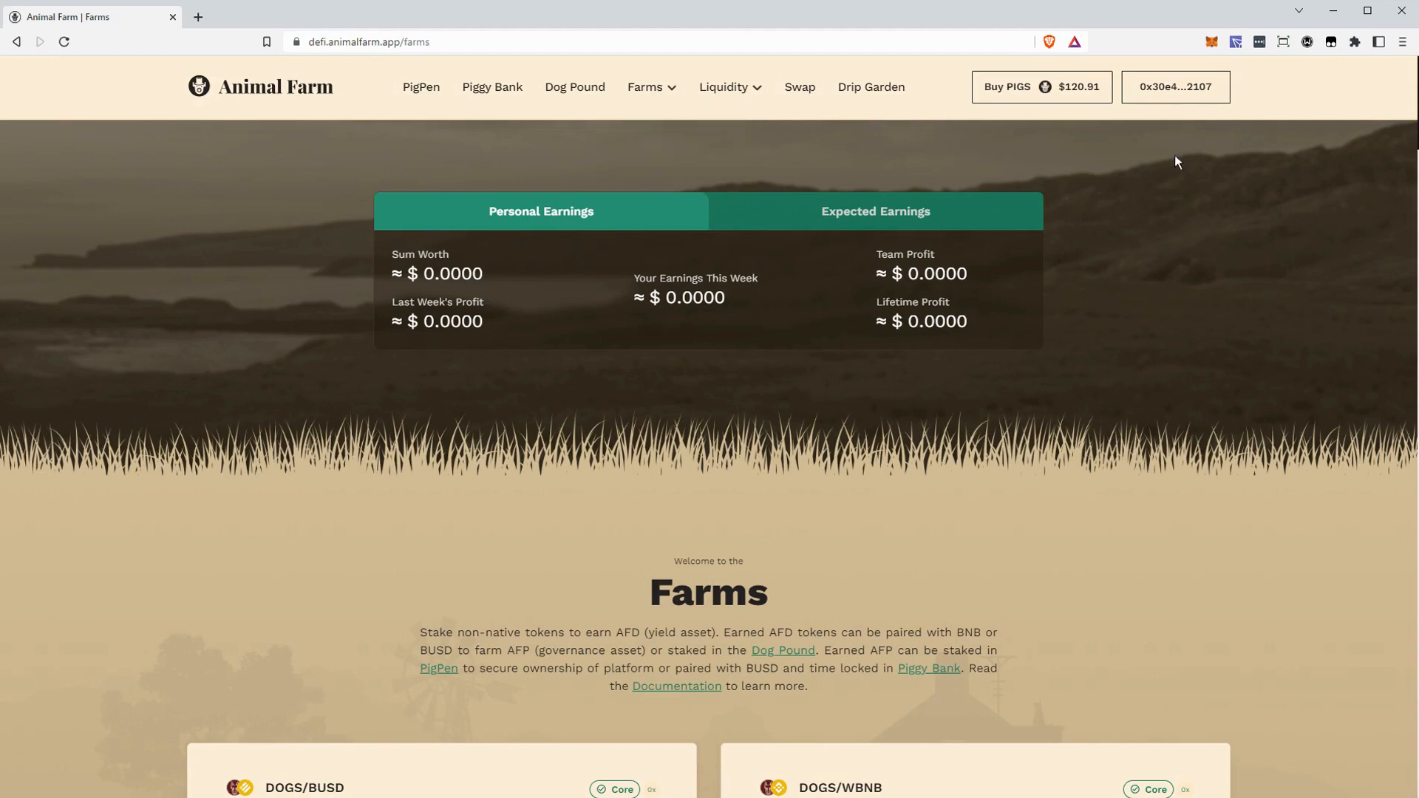
pyautogui.moveTo(705, 251)
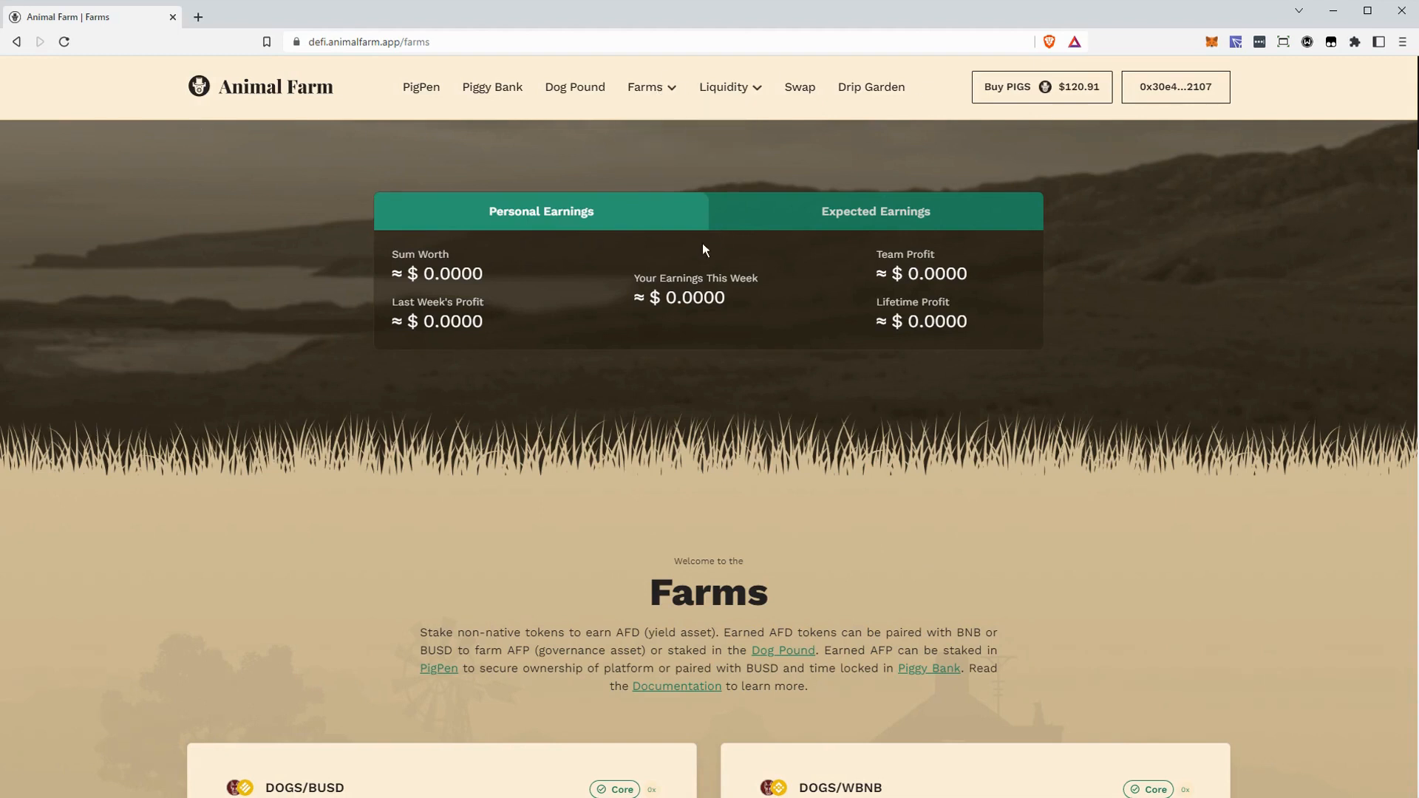
pyautogui.moveTo(1143, 544)
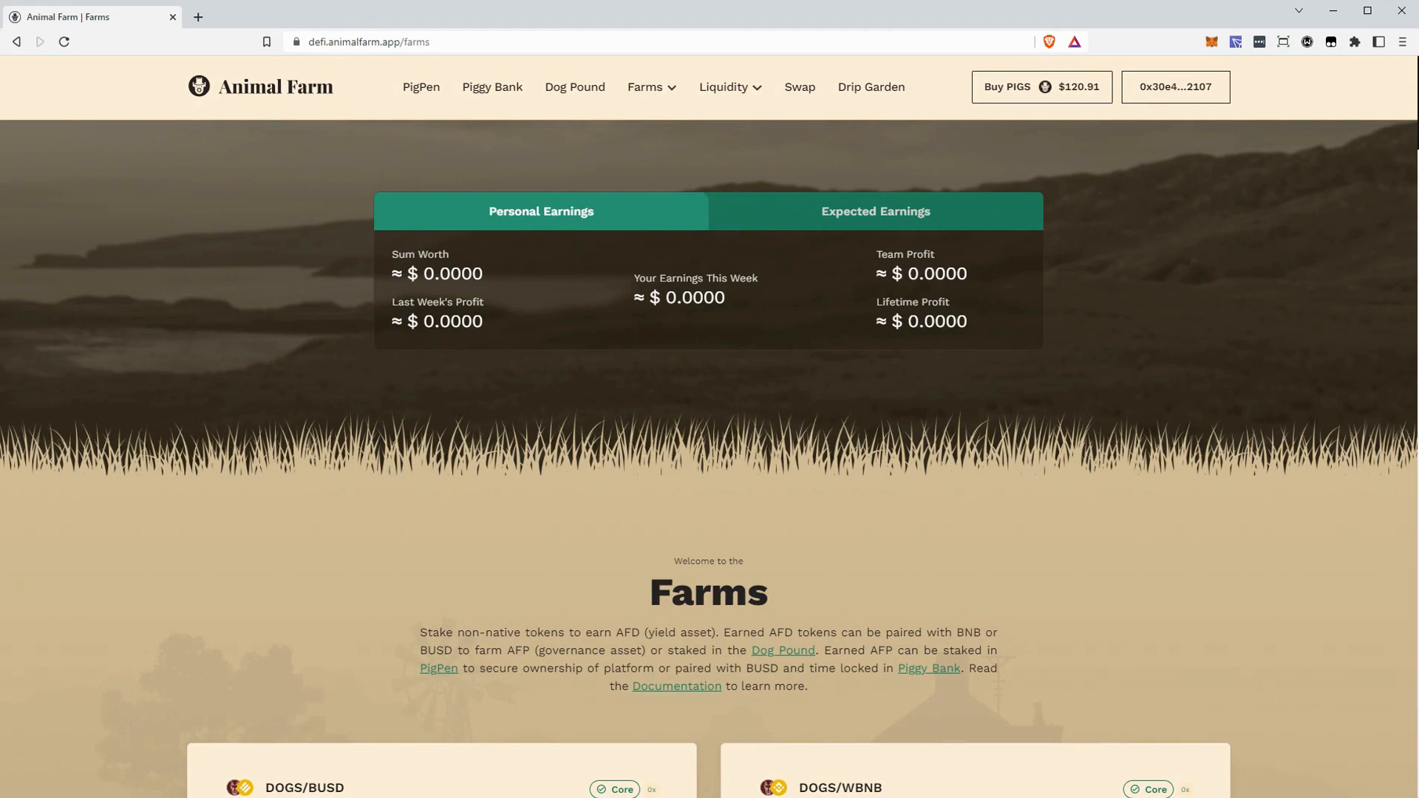
pyautogui.moveTo(1170, 605)
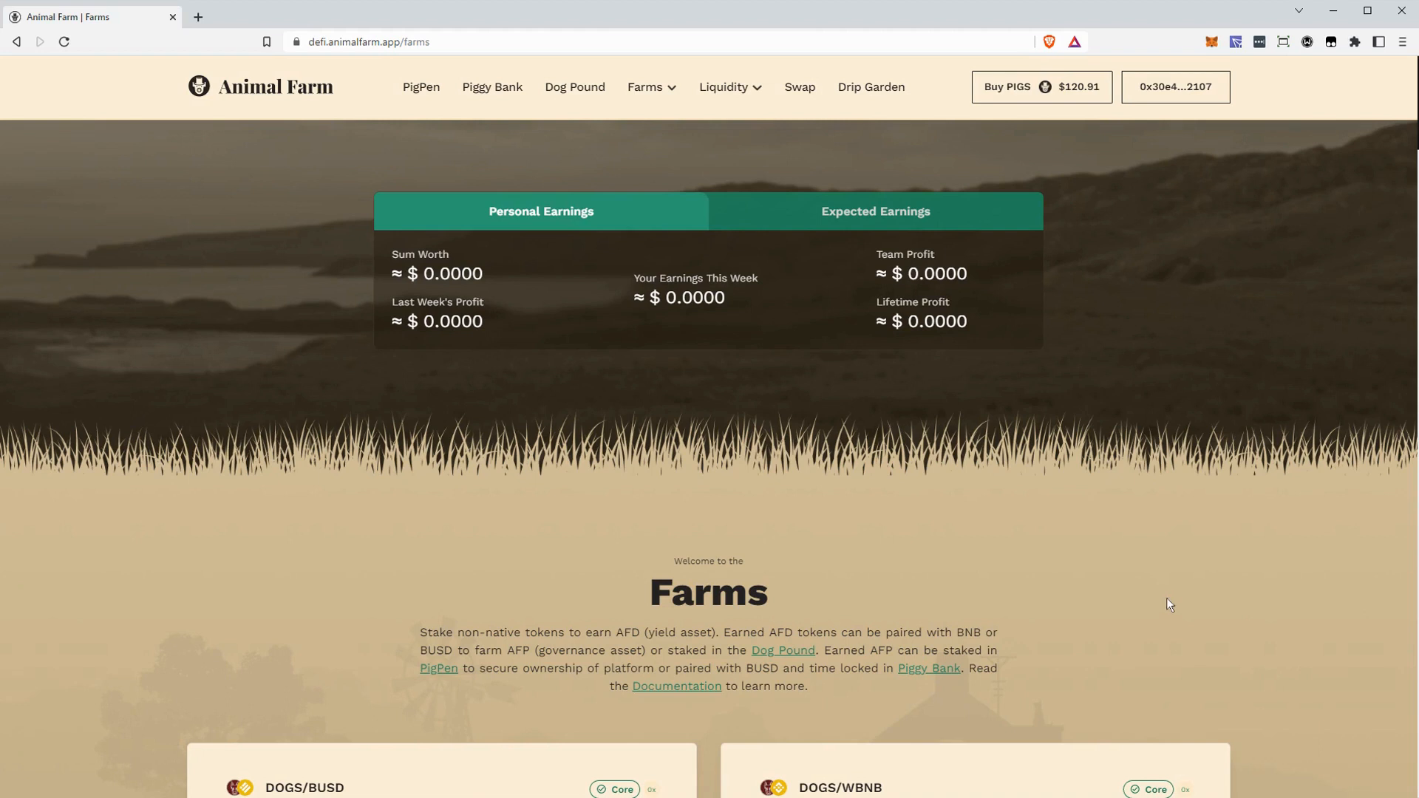